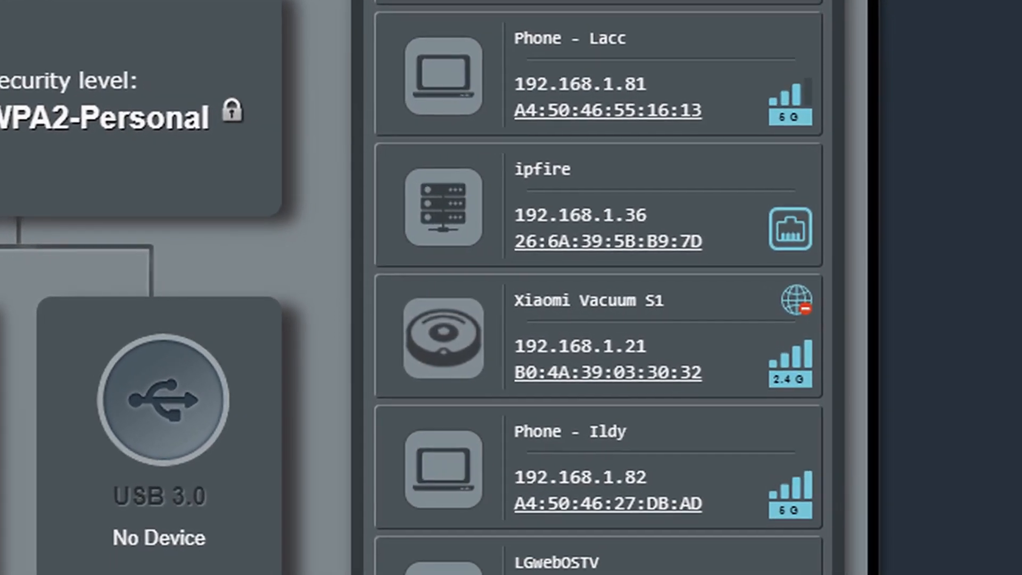
Step: Scroll the token extractor README to the credentials, Windows and Linux bash curl instructions
scroll(down, 3)
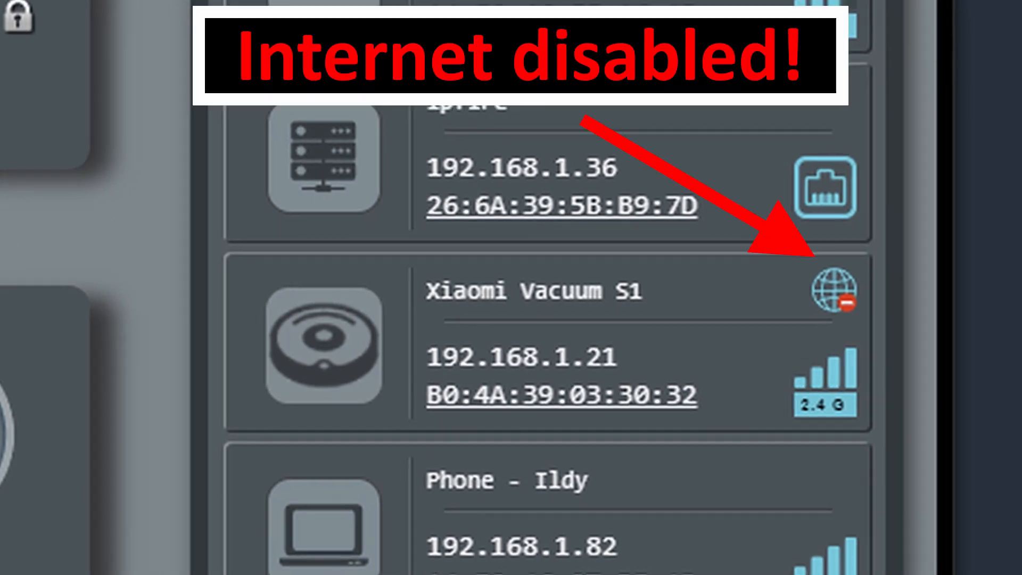
scroll(down, 3)
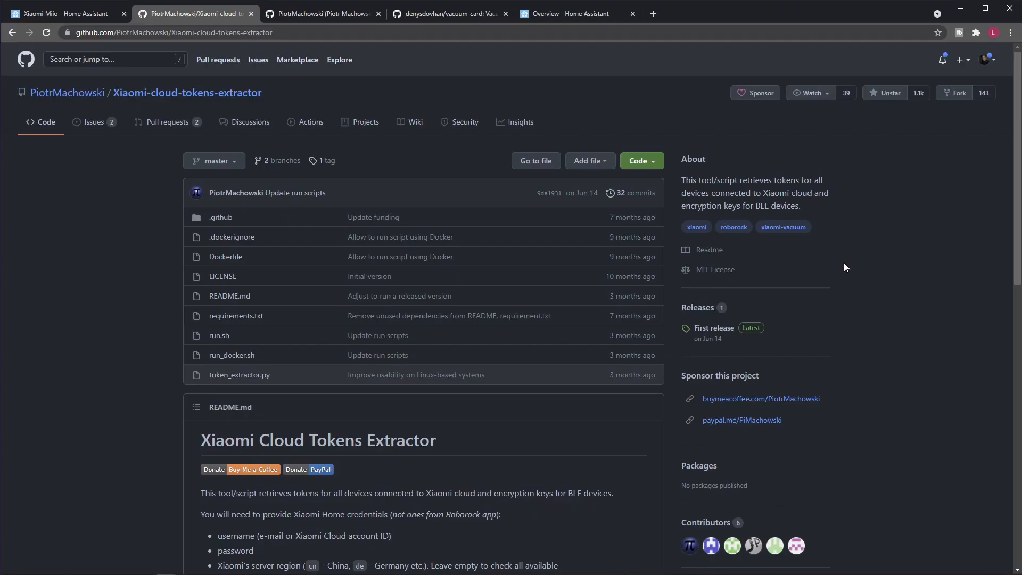
mouse_move(843, 269)
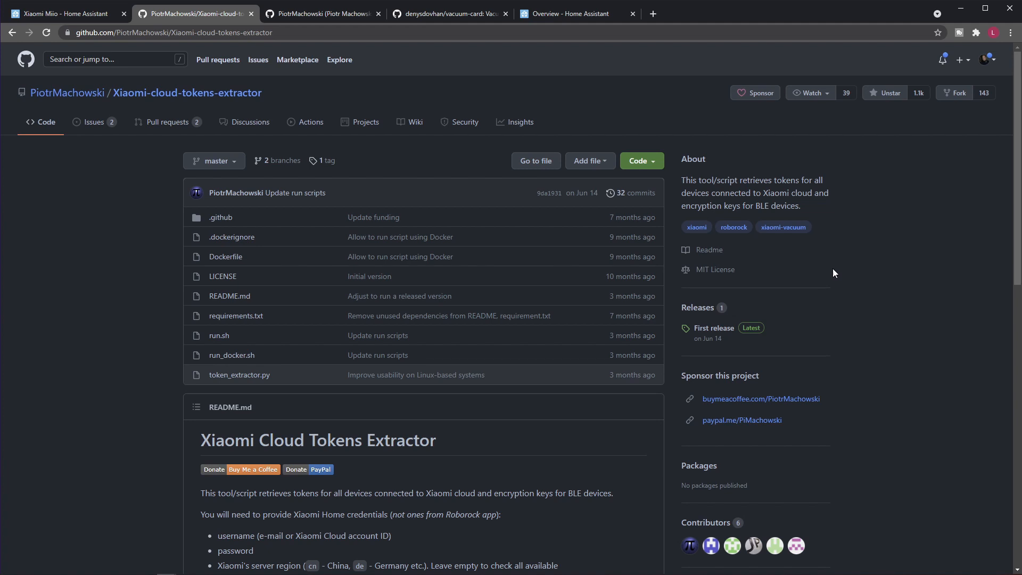
mouse_move(834, 273)
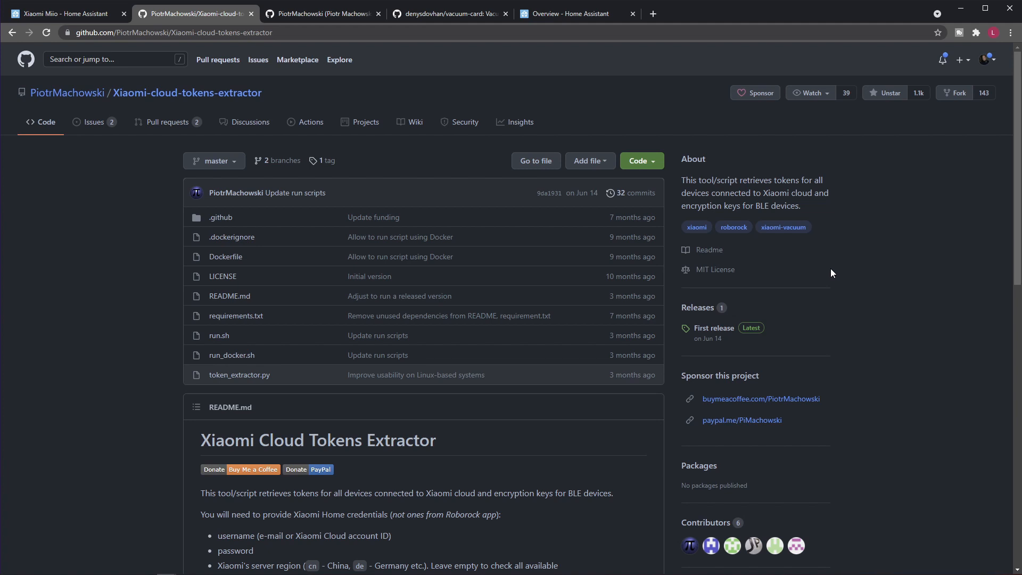
mouse_move(806, 212)
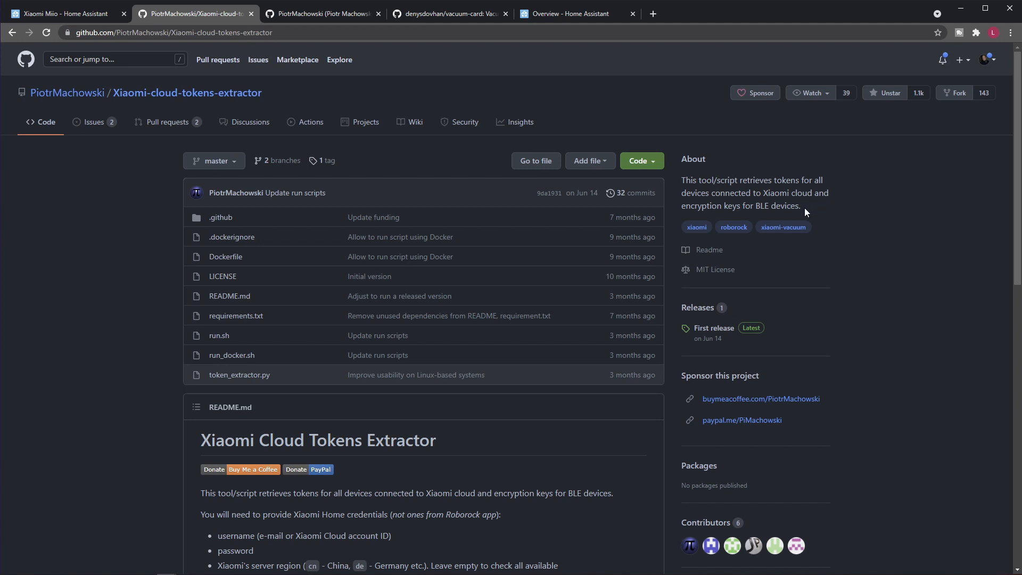
mouse_move(806, 213)
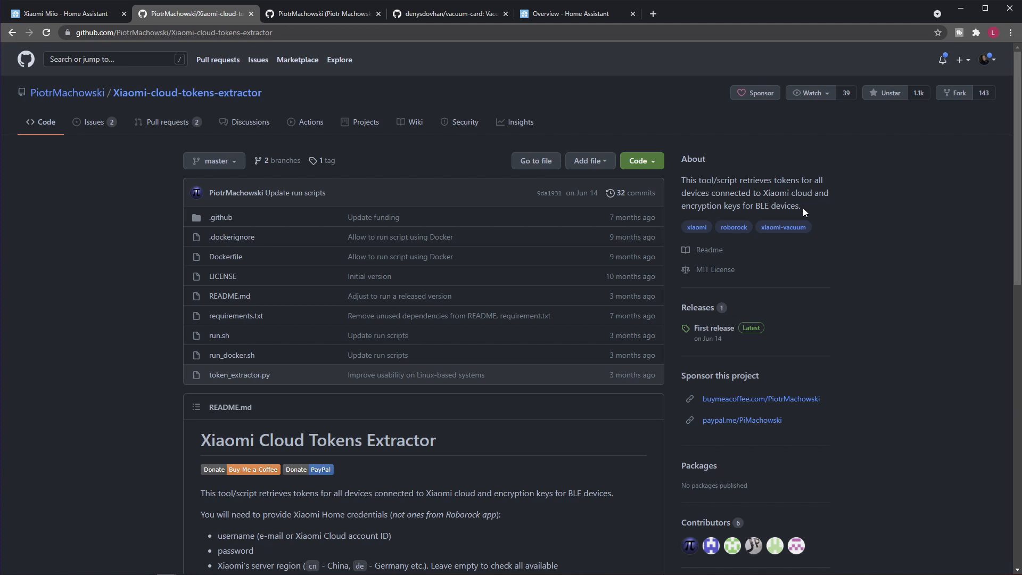
mouse_move(565, 415)
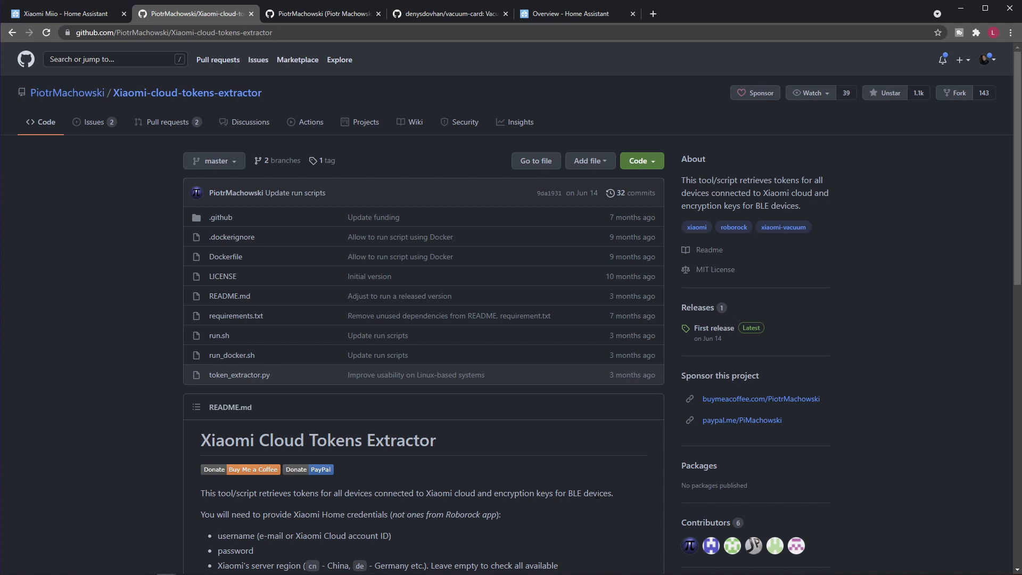
mouse_move(567, 462)
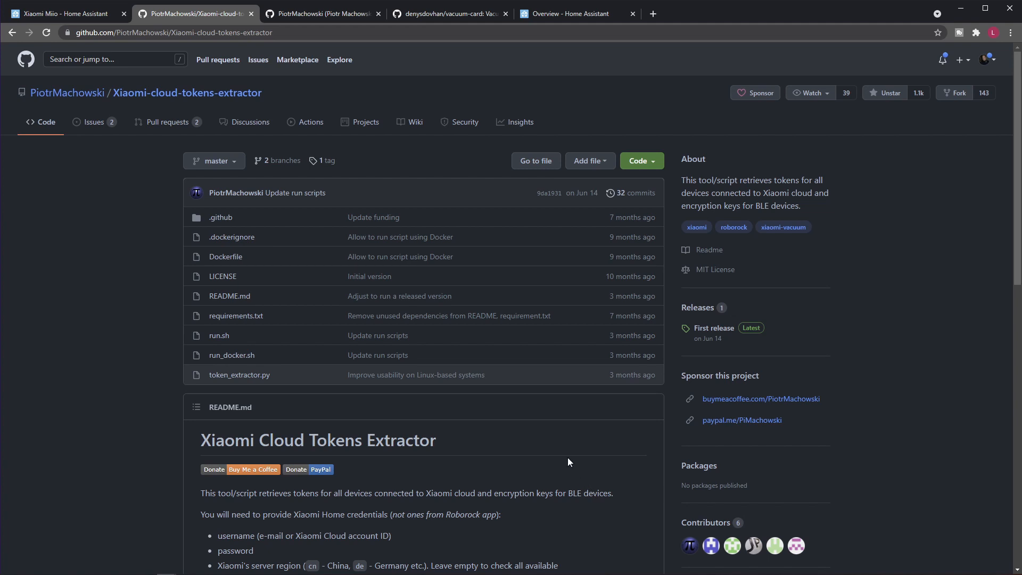
scroll(down, 3)
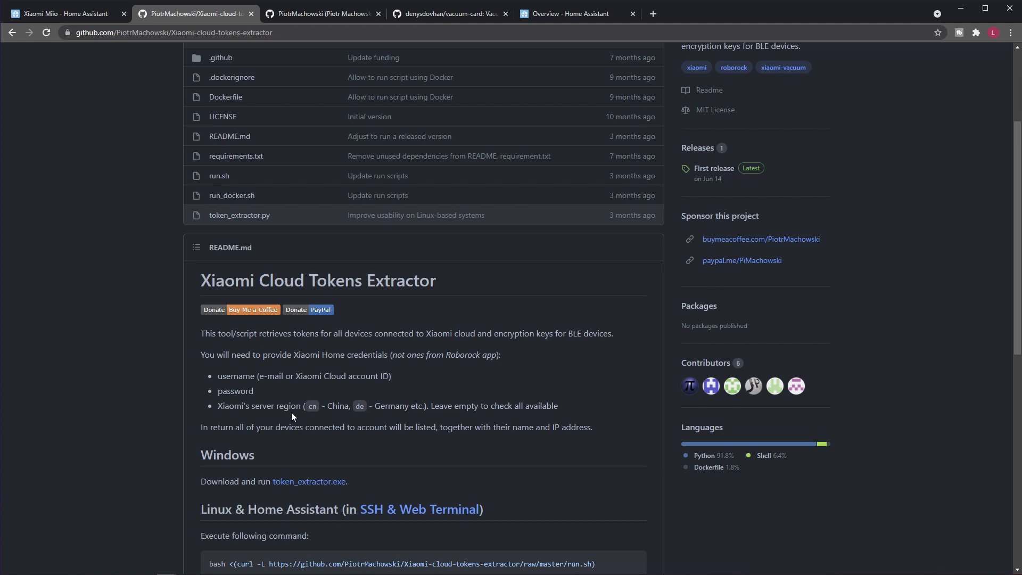
mouse_move(313, 454)
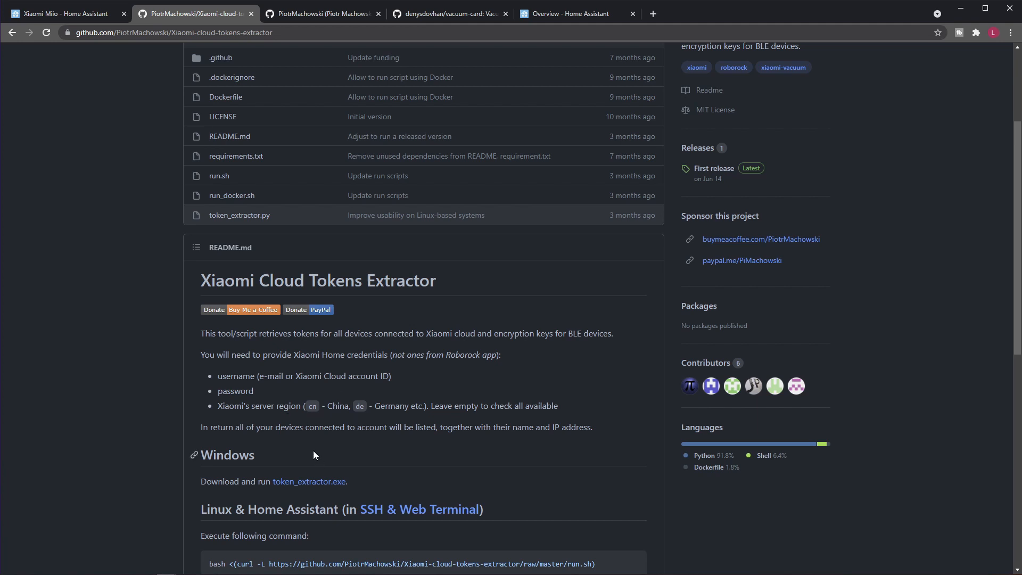
mouse_move(307, 457)
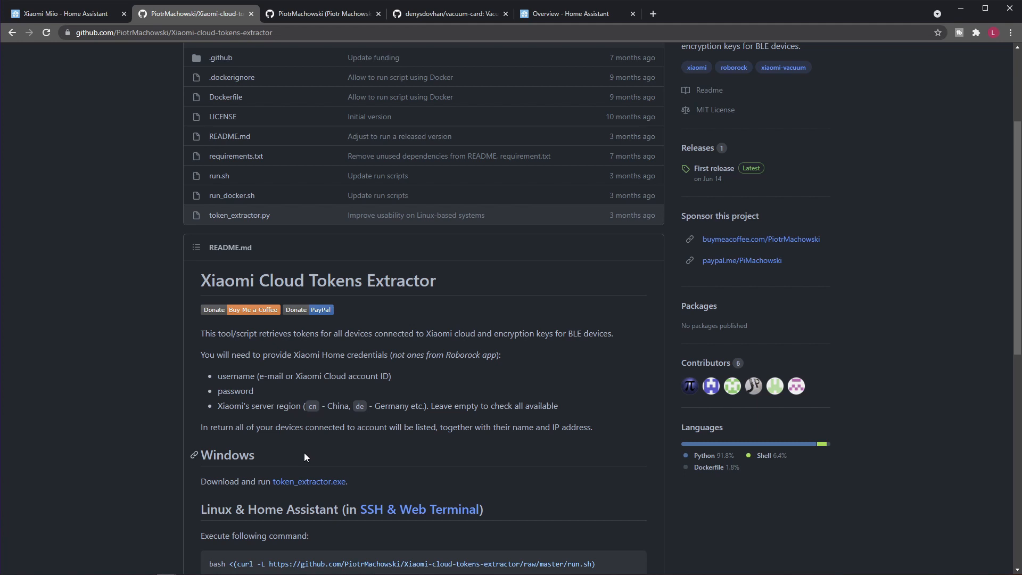
mouse_move(304, 456)
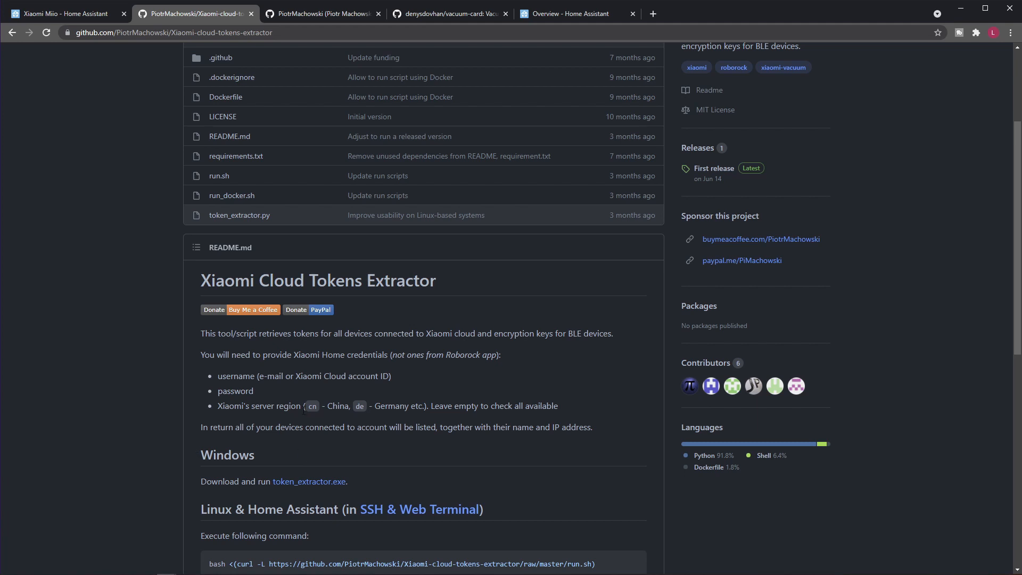
mouse_move(301, 414)
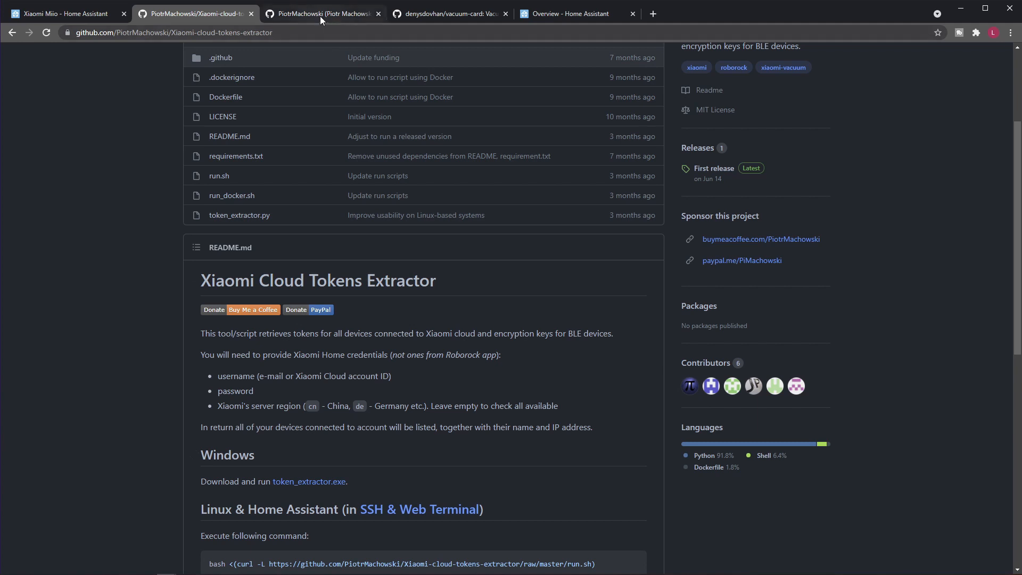
scroll(up, 3)
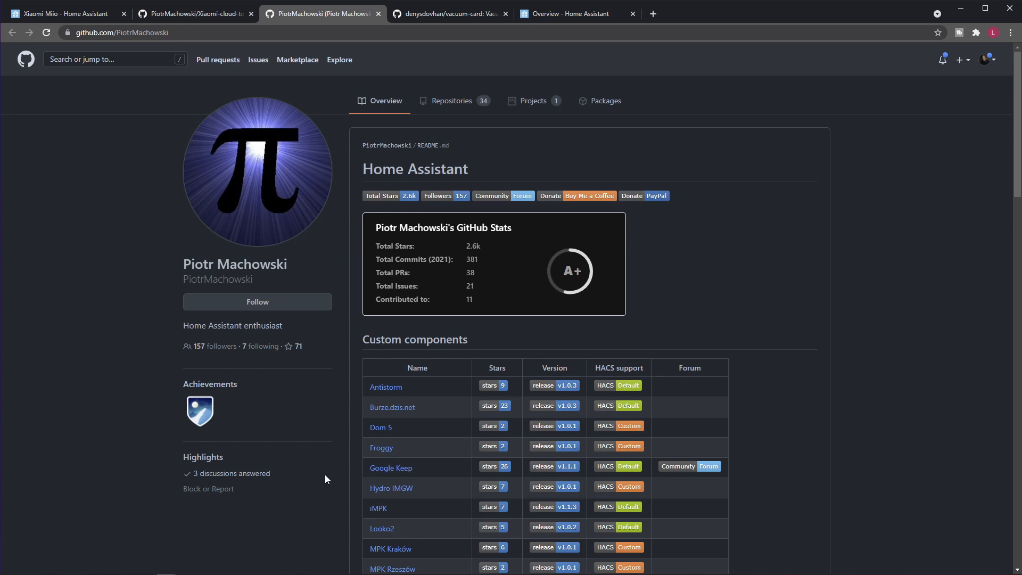
scroll(down, 3)
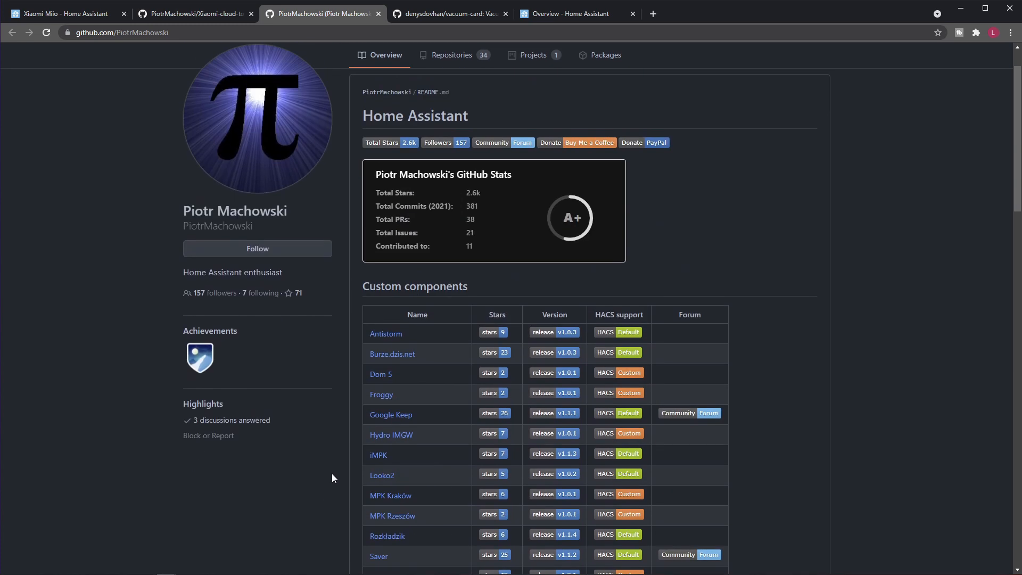
mouse_move(367, 456)
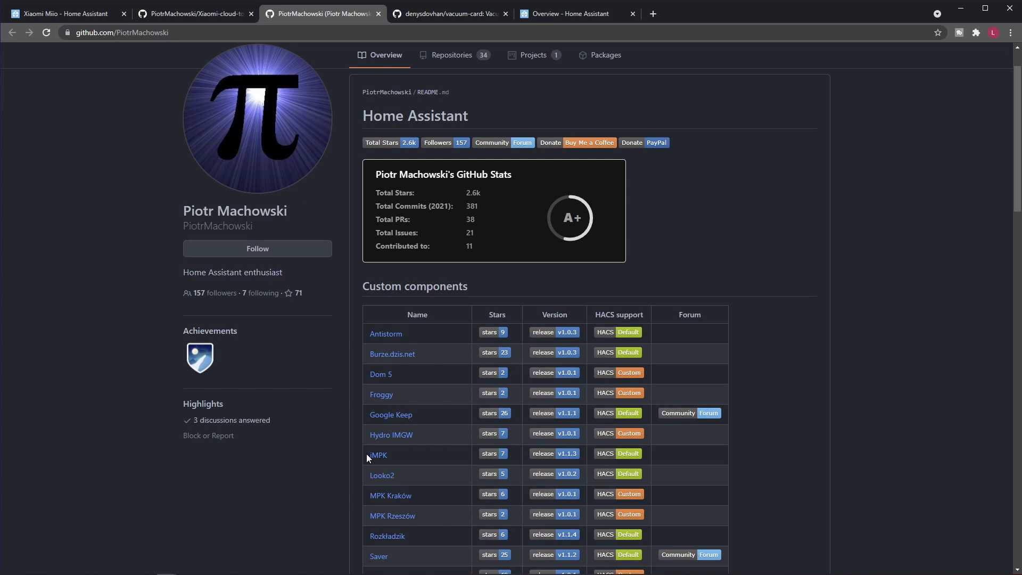
mouse_move(387, 457)
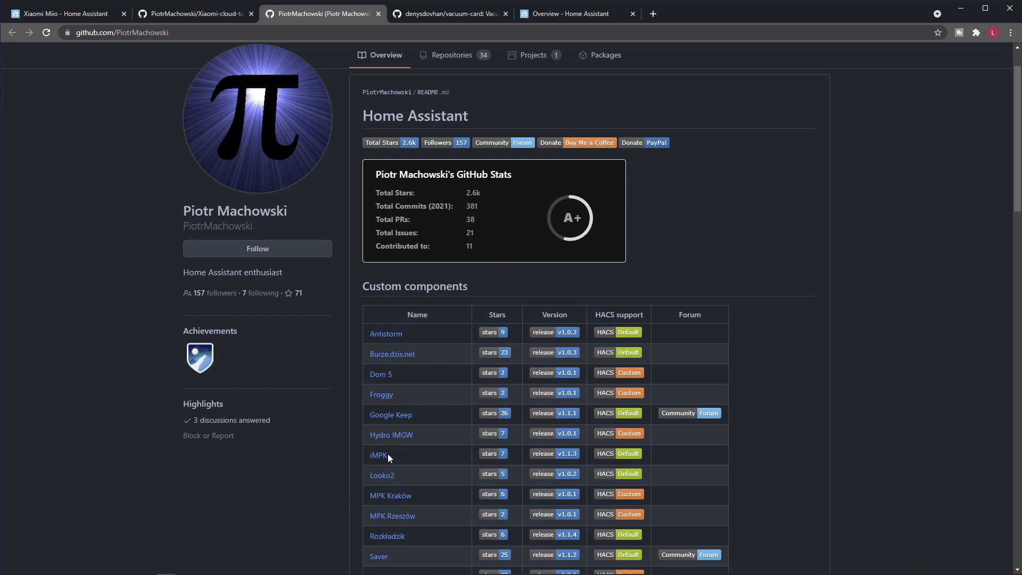
scroll(down, 3)
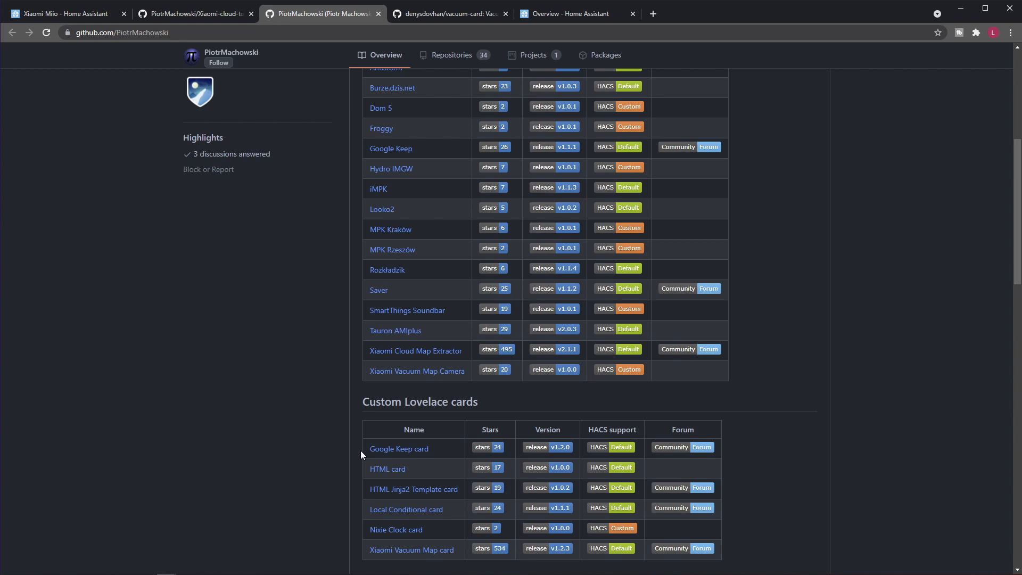
click(195, 13)
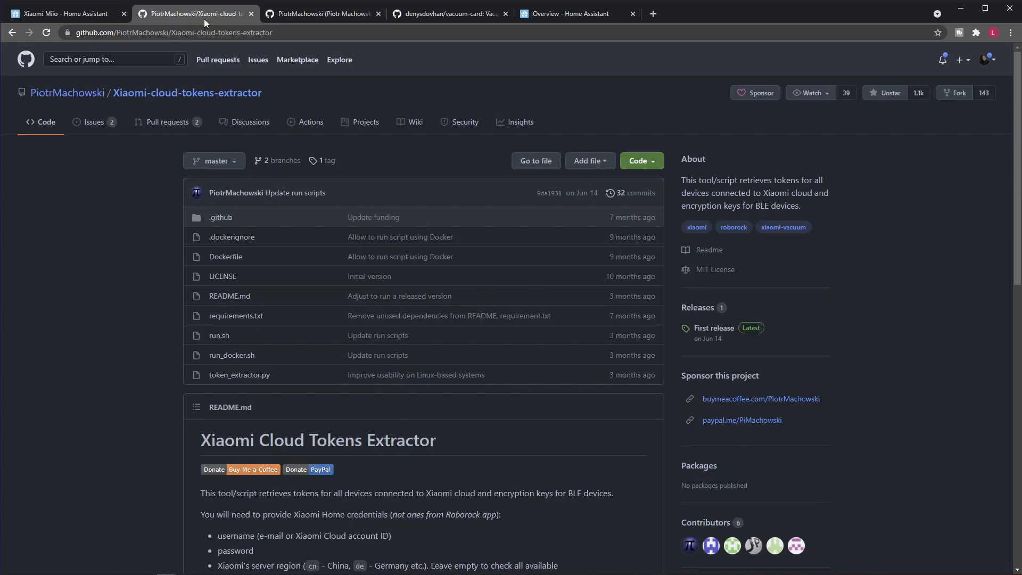
mouse_move(505, 367)
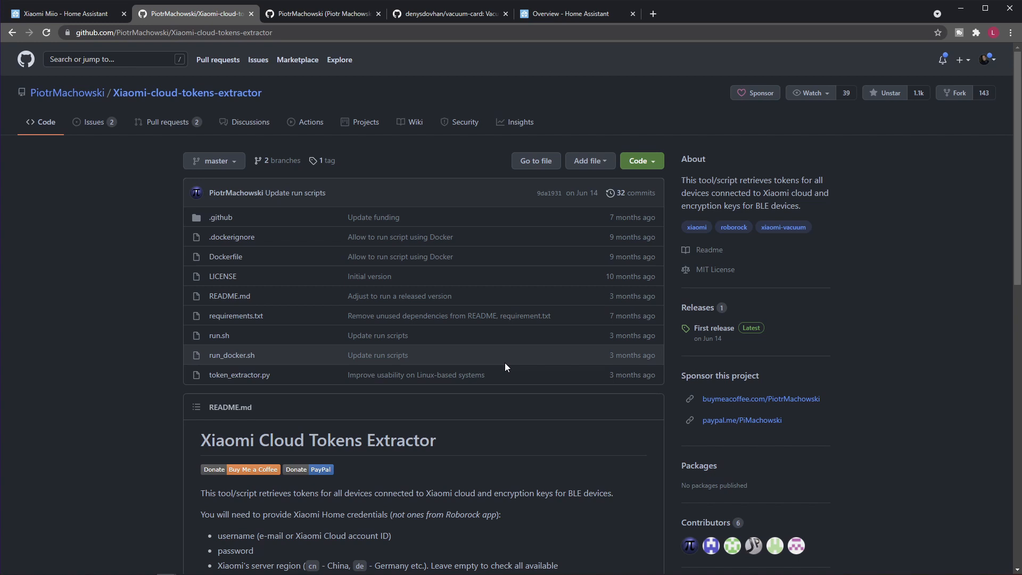
mouse_move(500, 366)
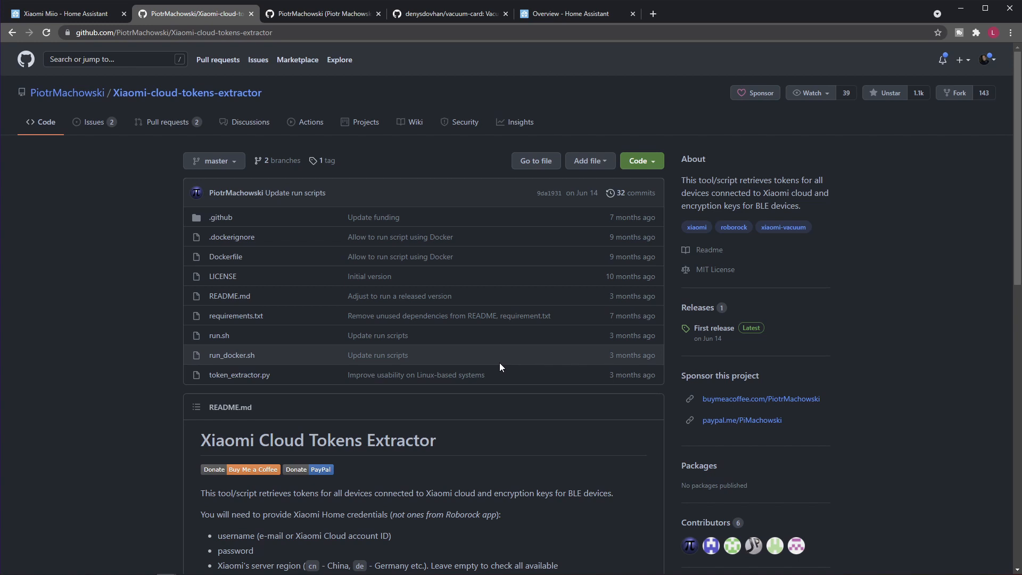
mouse_move(103, 414)
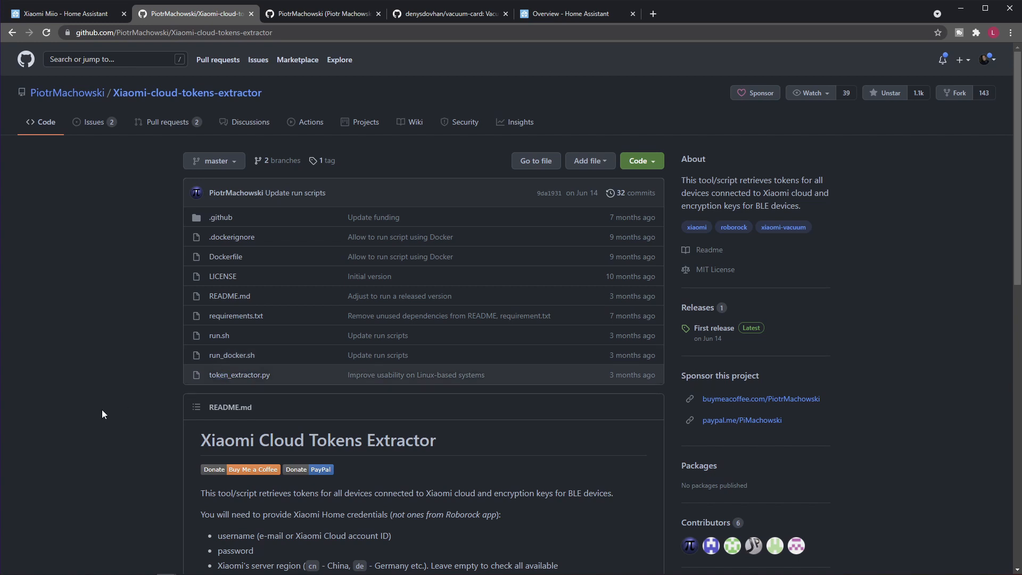
scroll(down, 3)
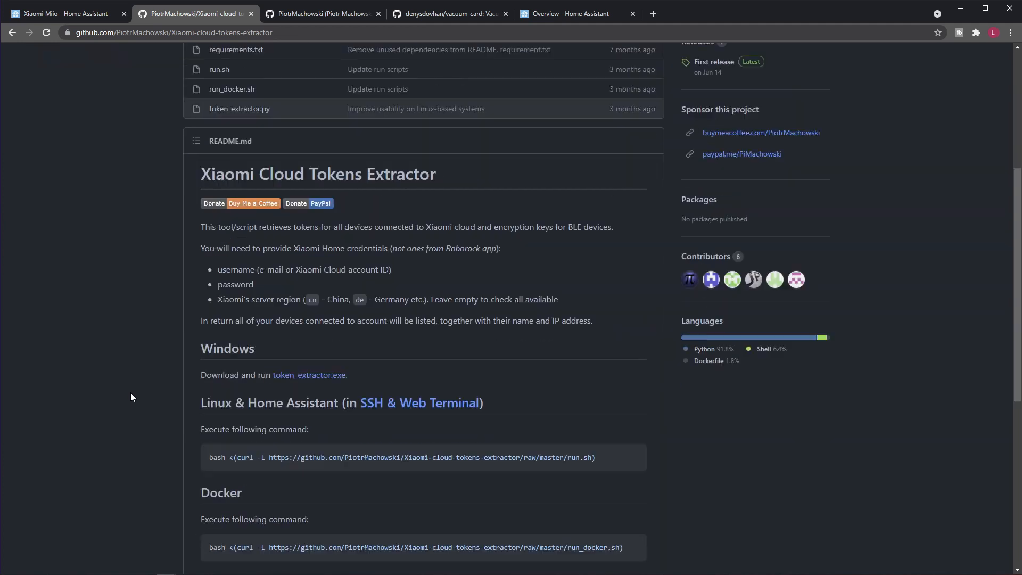
mouse_move(378, 398)
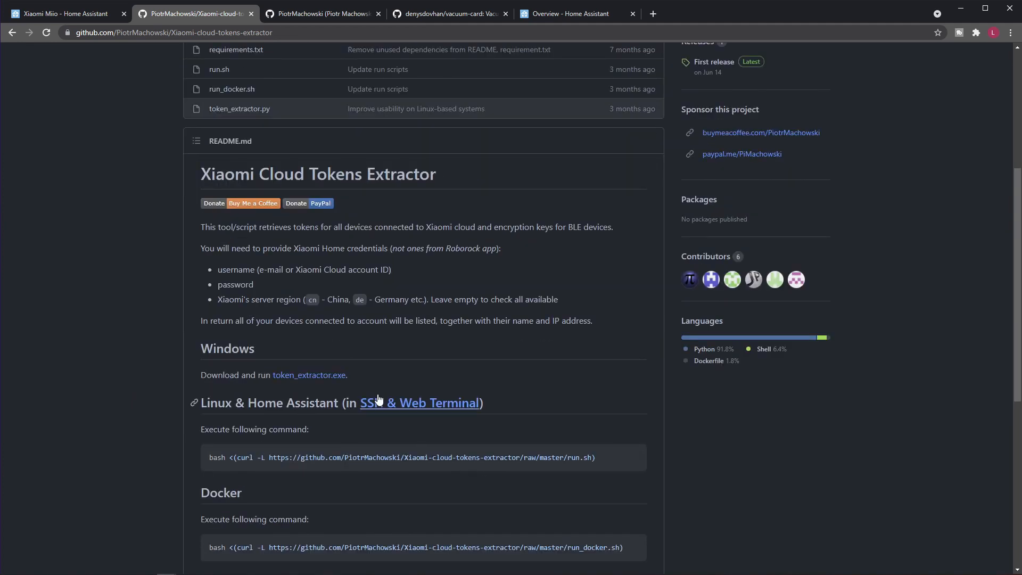
mouse_move(316, 390)
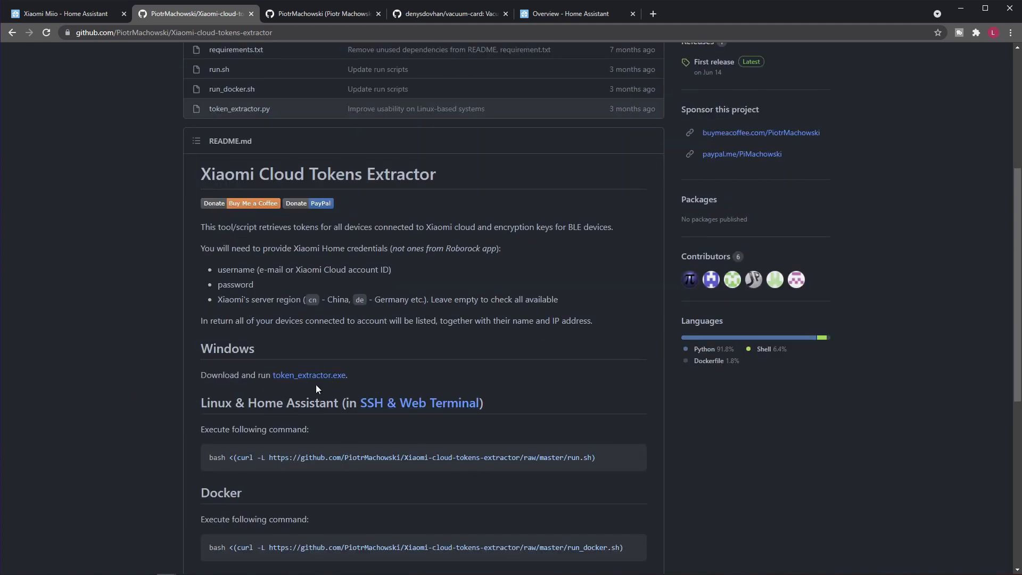
mouse_move(453, 474)
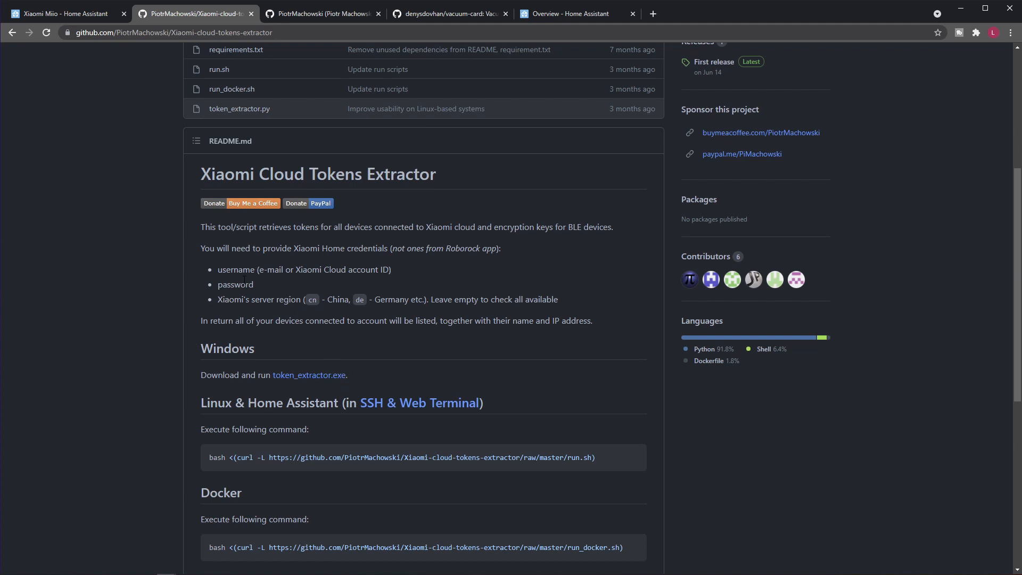
mouse_move(399, 345)
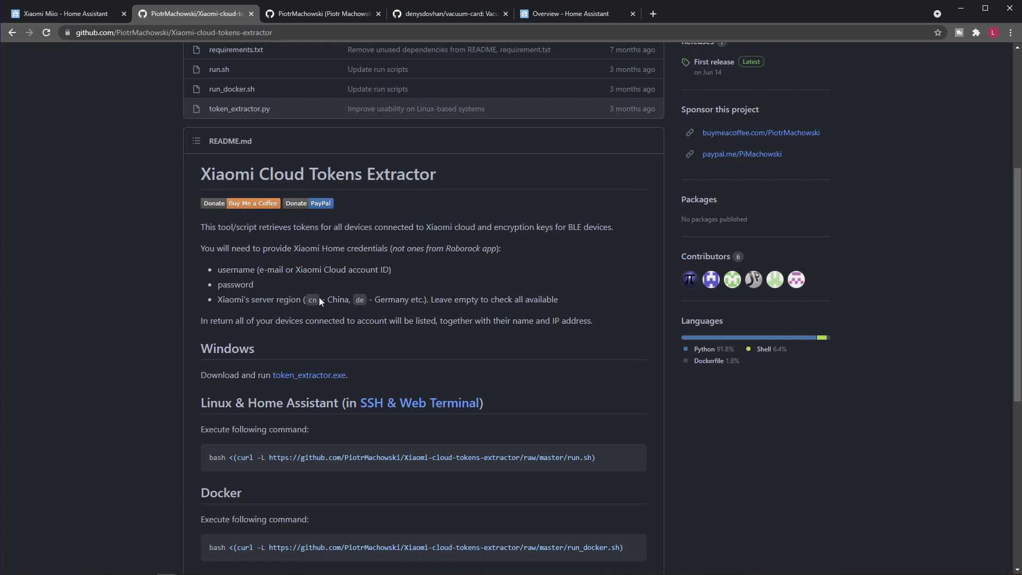
mouse_move(328, 316)
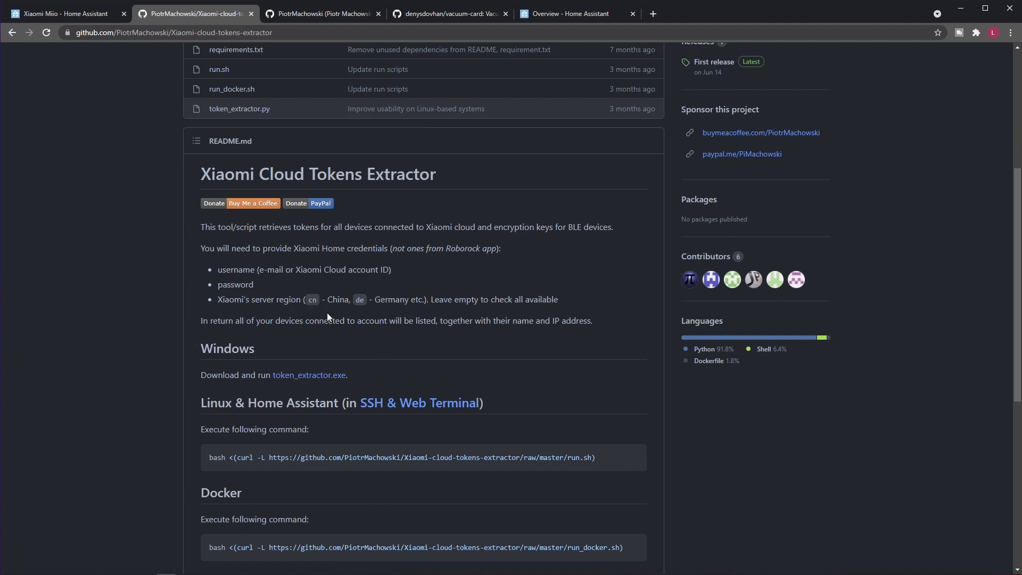
mouse_move(352, 339)
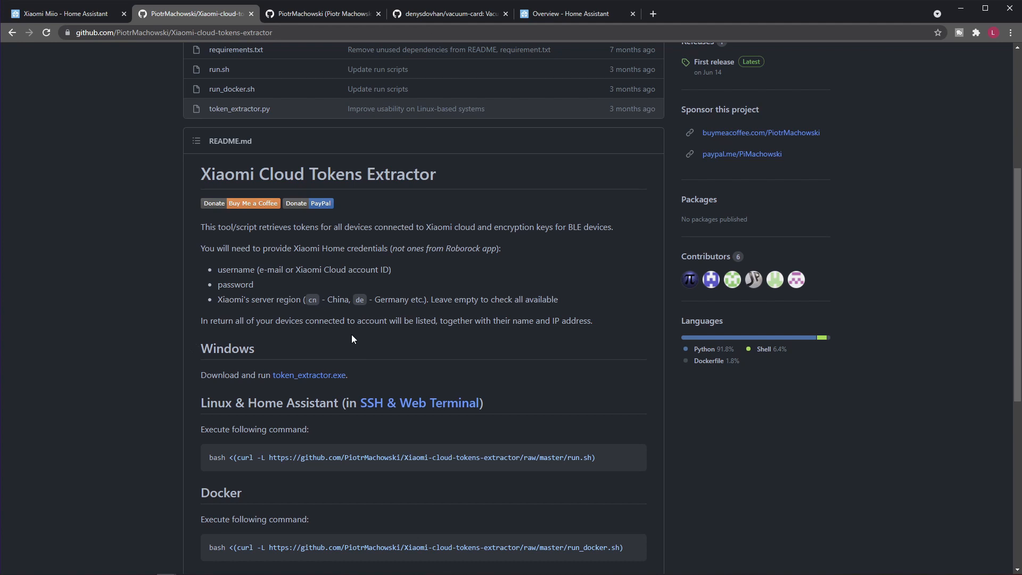
mouse_move(348, 338)
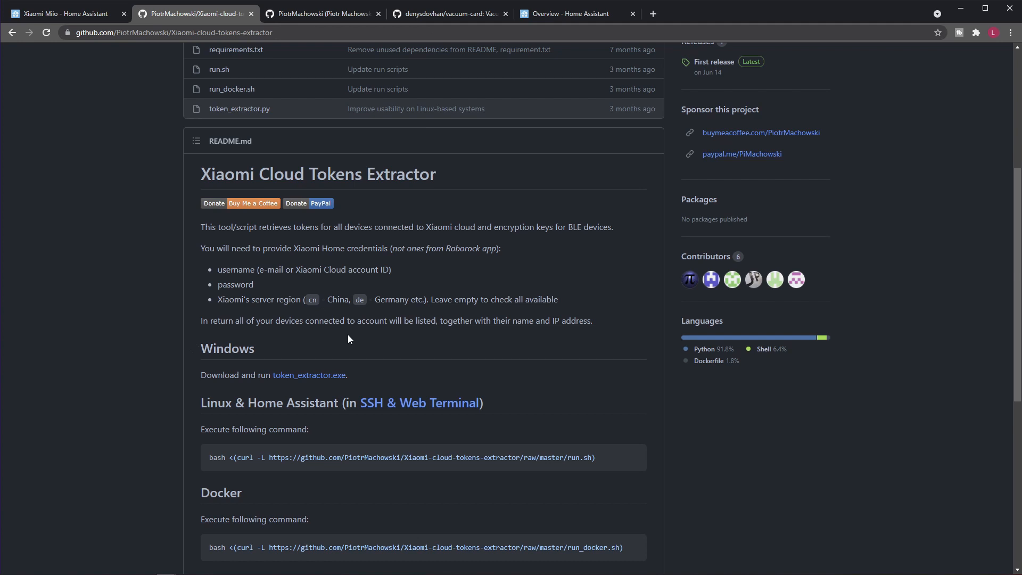
mouse_move(347, 358)
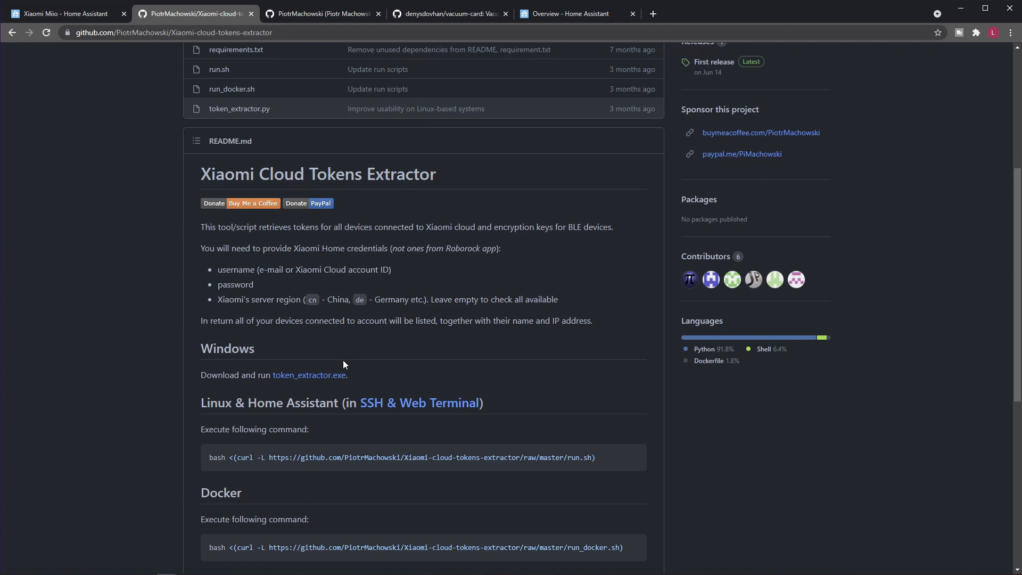
mouse_move(472, 387)
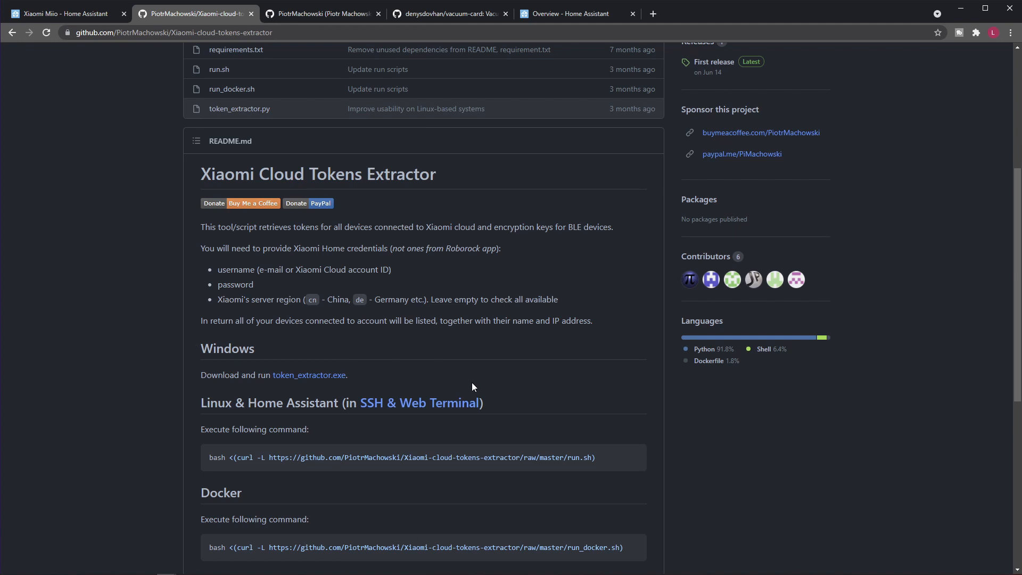
mouse_move(454, 385)
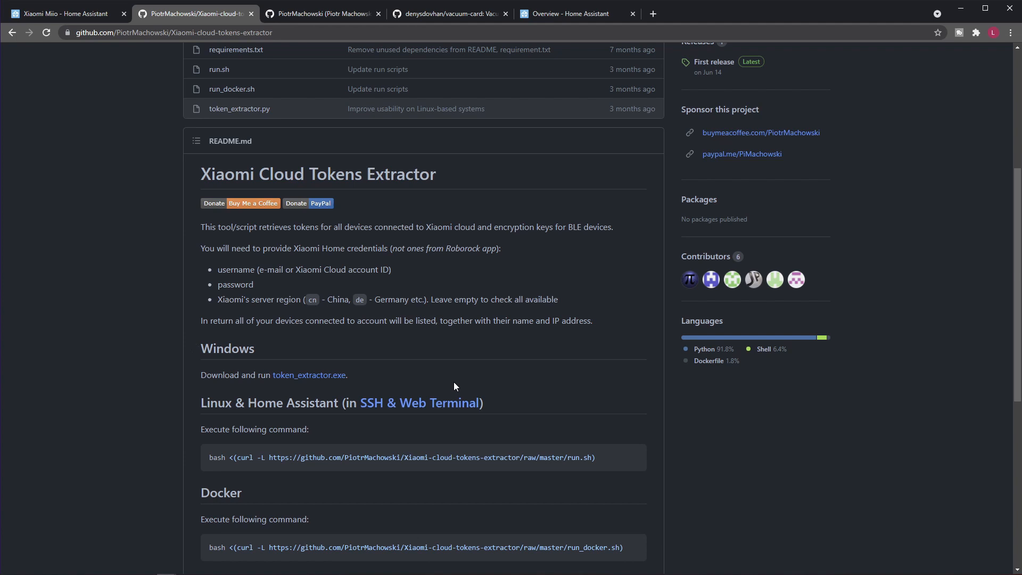
mouse_move(590, 426)
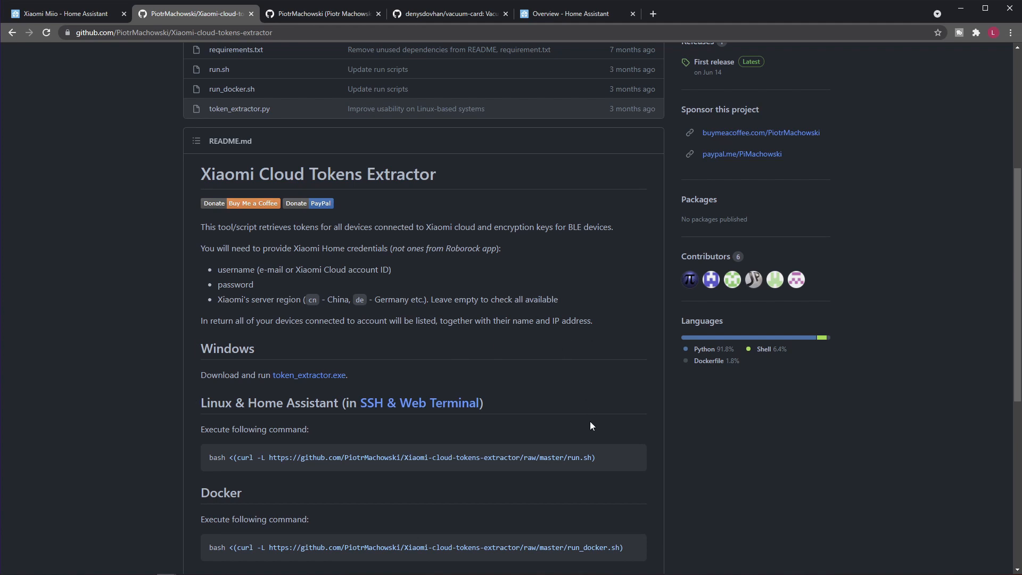
mouse_move(583, 428)
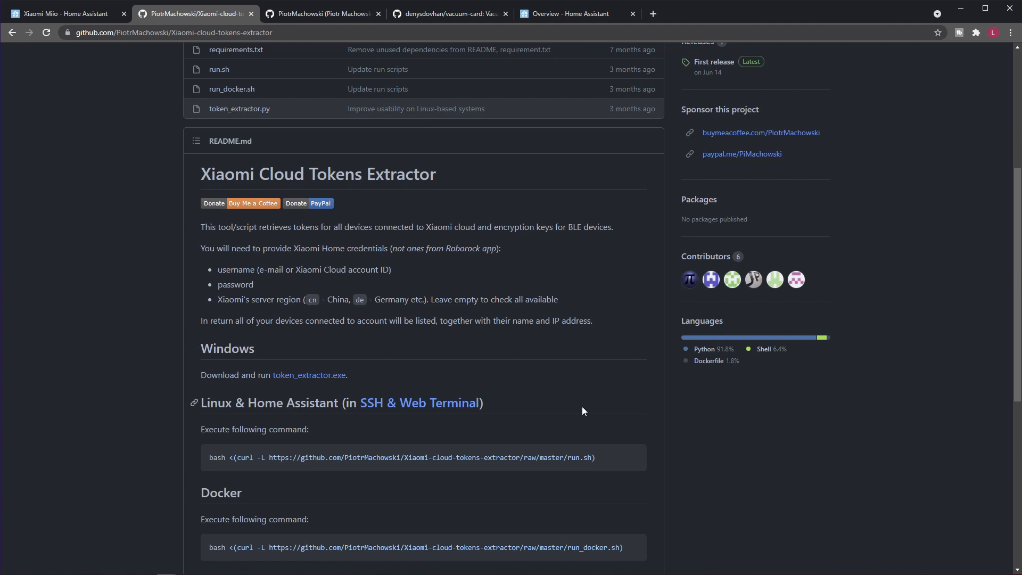
mouse_move(532, 317)
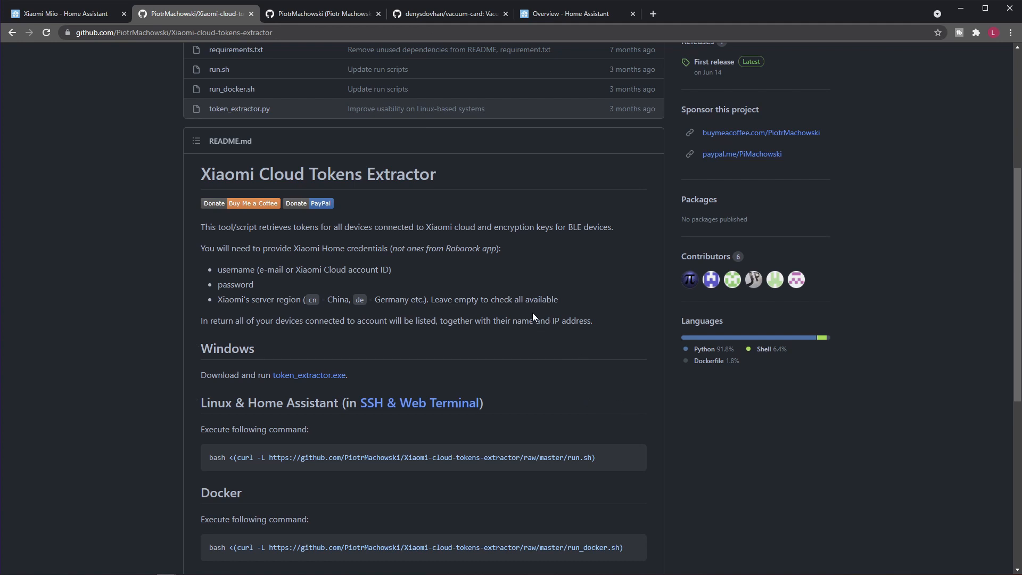
mouse_move(542, 250)
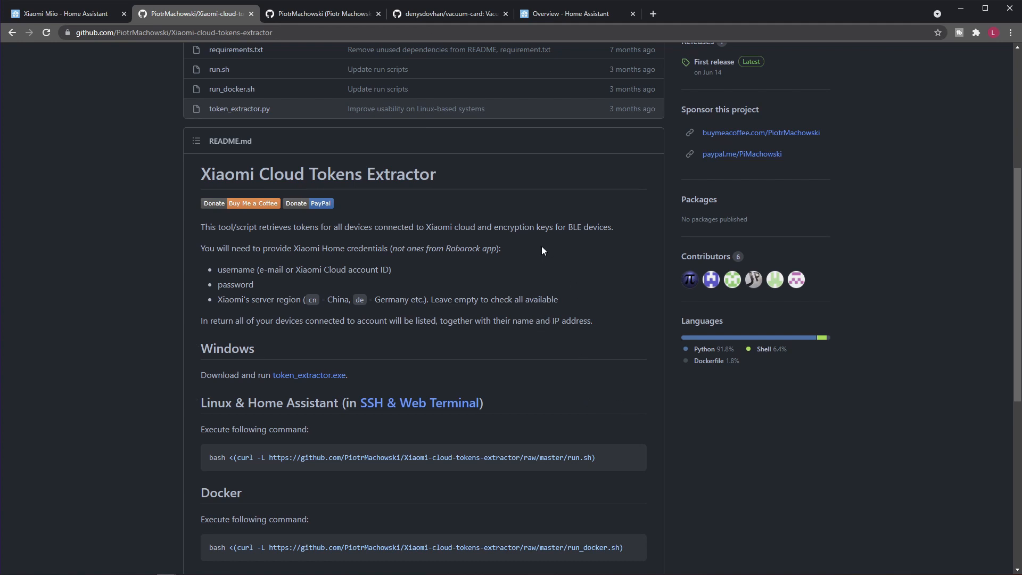
Step: From the integrations page, search 'mii' and start the Xiaomi Miio integration setup
click(576, 12)
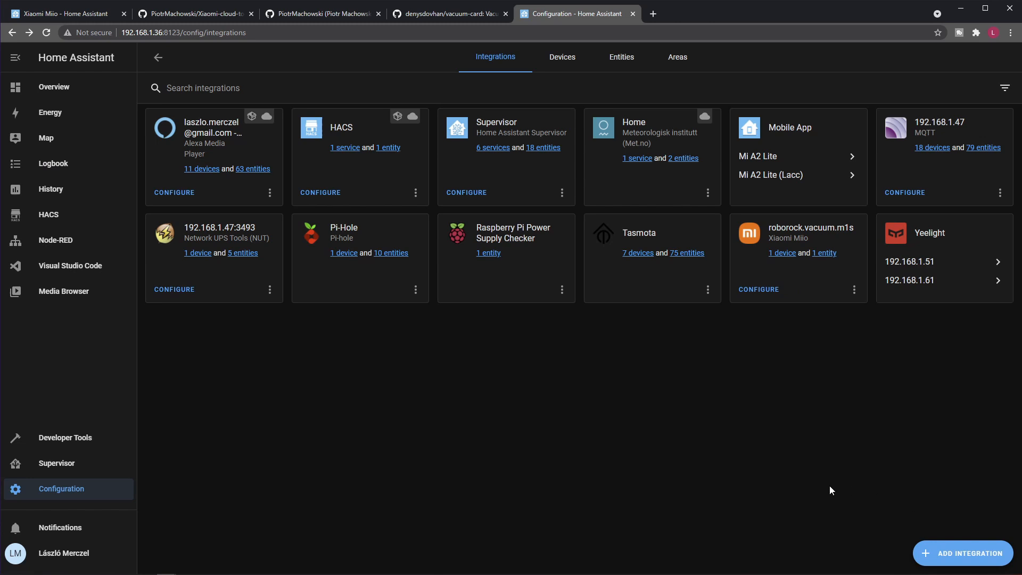
mouse_move(230, 531)
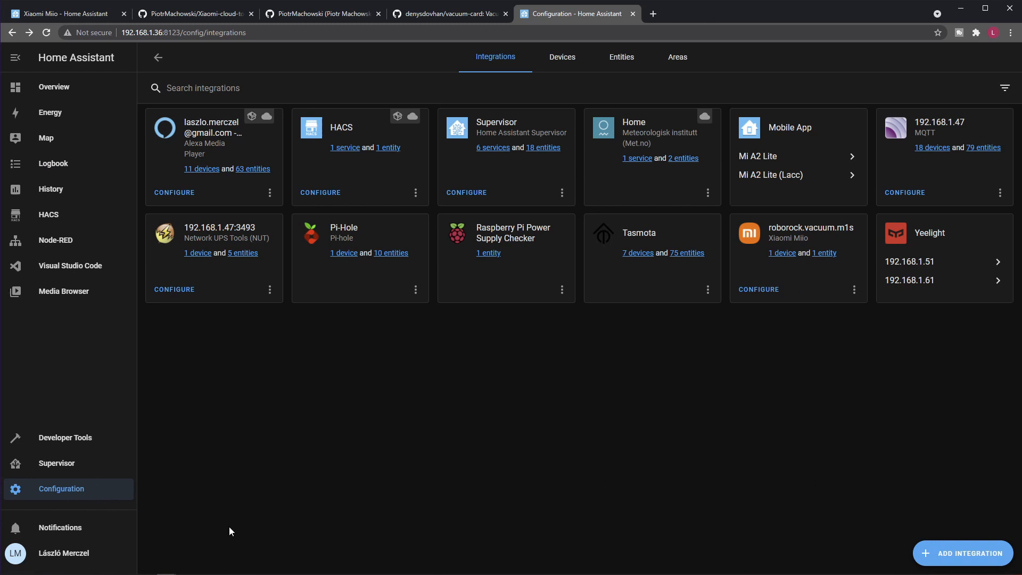
mouse_move(944, 549)
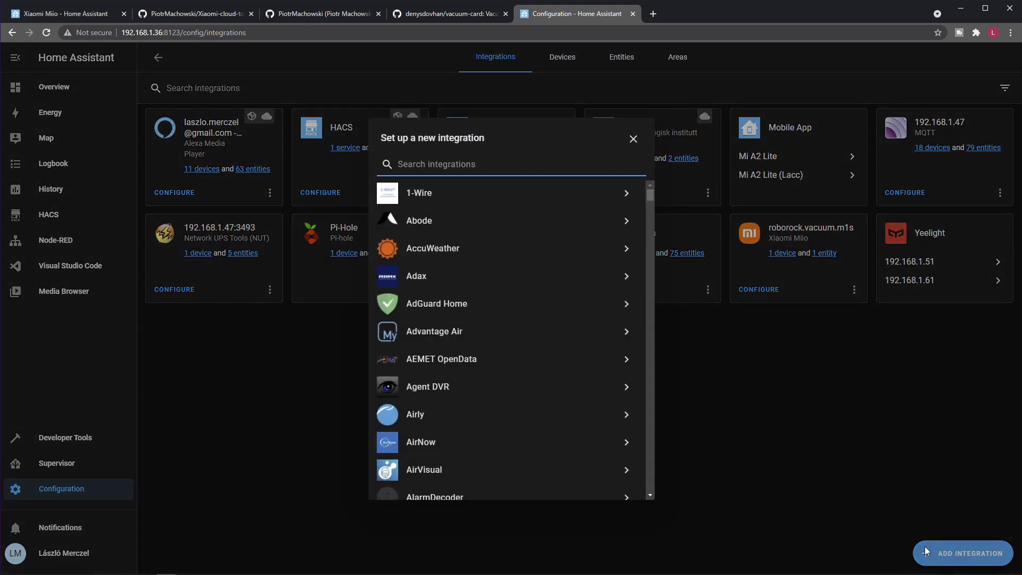
mouse_move(466, 136)
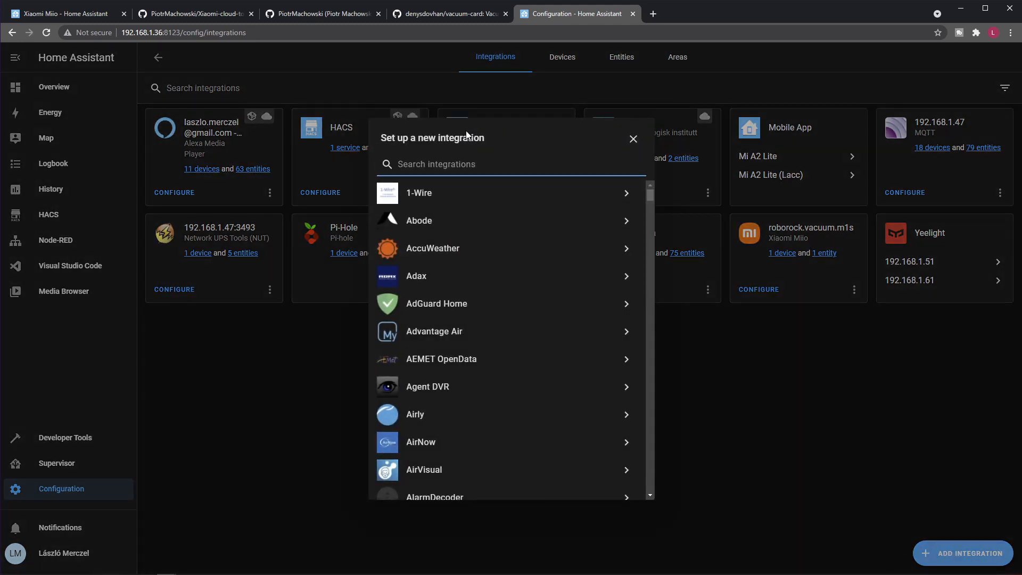
text(mii)
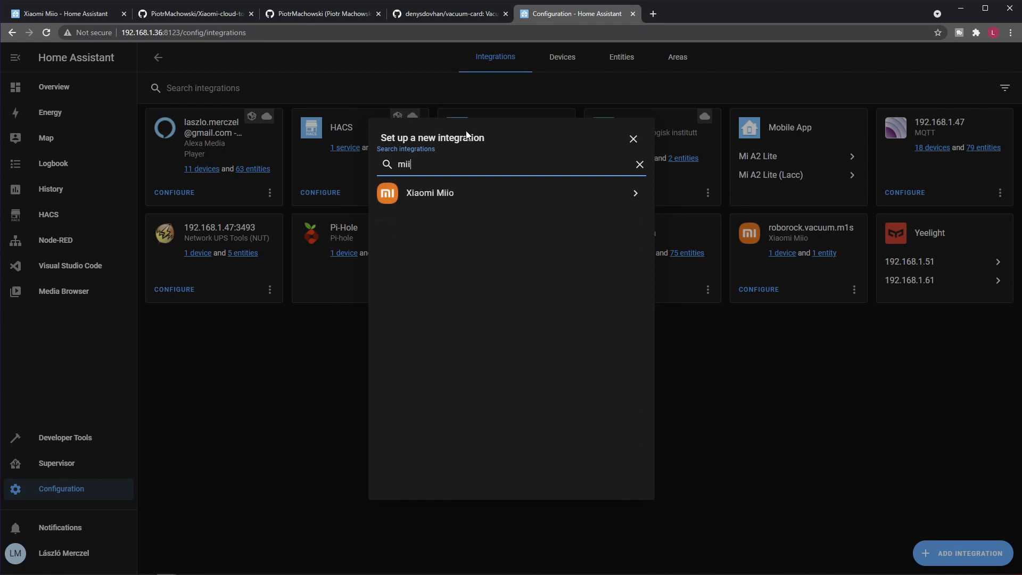
mouse_move(467, 135)
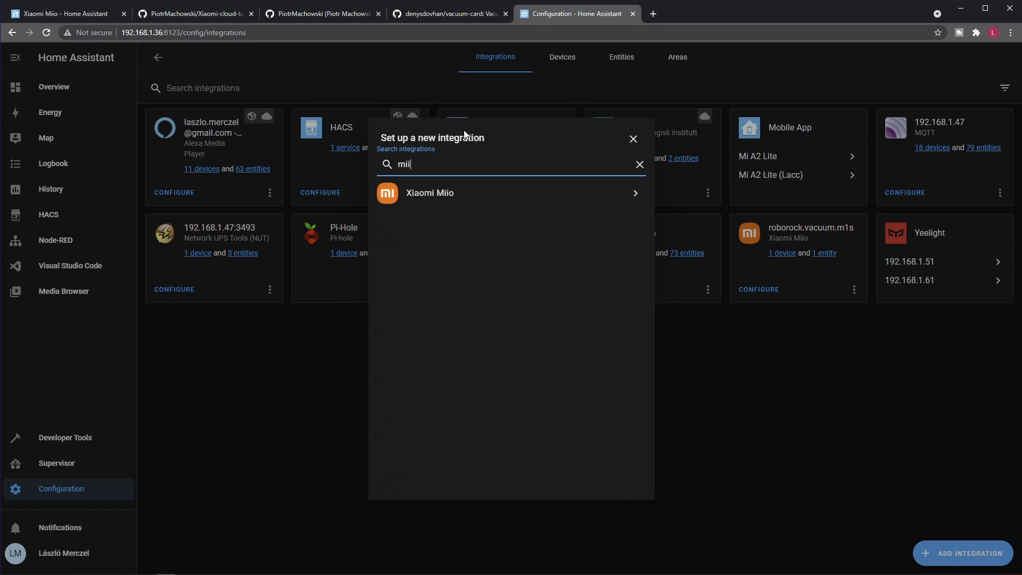
mouse_move(449, 197)
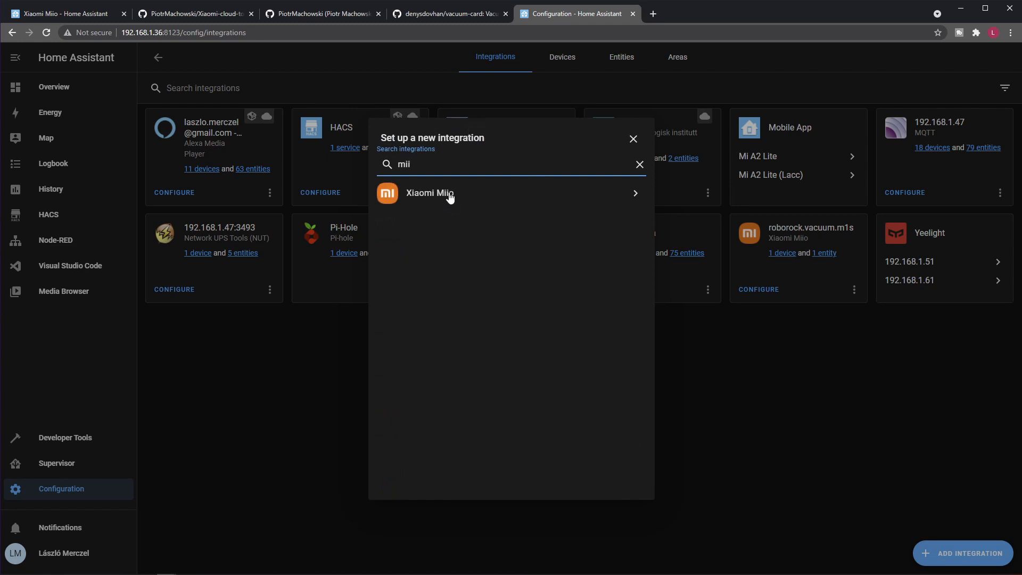
click(429, 192)
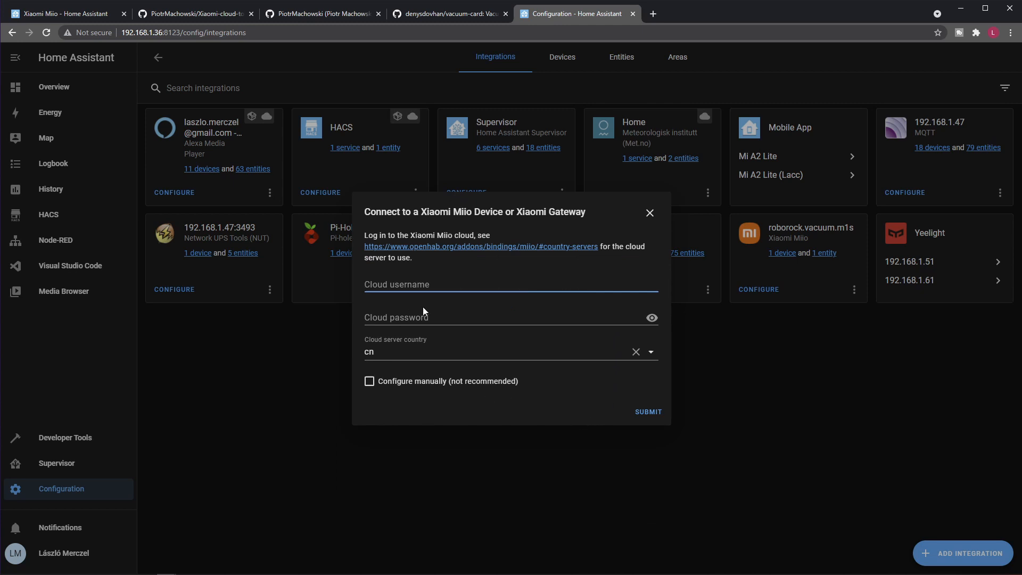
mouse_move(518, 381)
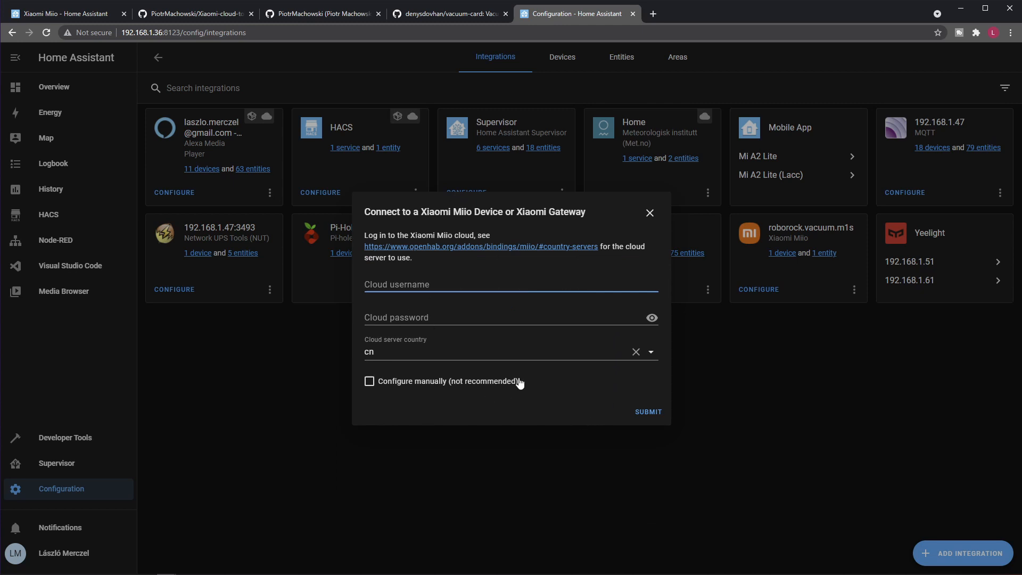
mouse_move(580, 378)
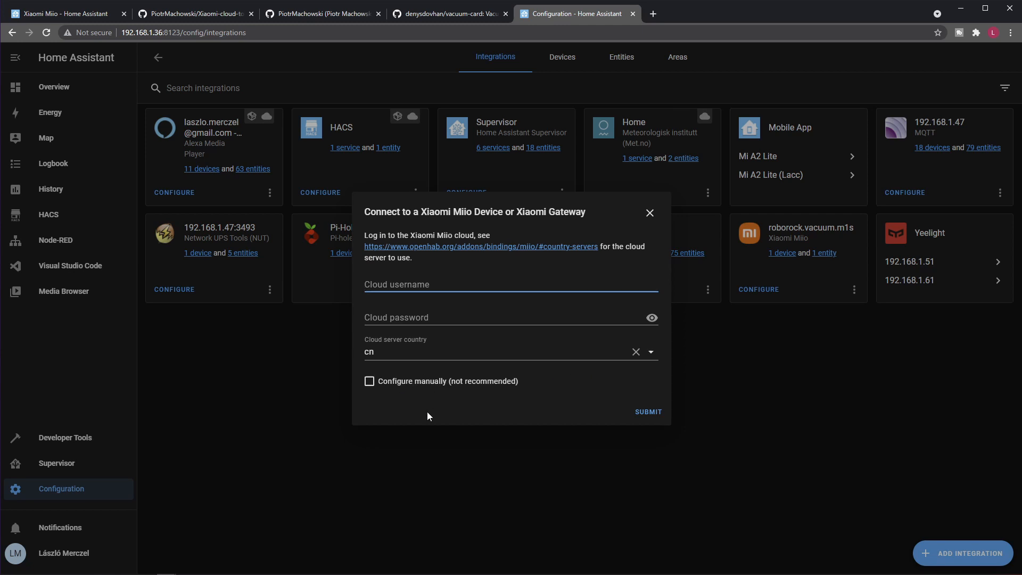
mouse_move(594, 436)
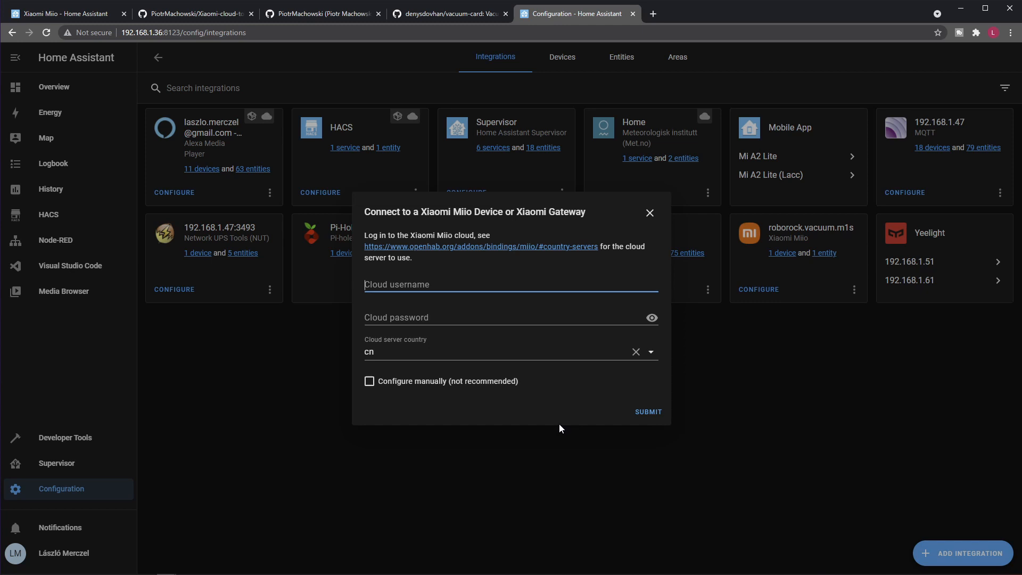
mouse_move(505, 405)
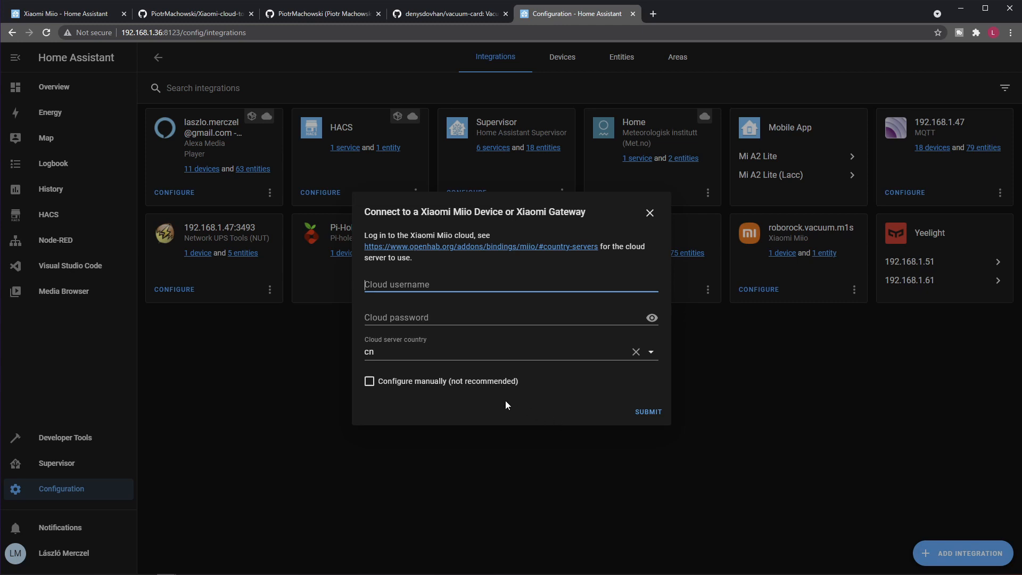
mouse_move(448, 399)
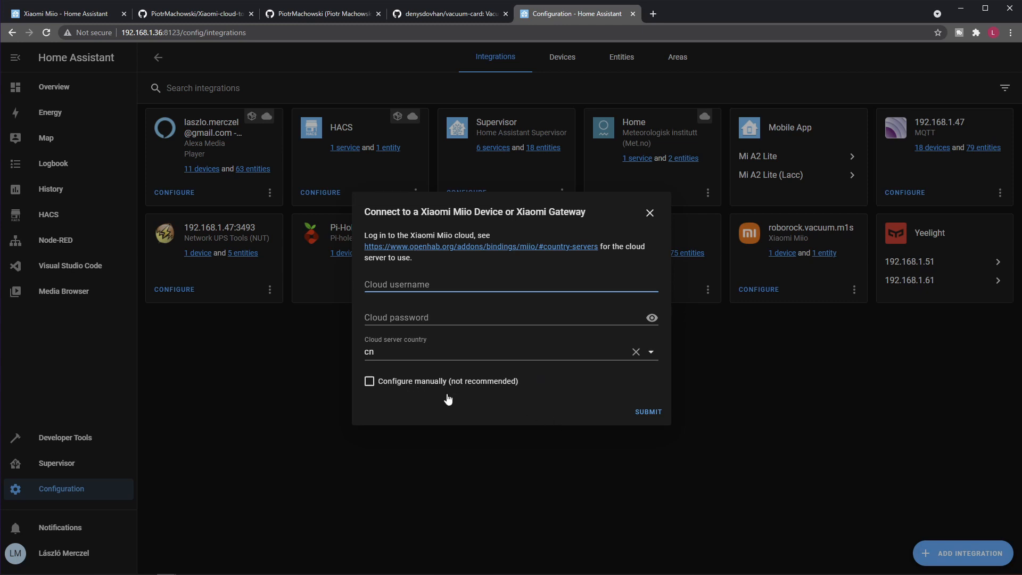
mouse_move(585, 367)
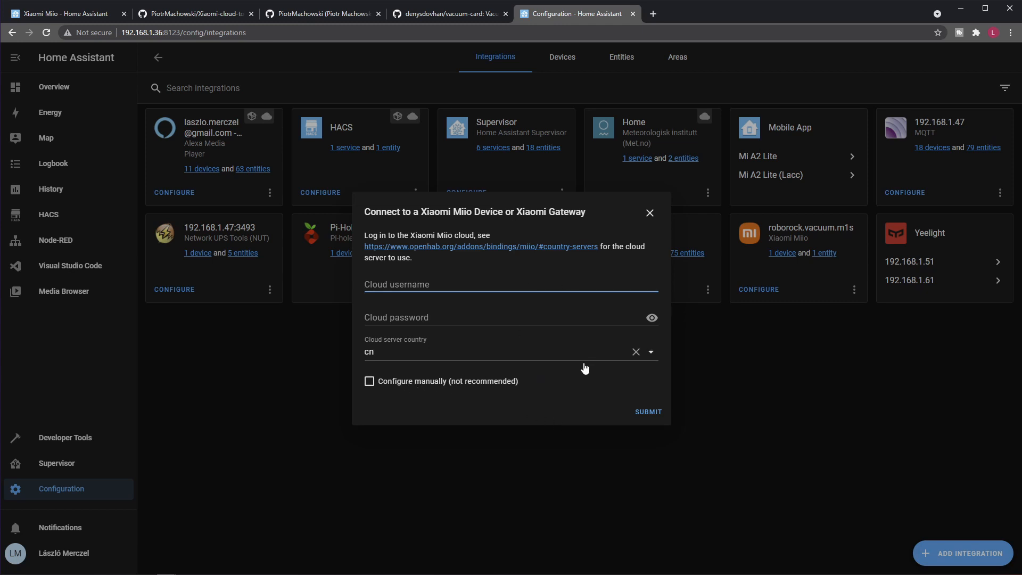
mouse_move(506, 369)
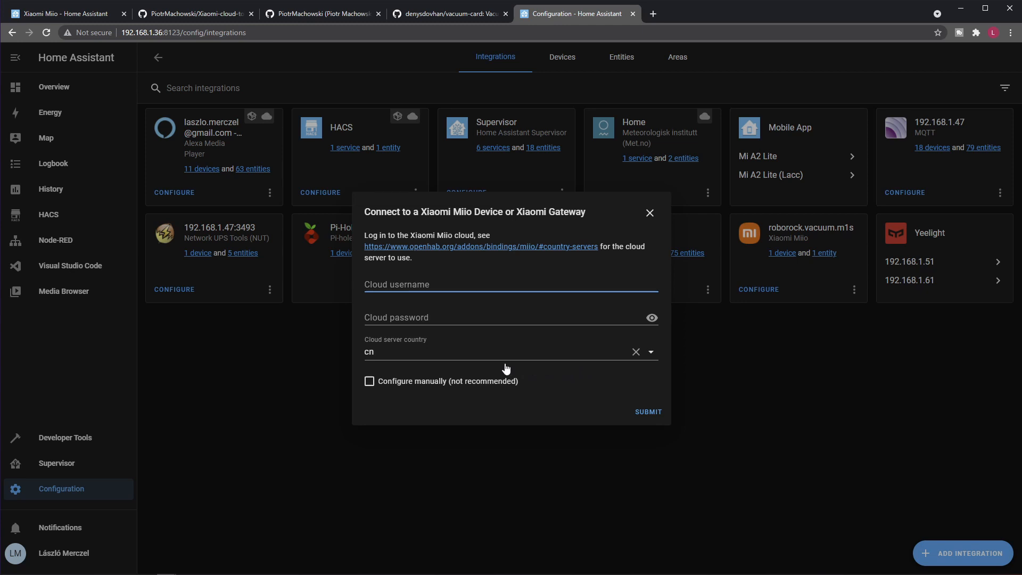
mouse_move(402, 383)
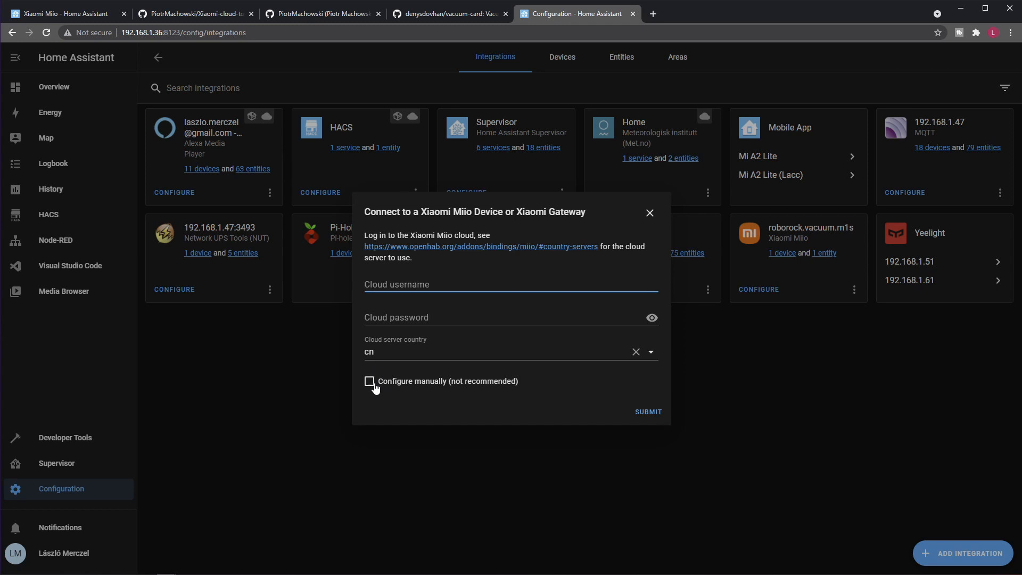
Step: Choose 'Configure manually (not recommended)' to get the IP Address and API Token form
click(369, 381)
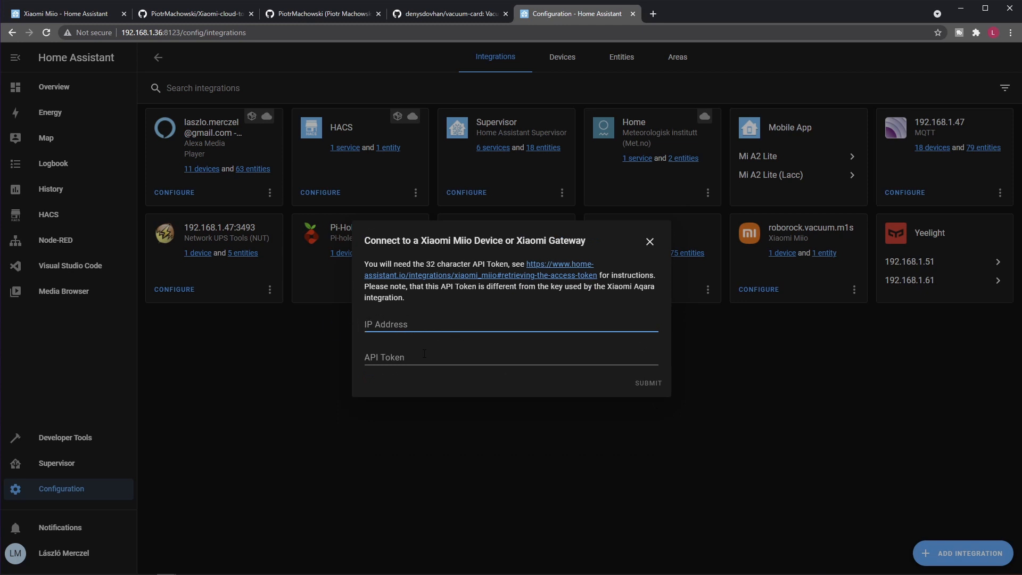
Step: Poke at the IP address field without entering anything, then dismiss the connection dialog unsubmitted
click(647, 382)
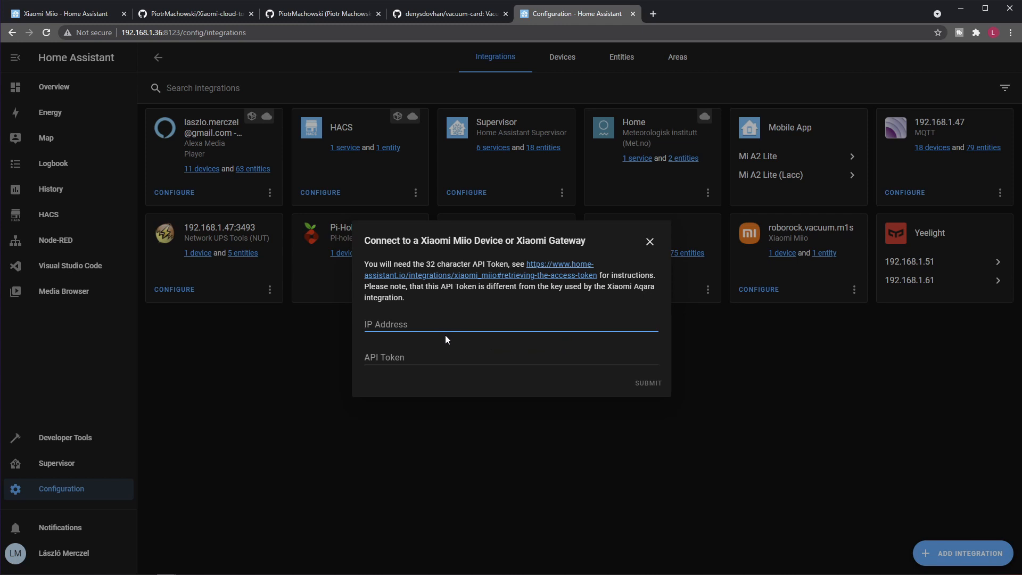
click(446, 323)
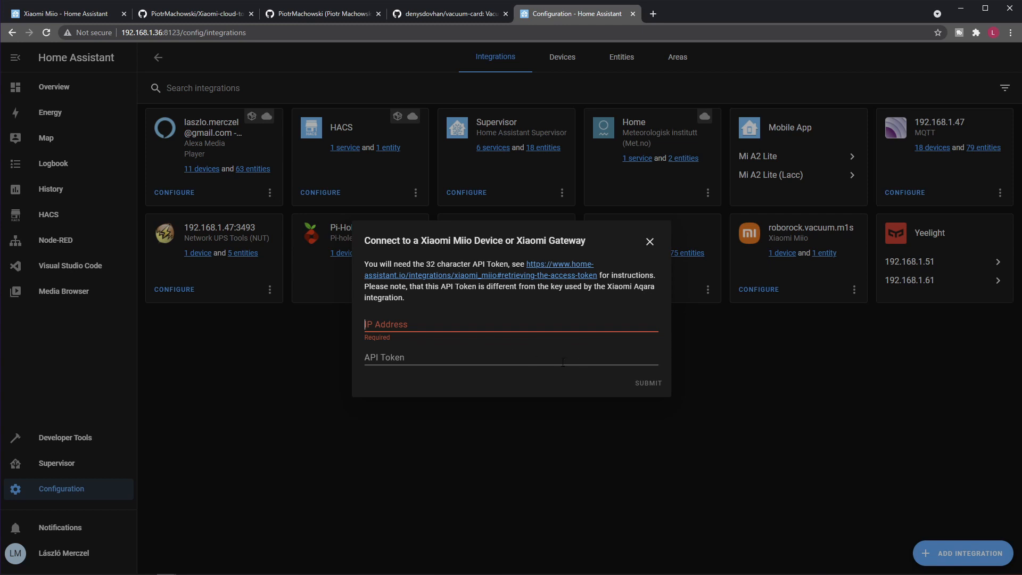
click(646, 382)
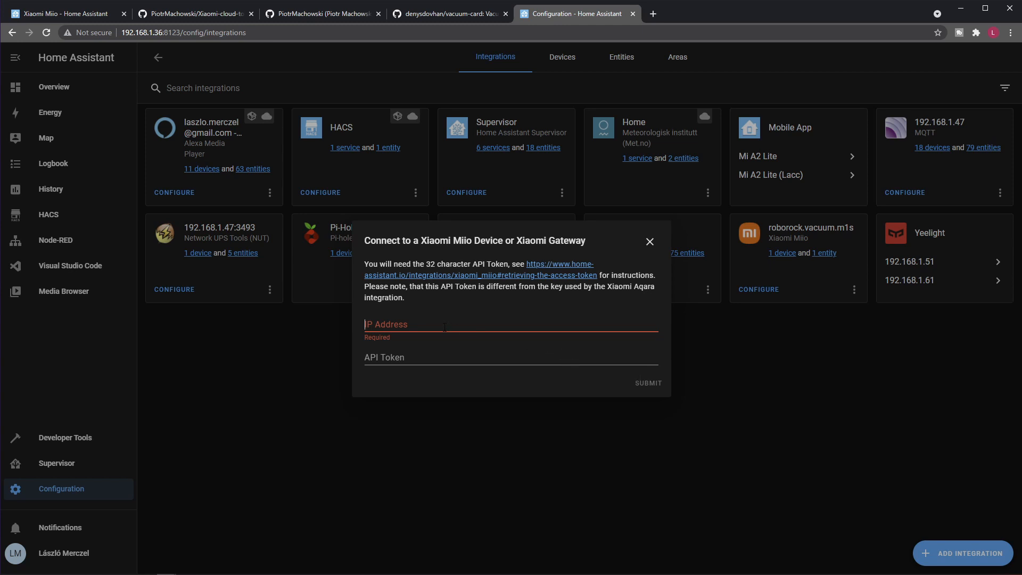
click(646, 382)
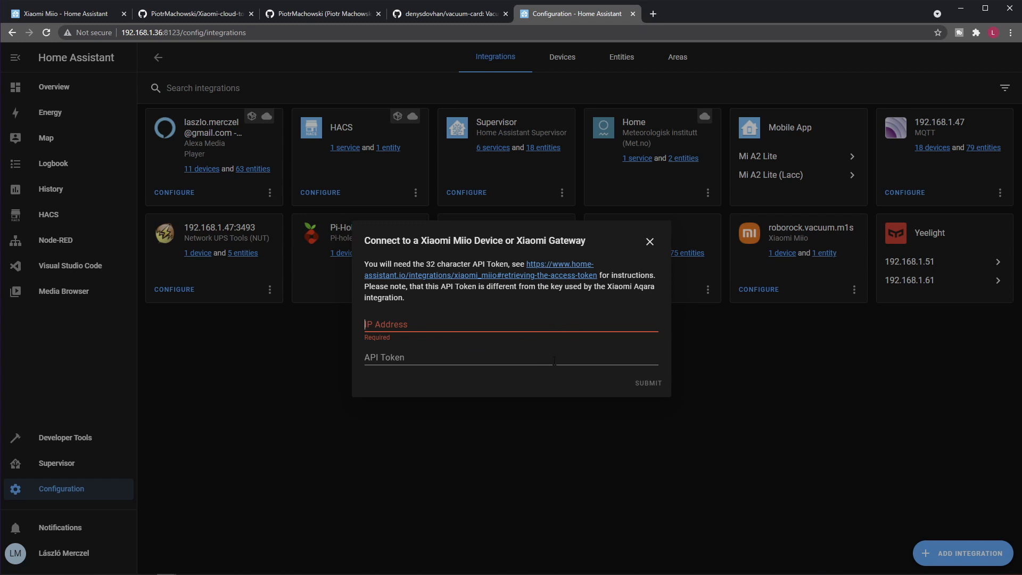
mouse_move(555, 352)
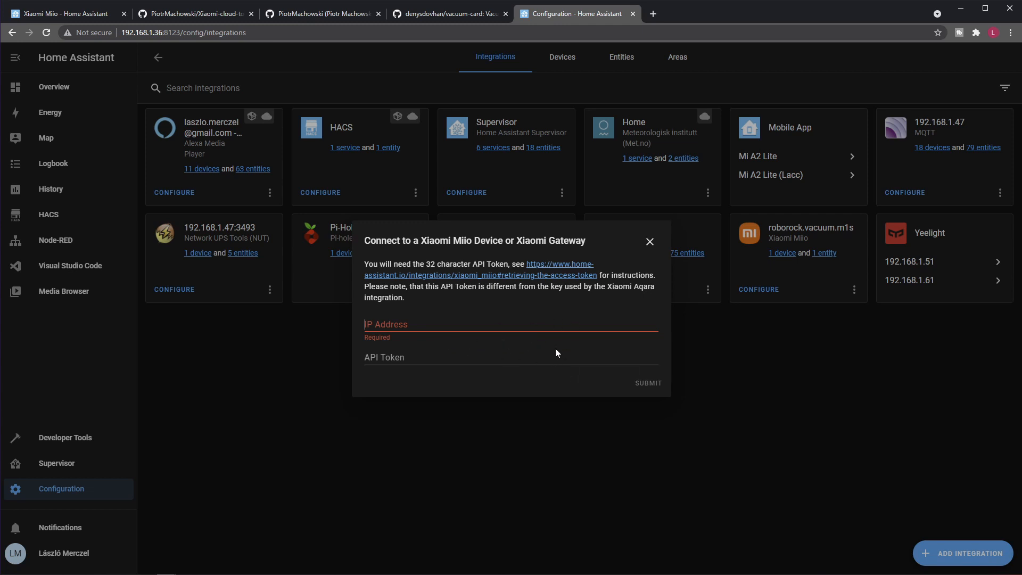
mouse_move(554, 353)
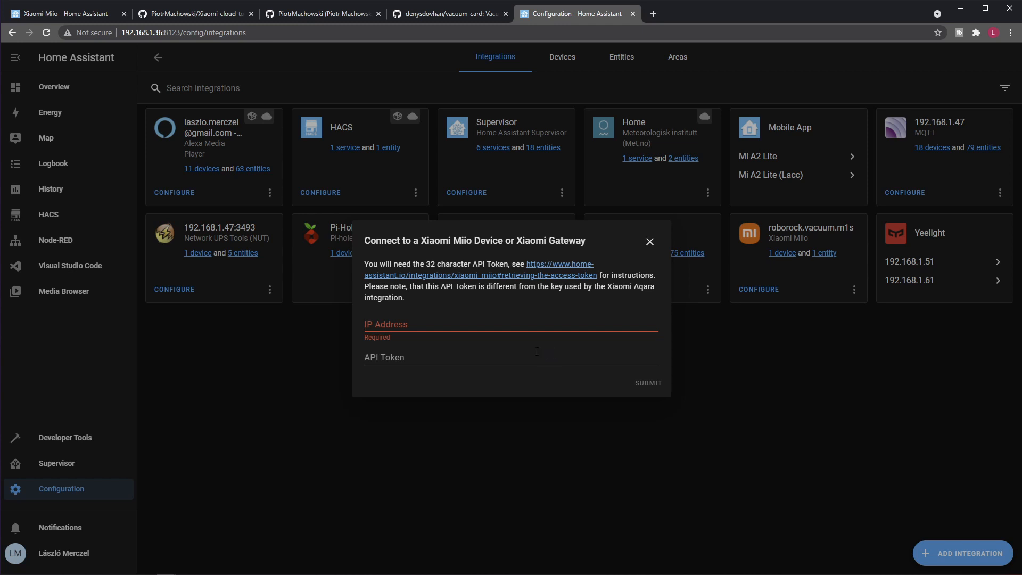
click(647, 382)
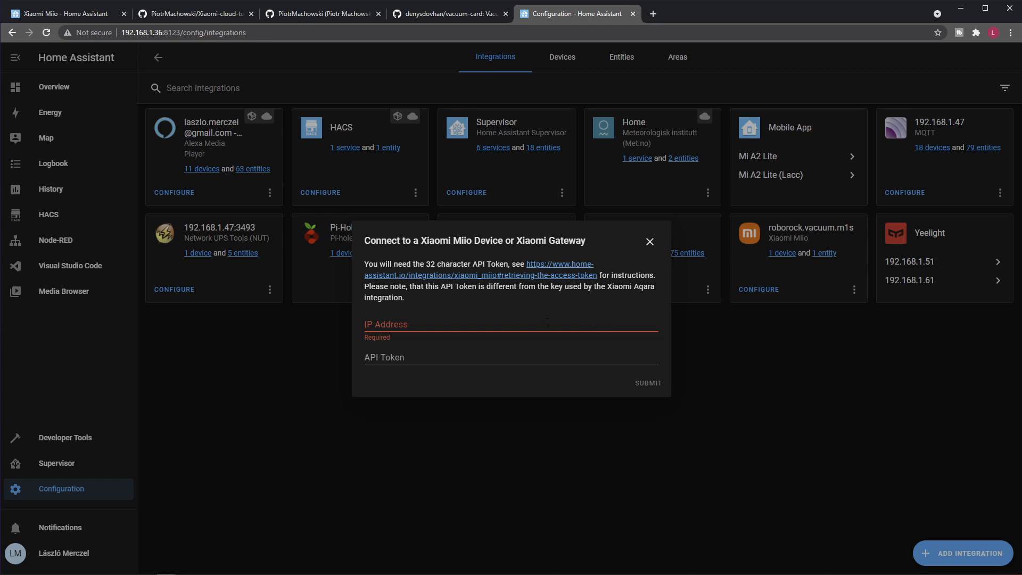
click(647, 382)
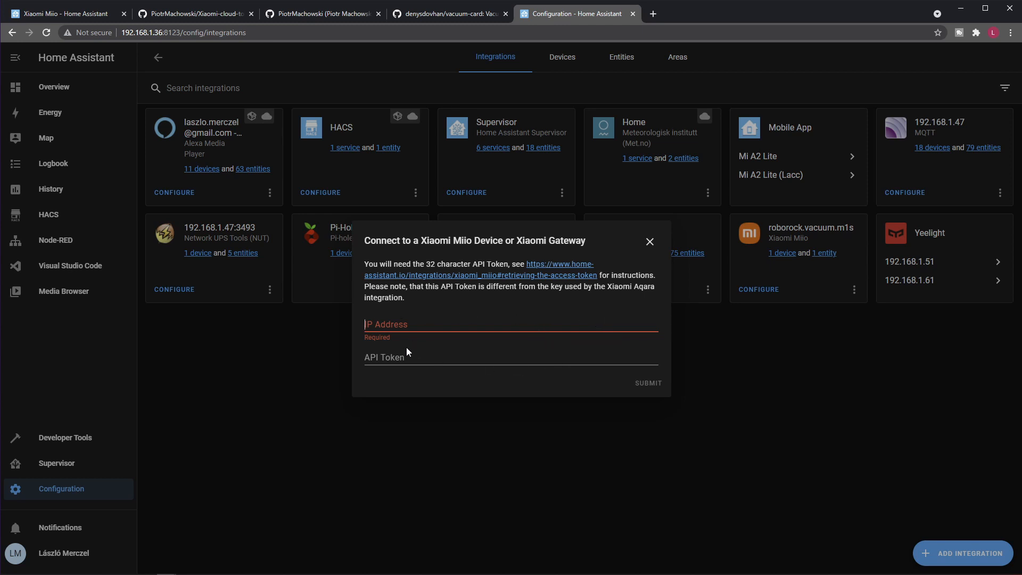
mouse_move(600, 424)
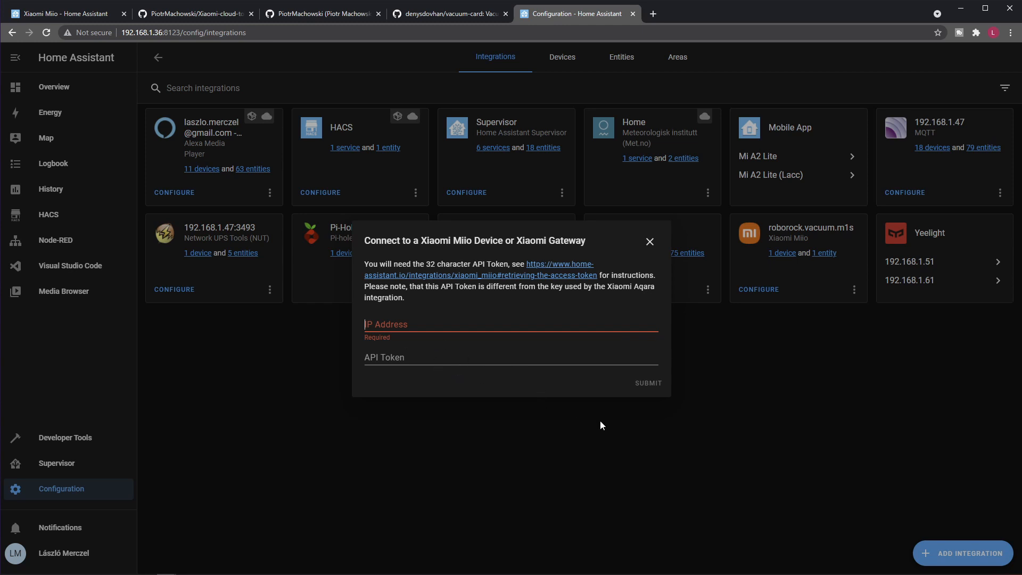
click(649, 242)
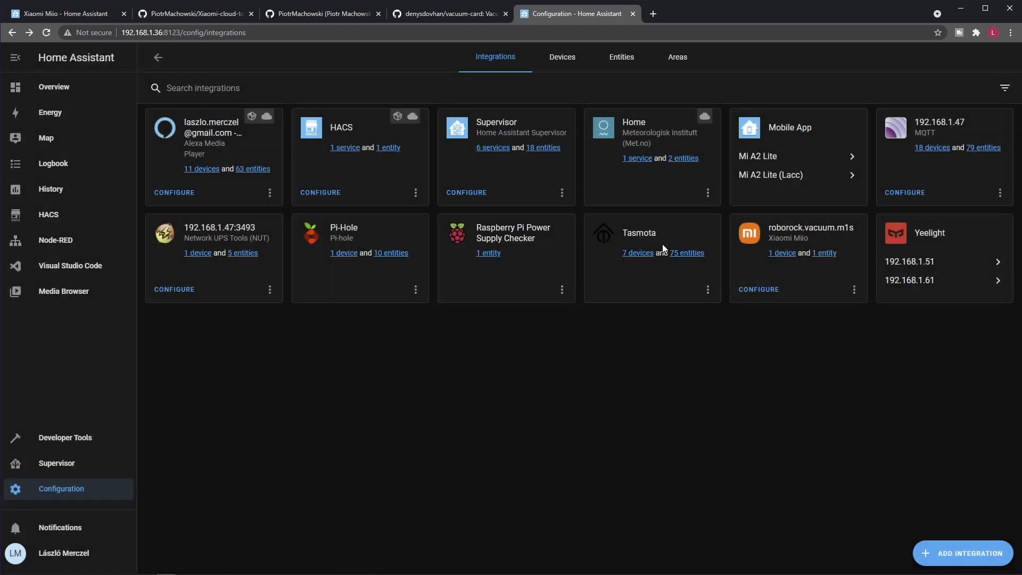
mouse_move(820, 264)
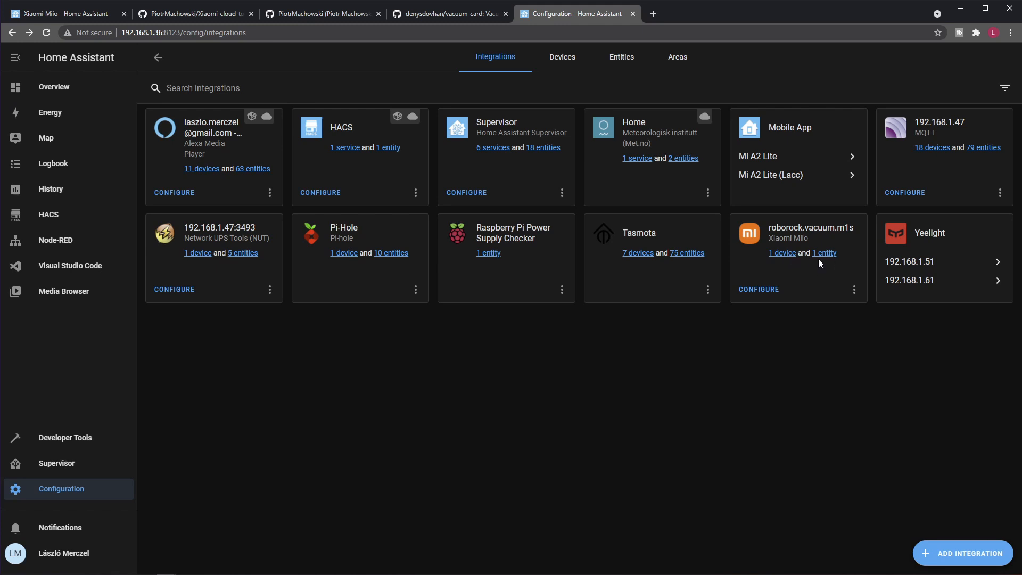
mouse_move(802, 273)
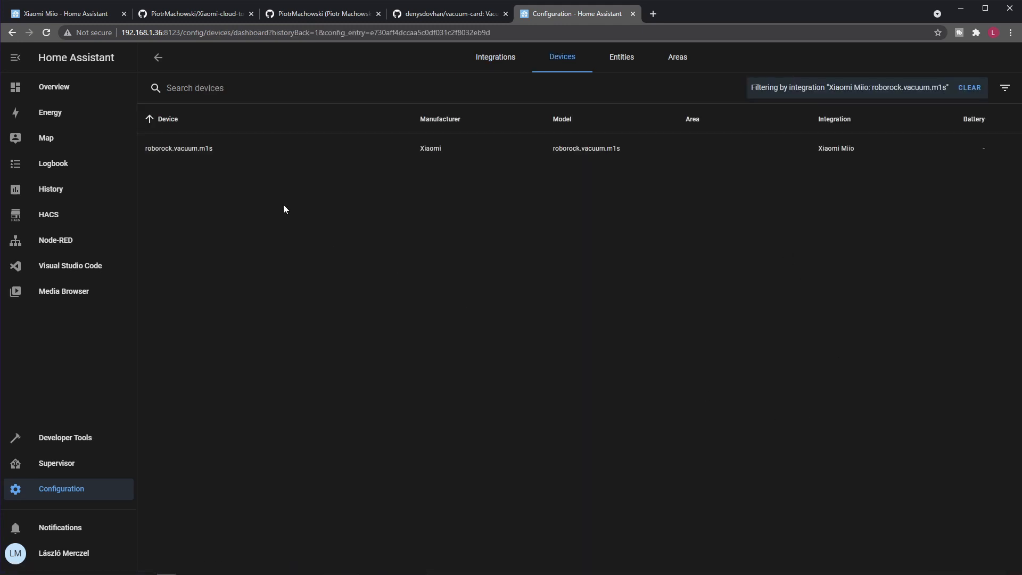
mouse_move(258, 152)
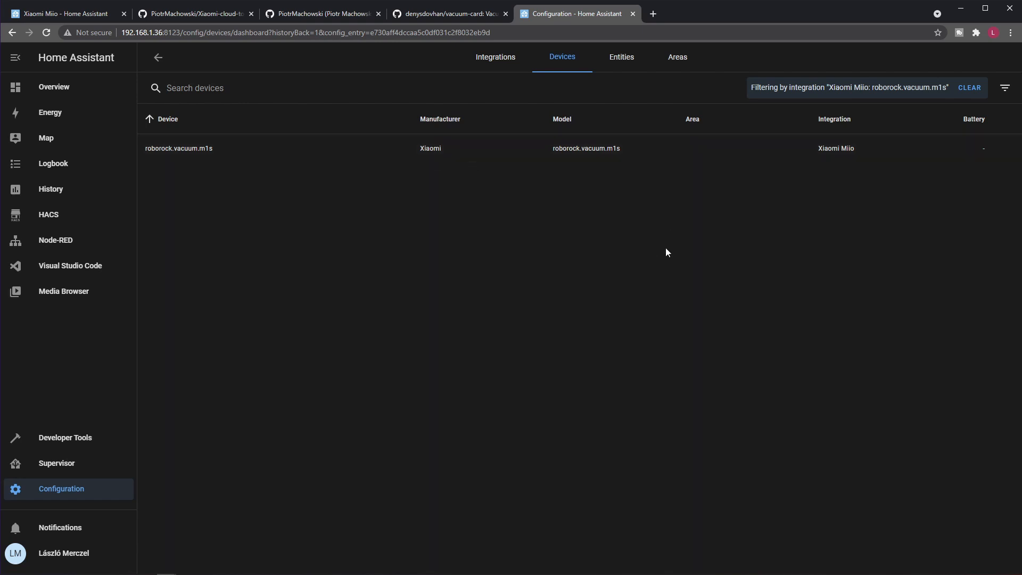
click(179, 148)
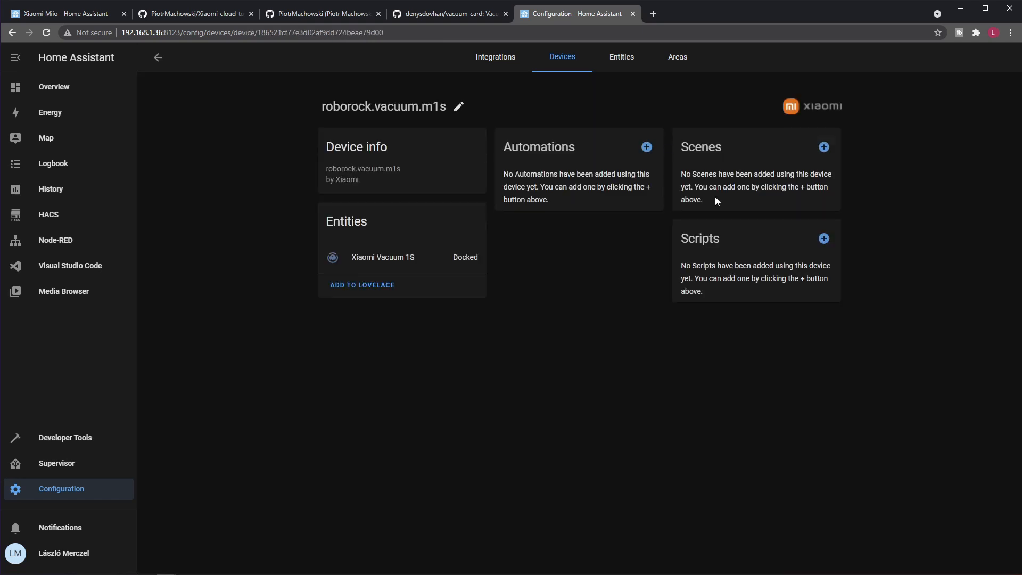
mouse_move(446, 317)
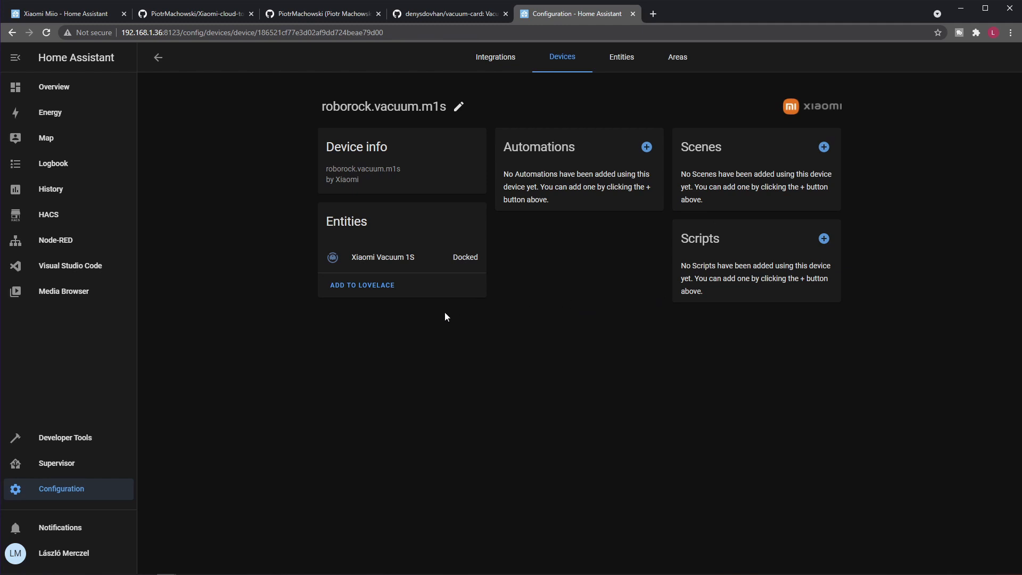
mouse_move(528, 327)
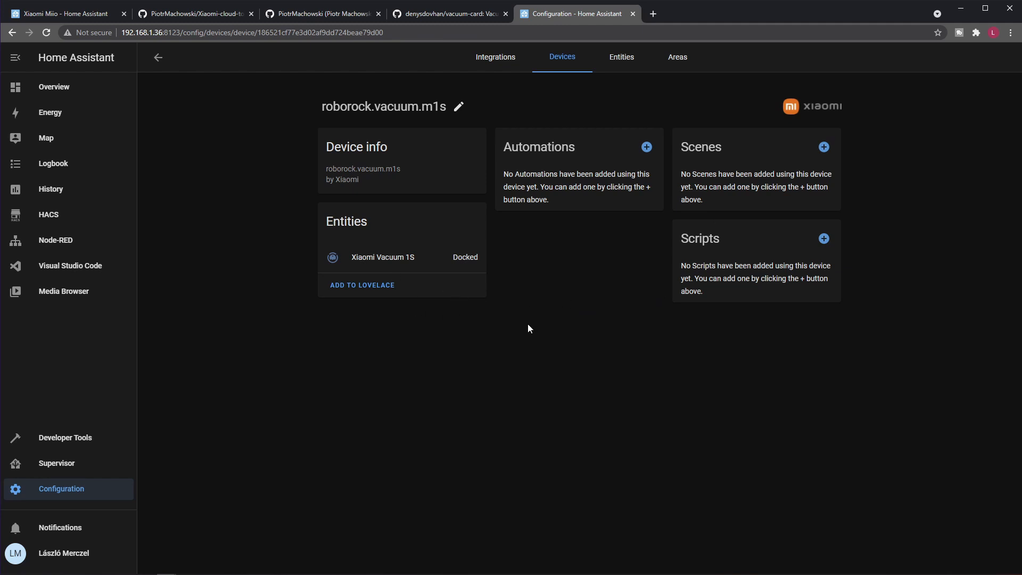
mouse_move(756, 300)
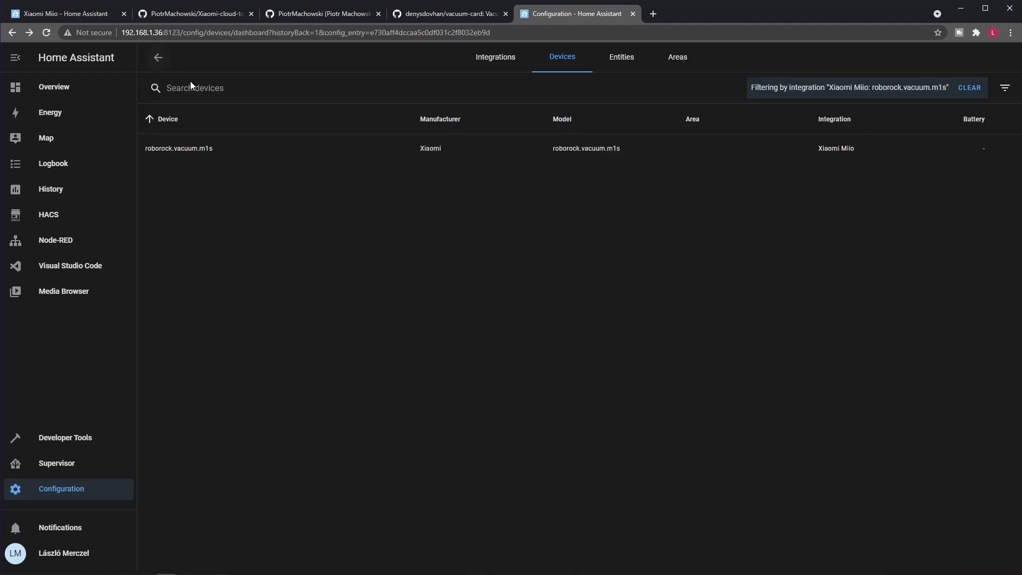
click(495, 56)
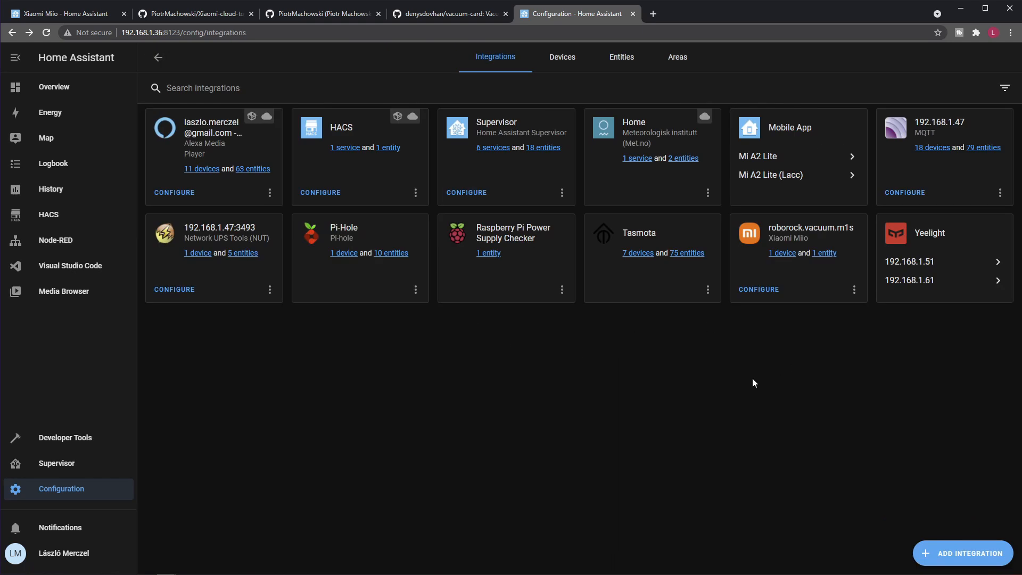
mouse_move(742, 381)
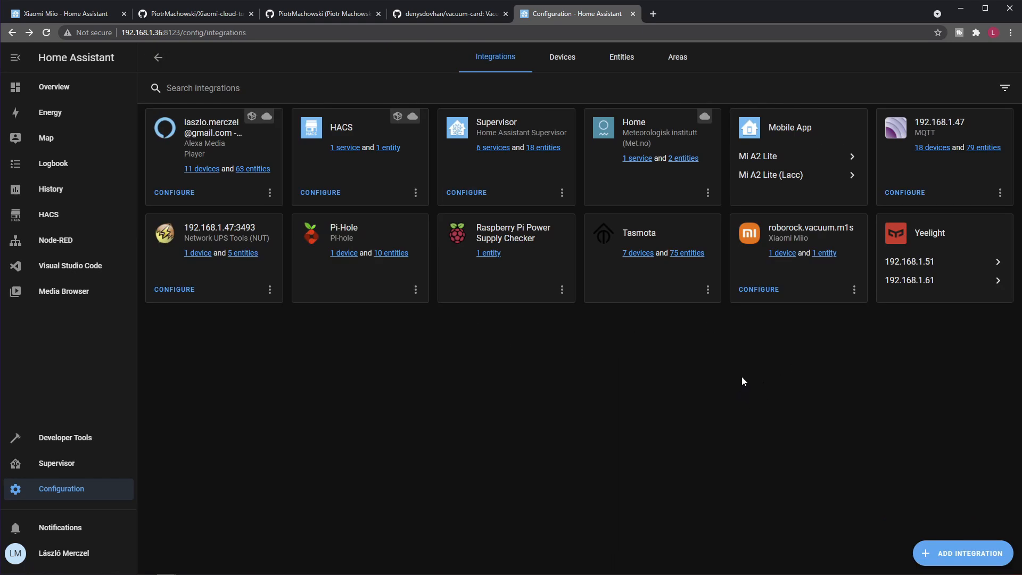
mouse_move(749, 390)
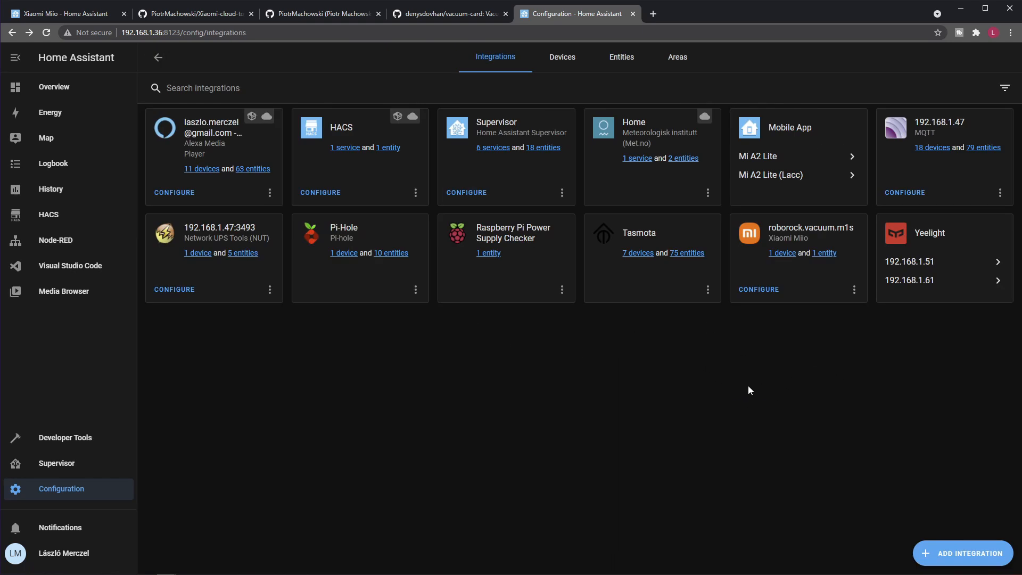
mouse_move(684, 389)
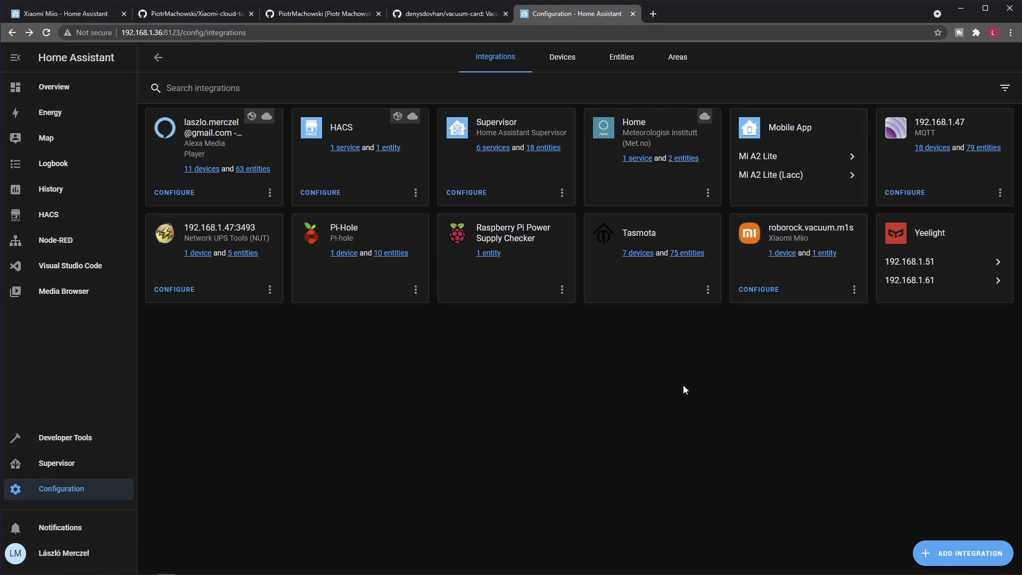
mouse_move(603, 359)
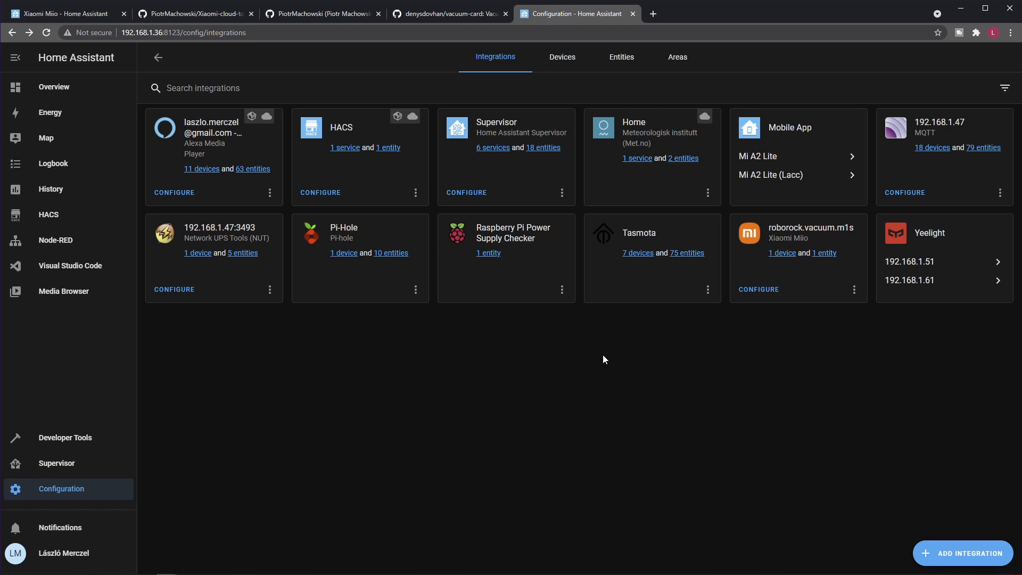
mouse_move(829, 404)
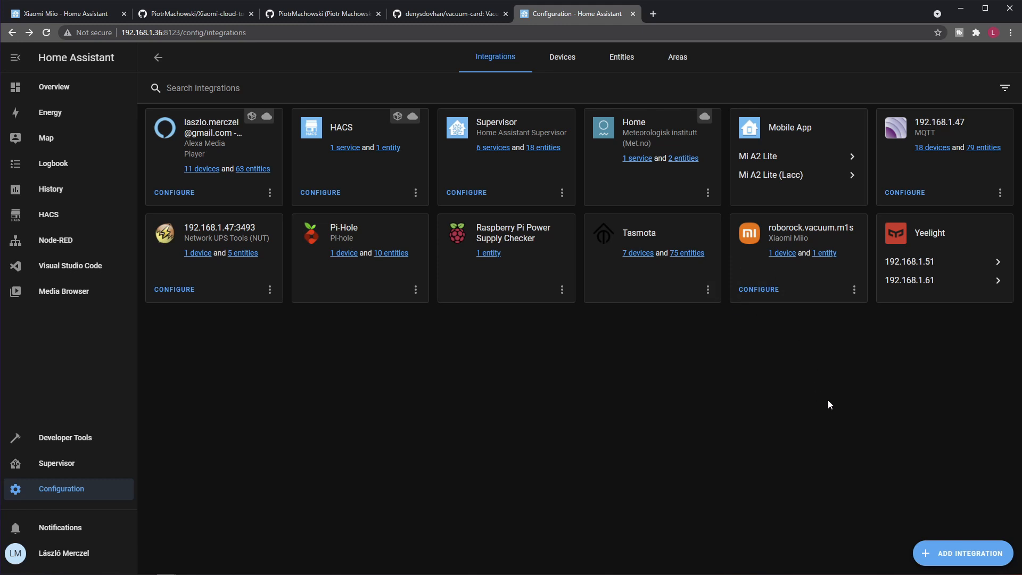
mouse_move(797, 386)
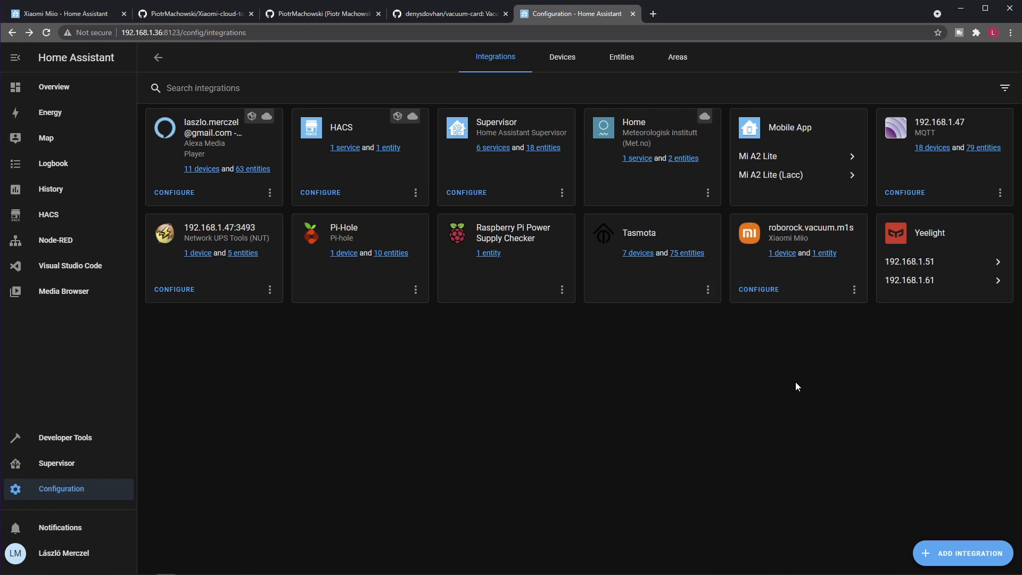
mouse_move(796, 386)
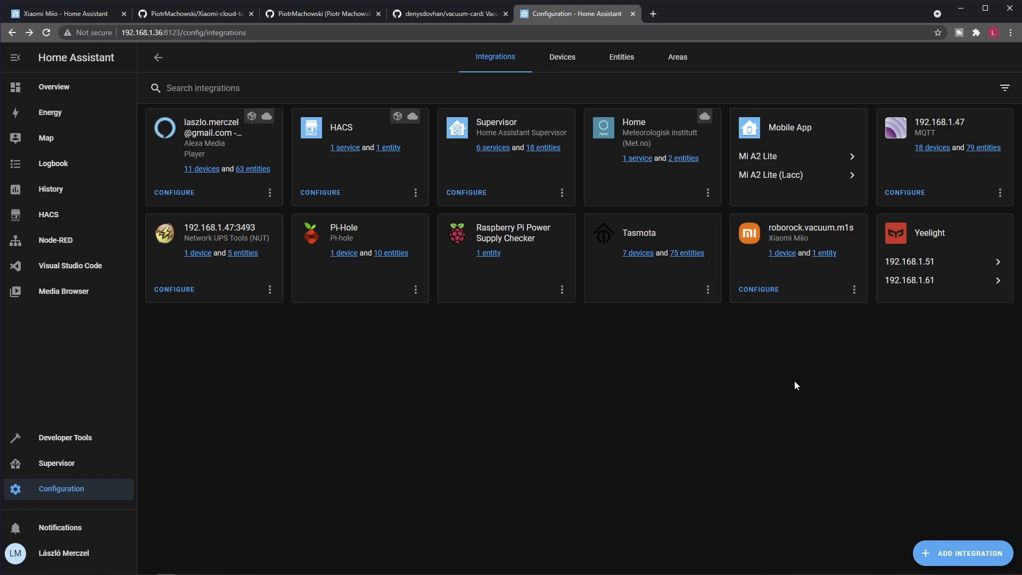
mouse_move(760, 368)
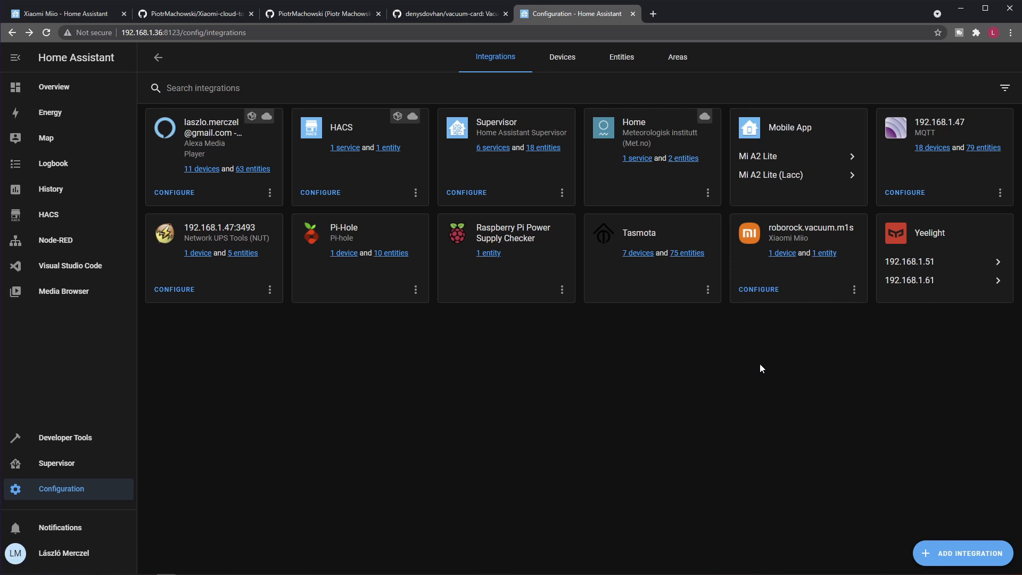
mouse_move(794, 255)
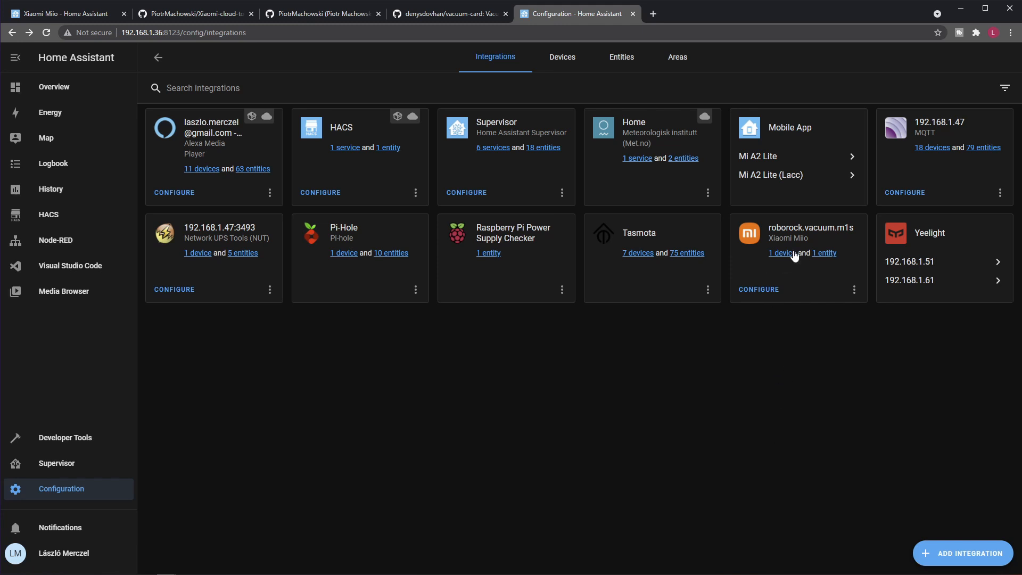
mouse_move(831, 316)
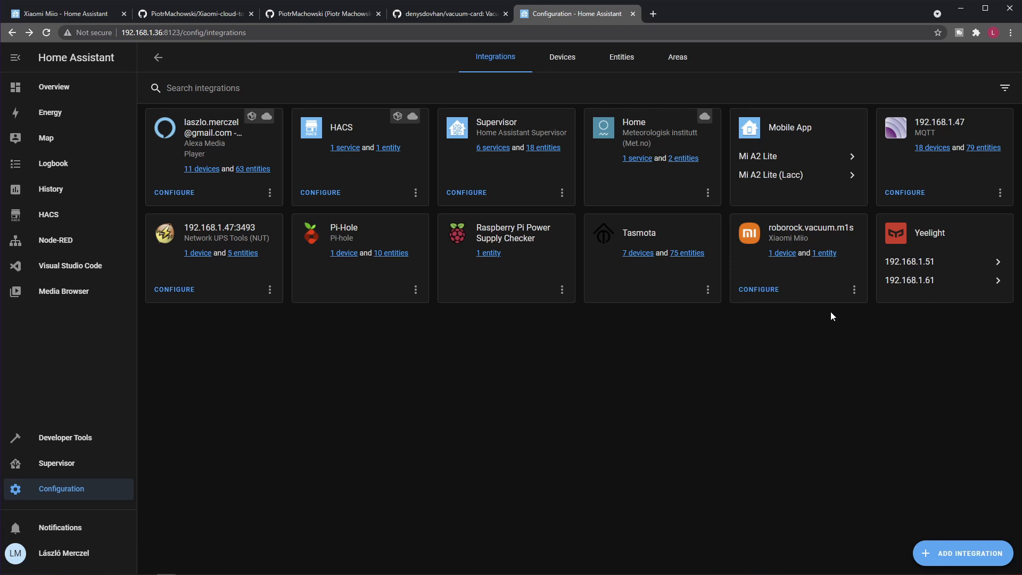
mouse_move(872, 396)
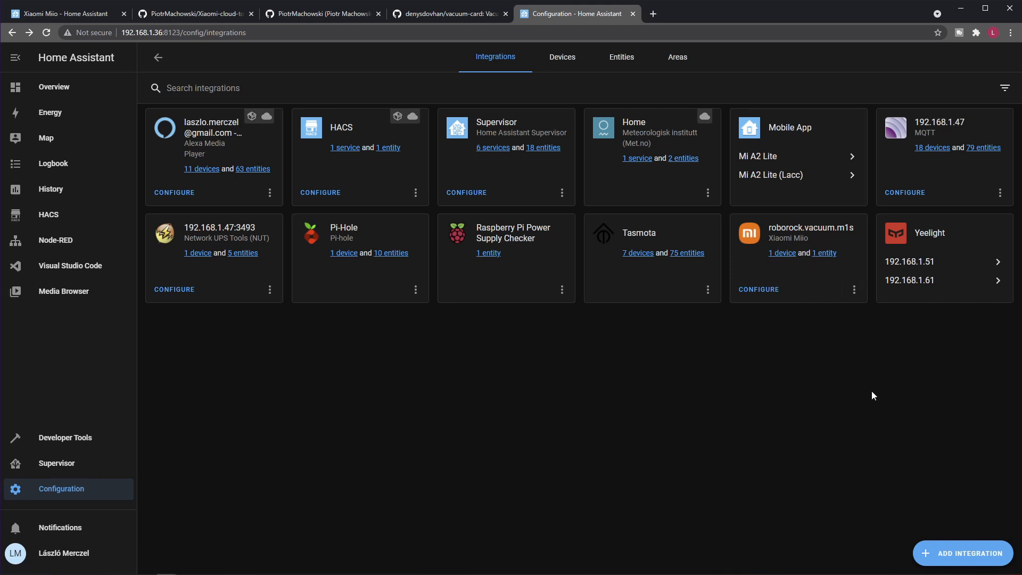
mouse_move(836, 385)
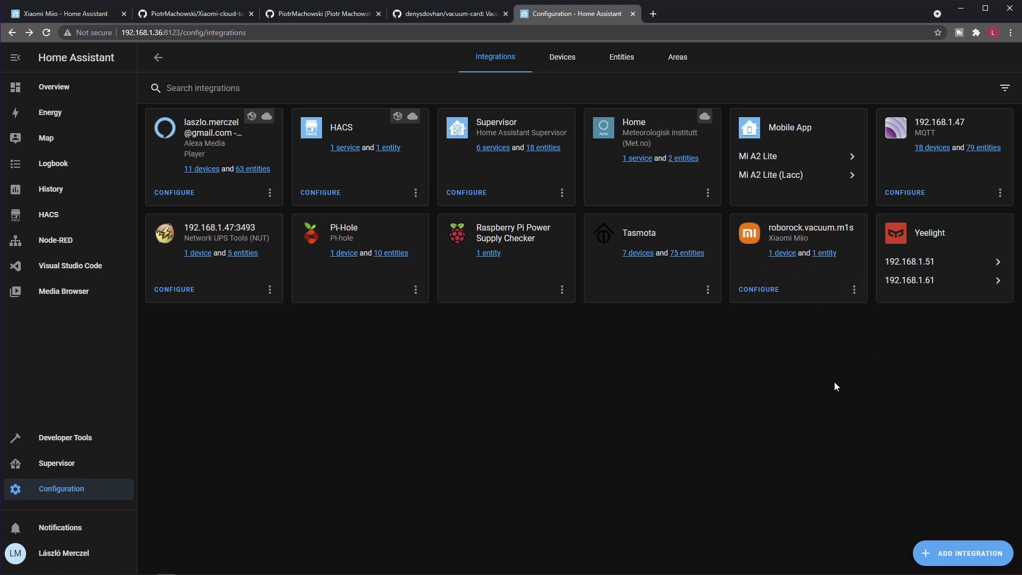
mouse_move(823, 386)
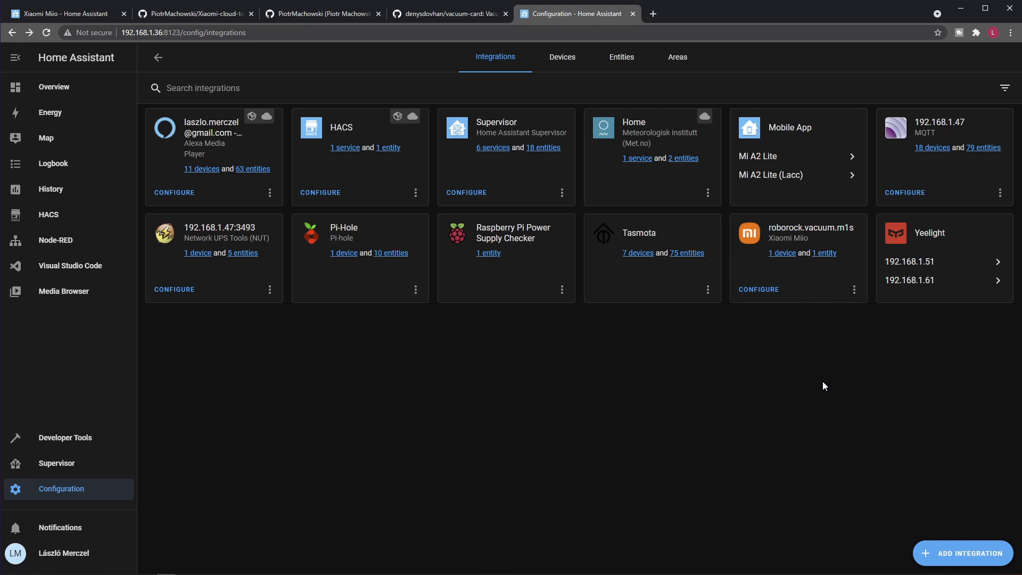
mouse_move(410, 167)
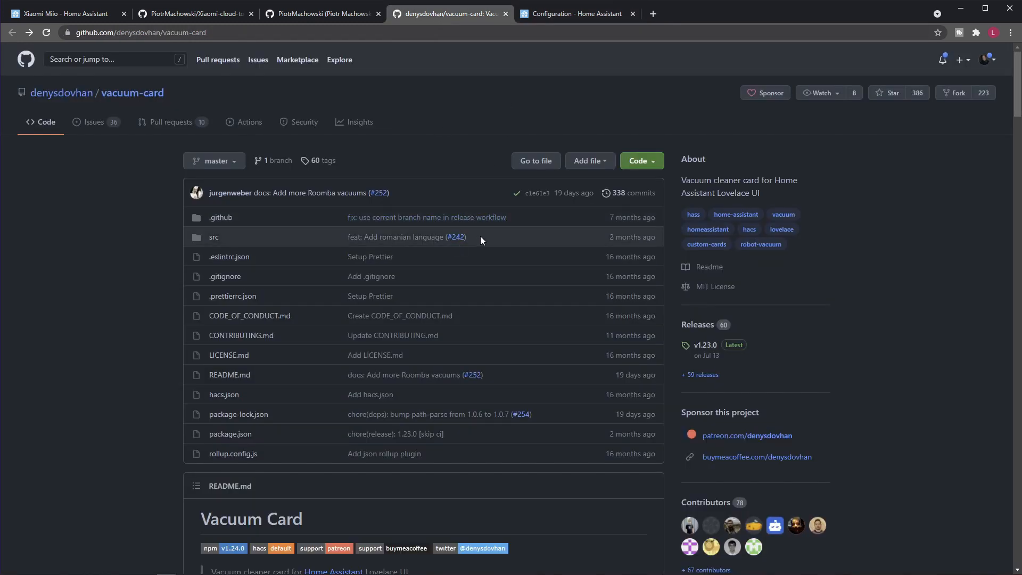
mouse_move(478, 385)
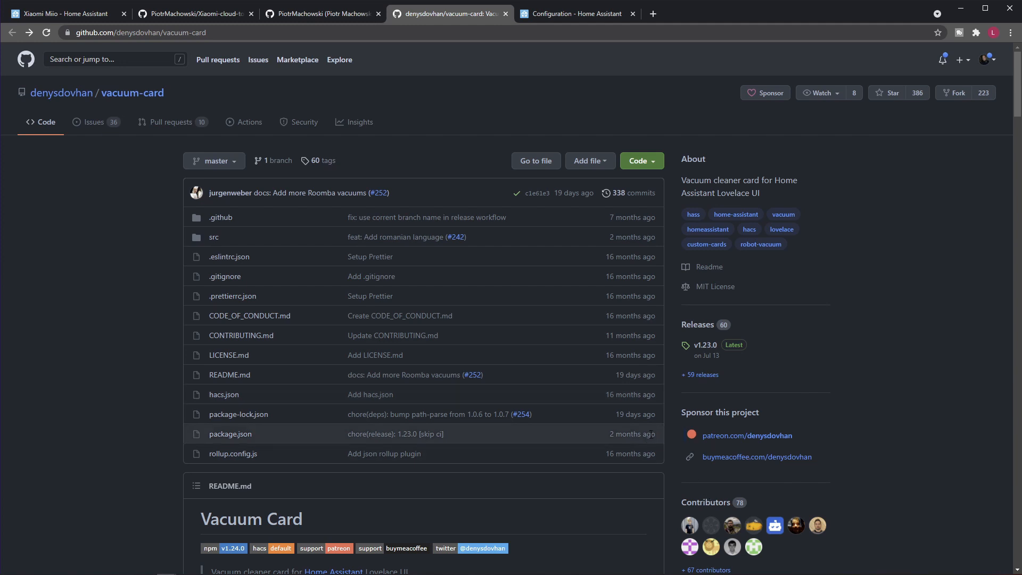
Step: Scroll the vacuum-card README to the card screenshot, then return to Home Assistant
scroll(down, 3)
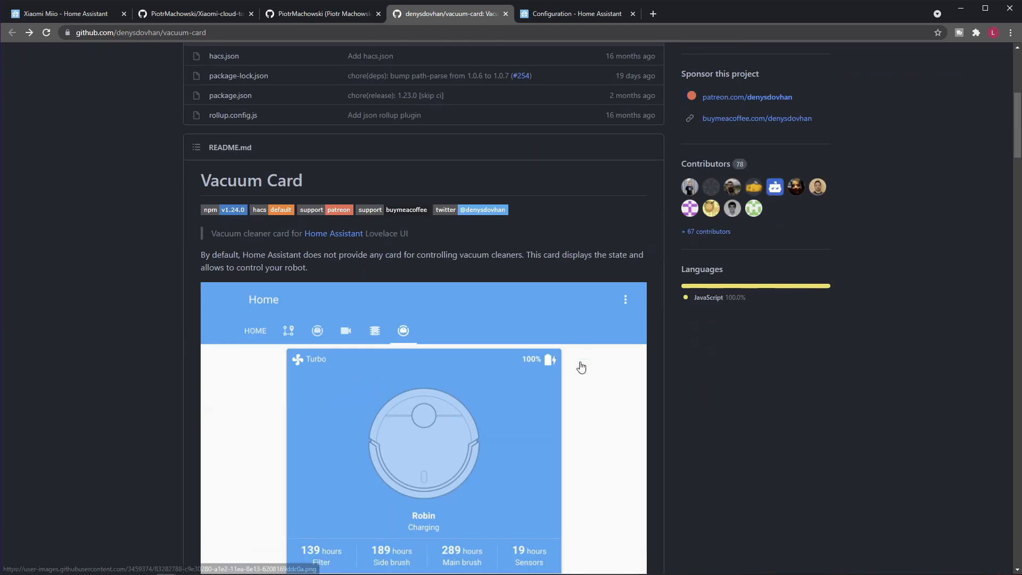
scroll(down, 3)
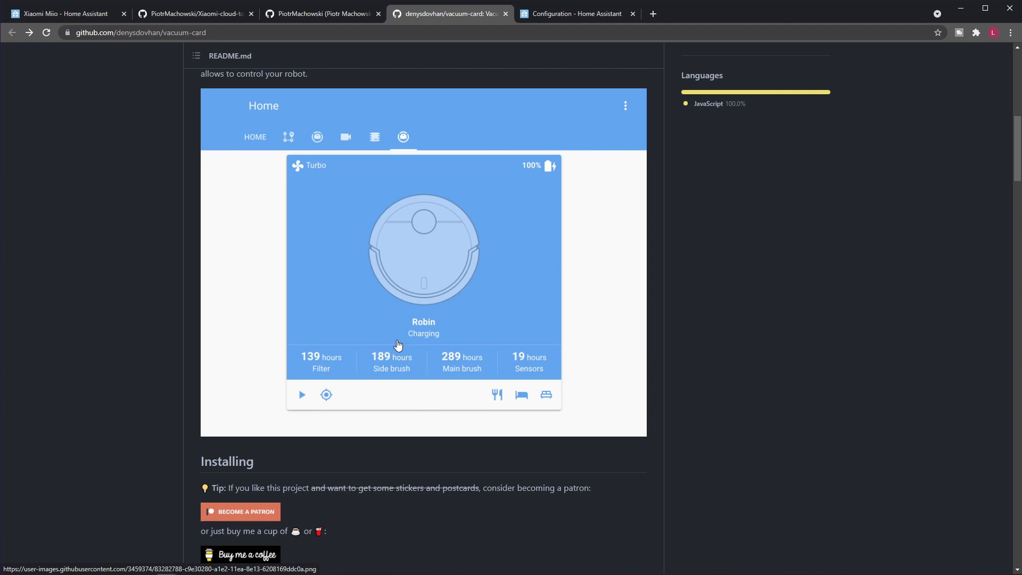
mouse_move(482, 300)
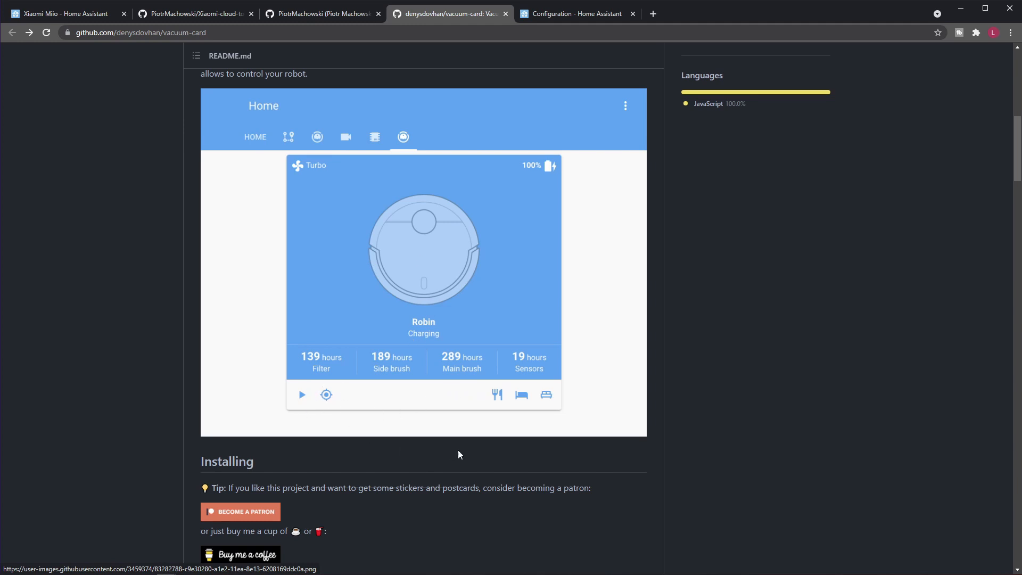
mouse_move(326, 395)
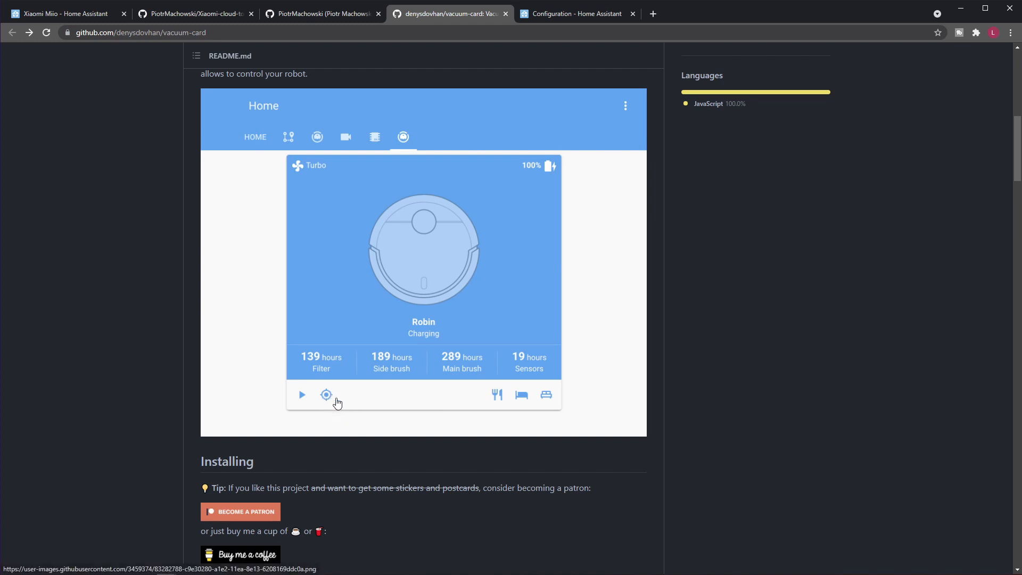
mouse_move(429, 270)
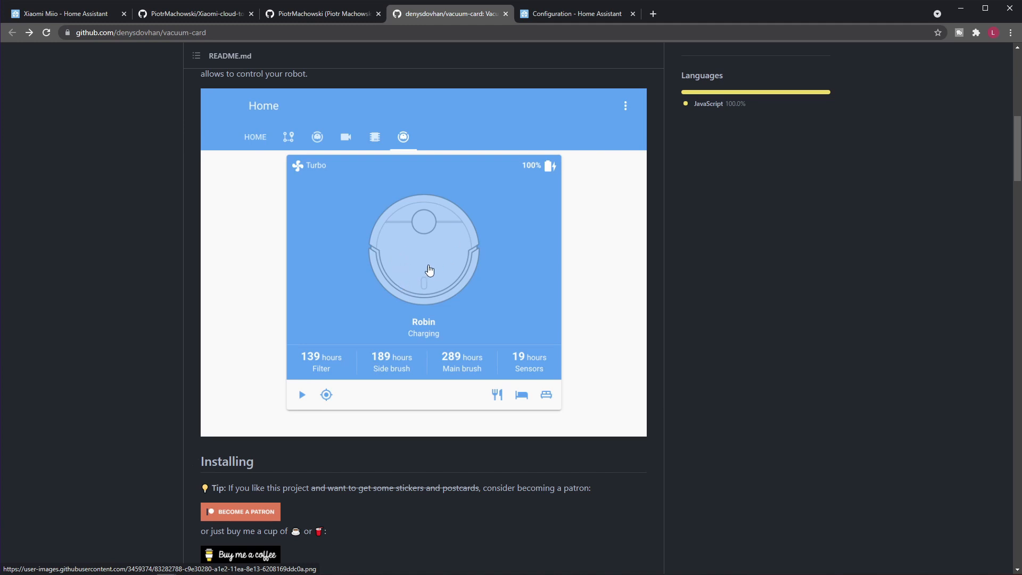
mouse_move(475, 308)
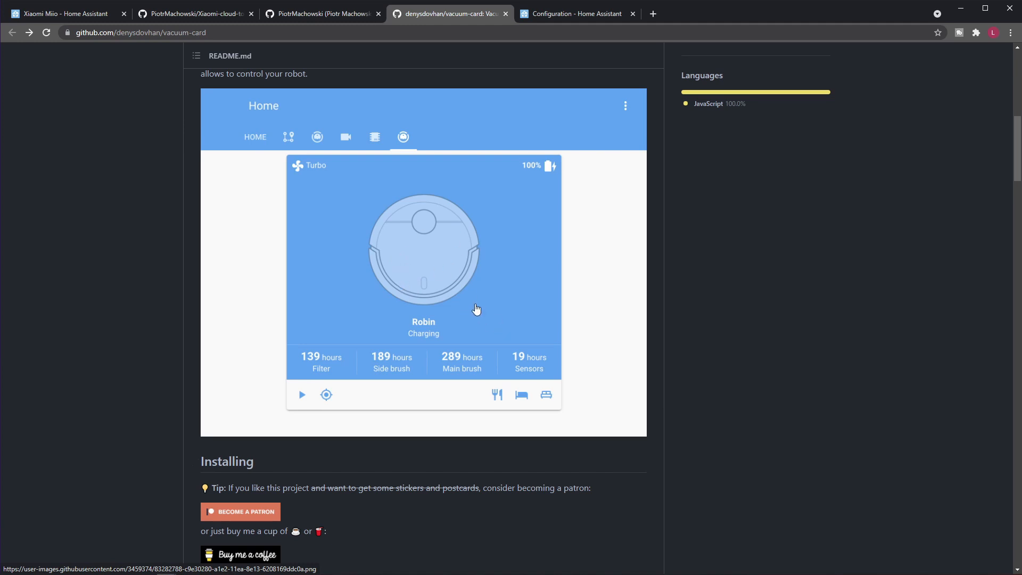
mouse_move(359, 358)
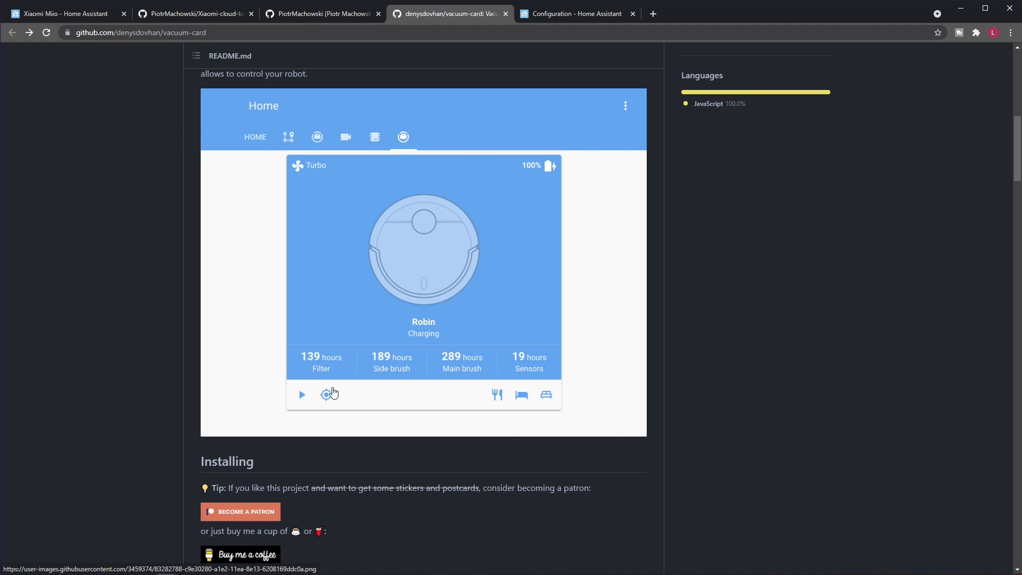
click(576, 13)
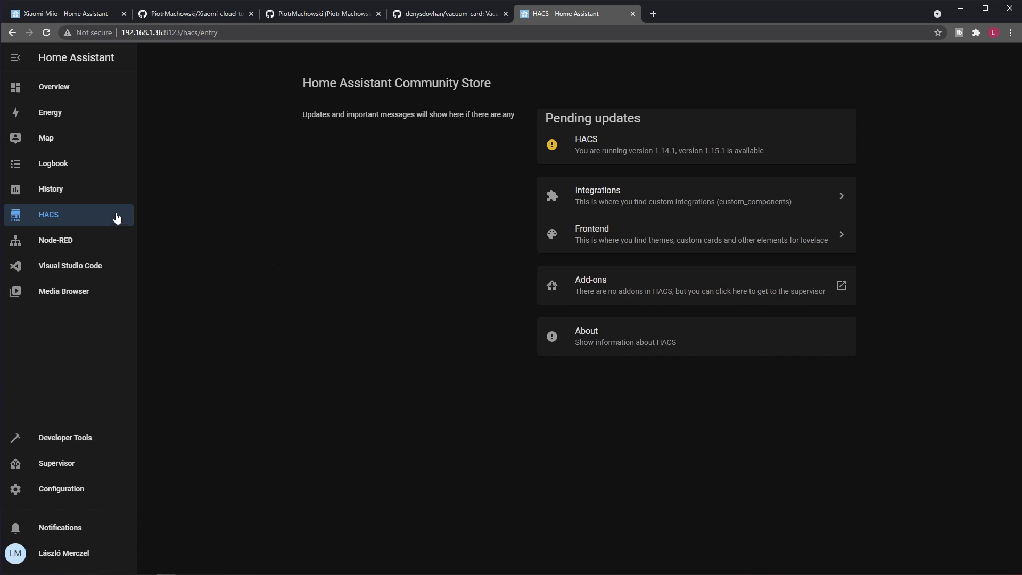
mouse_move(198, 273)
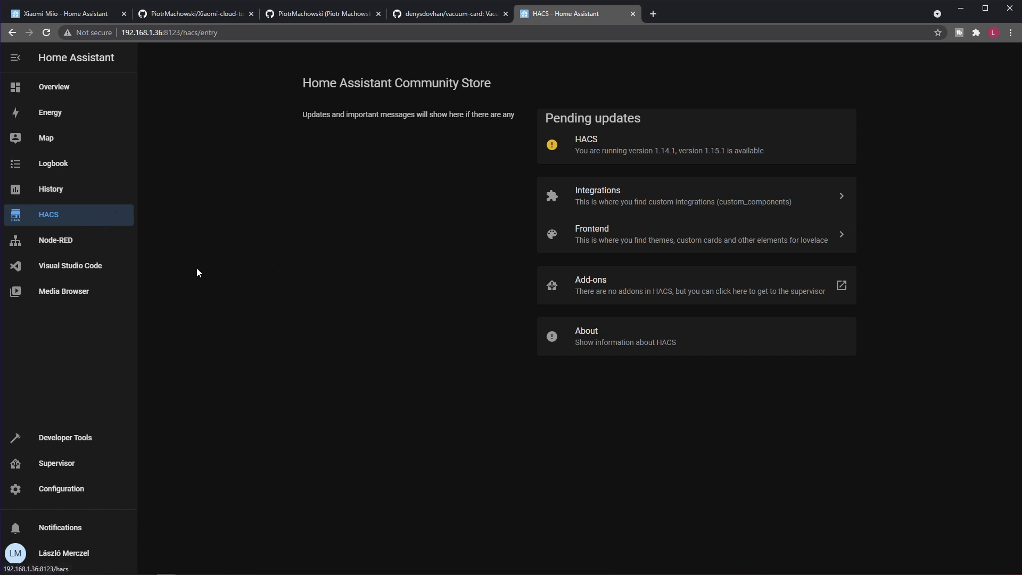
Step: Revisit the vacuum-card repository page and come back to the Home Assistant Community Store
click(448, 13)
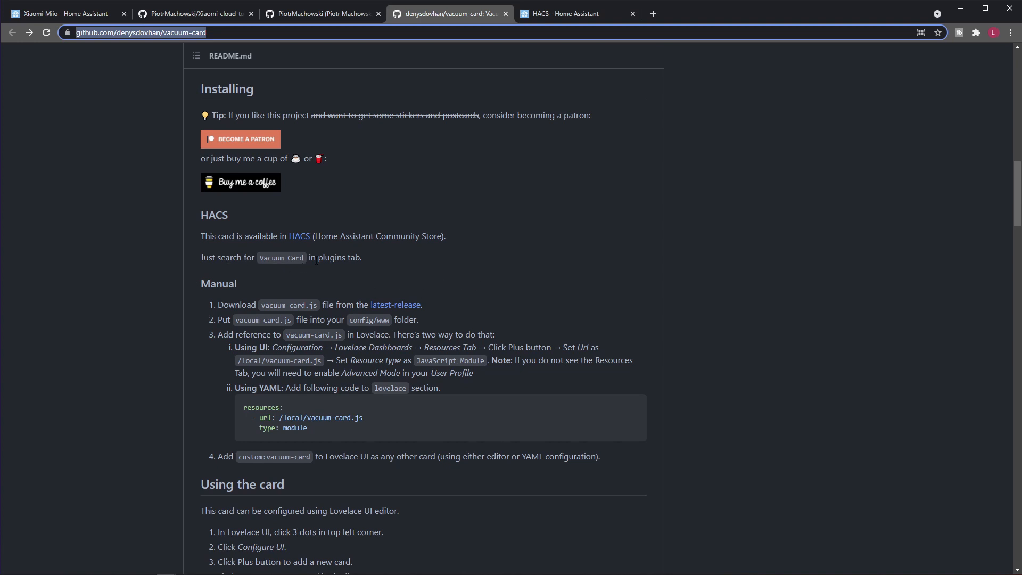
mouse_move(497, 89)
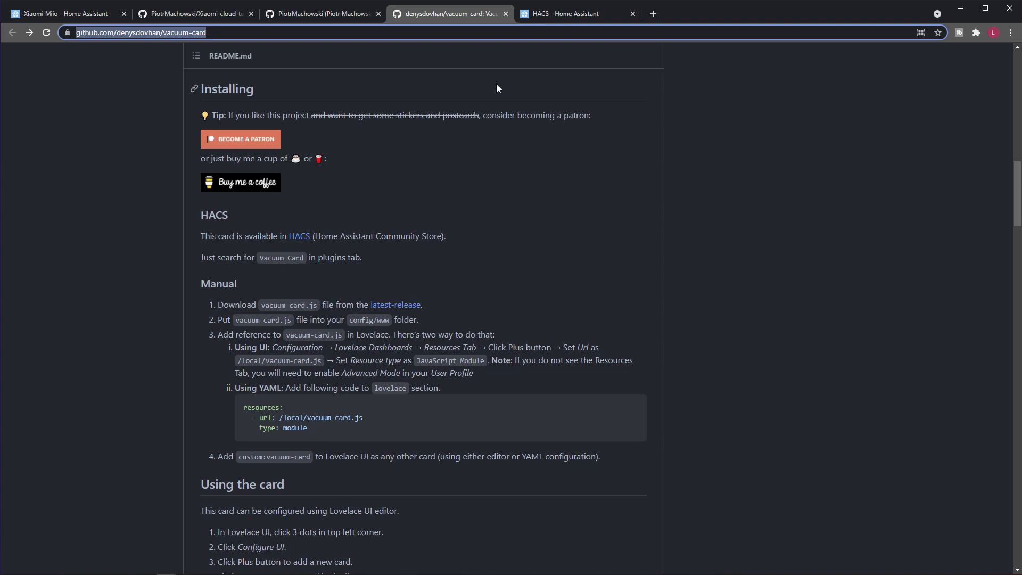
click(575, 14)
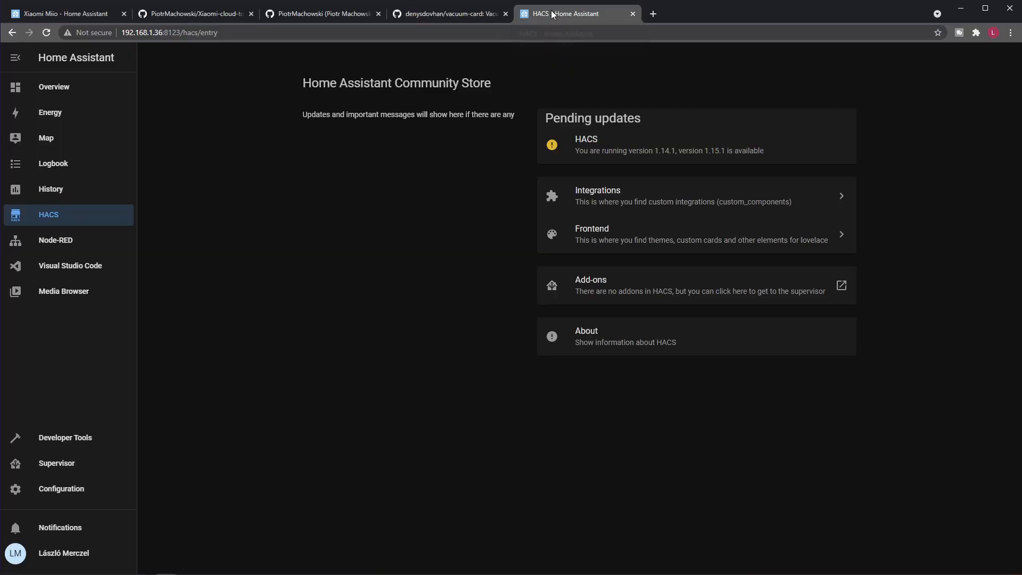
mouse_move(598, 240)
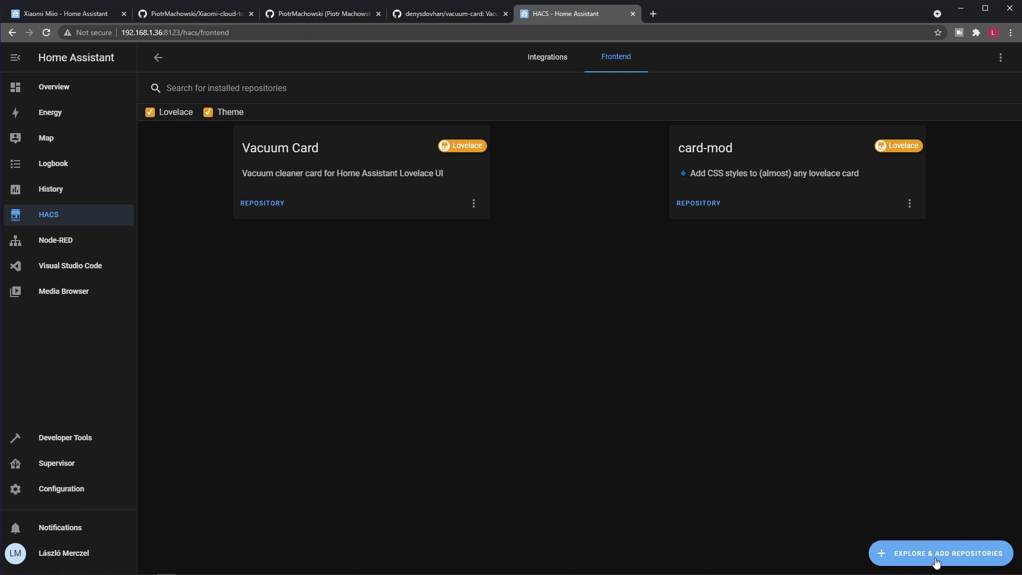
mouse_move(796, 501)
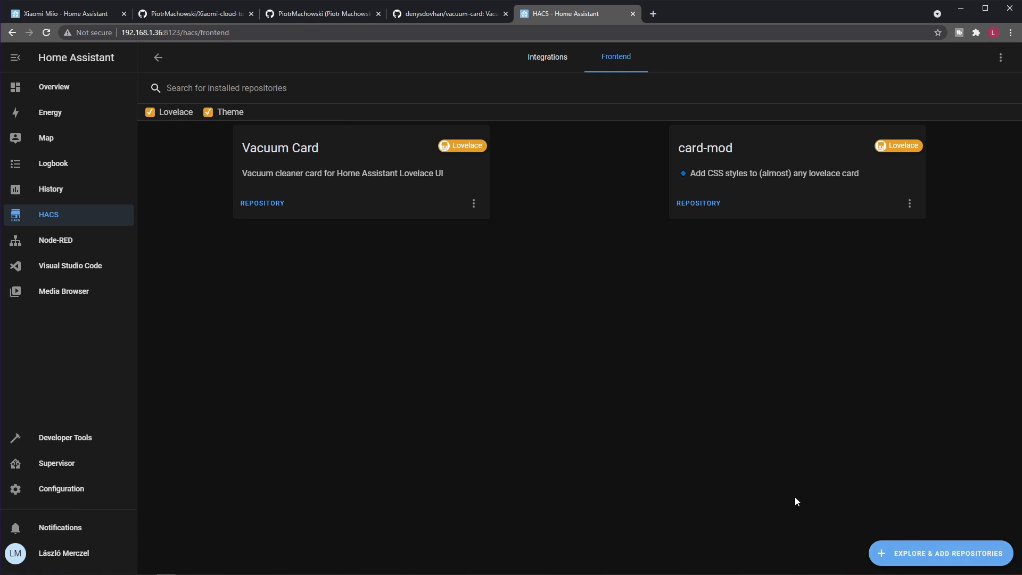
Step: Uninstall the Vacuum Card via its three-dot menu and confirm, then start browsing repositories
click(472, 202)
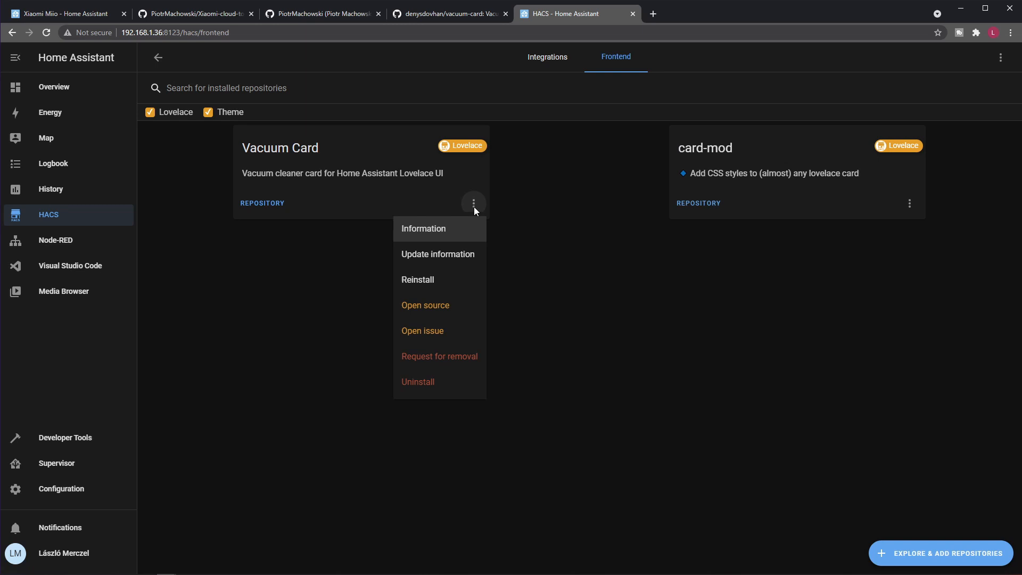
click(417, 381)
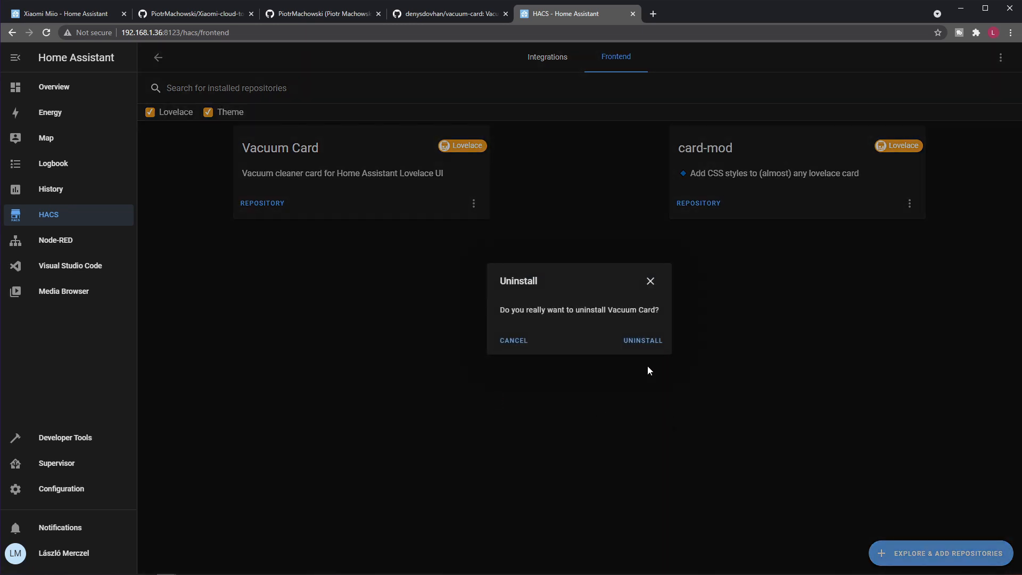
click(640, 341)
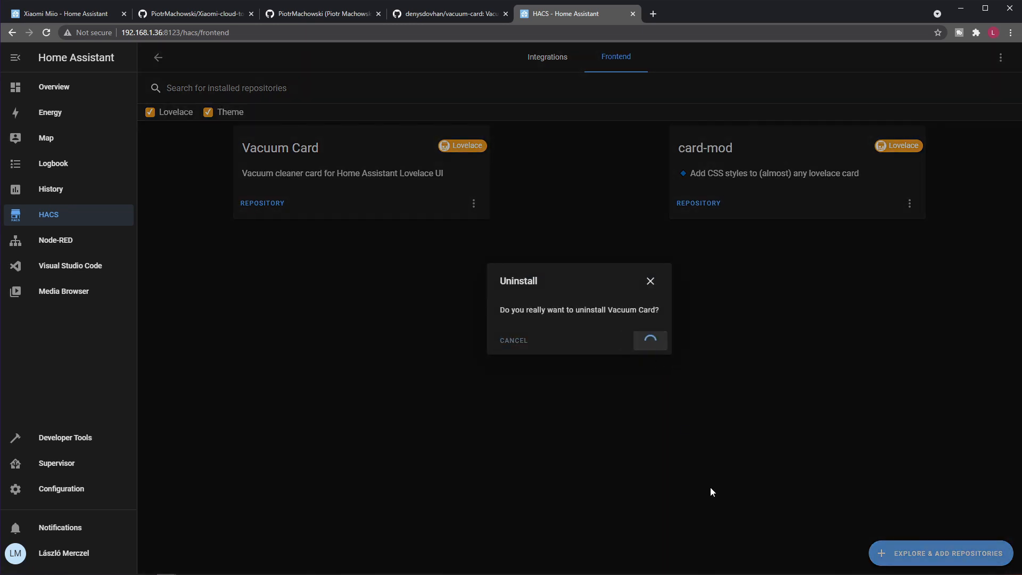
click(649, 339)
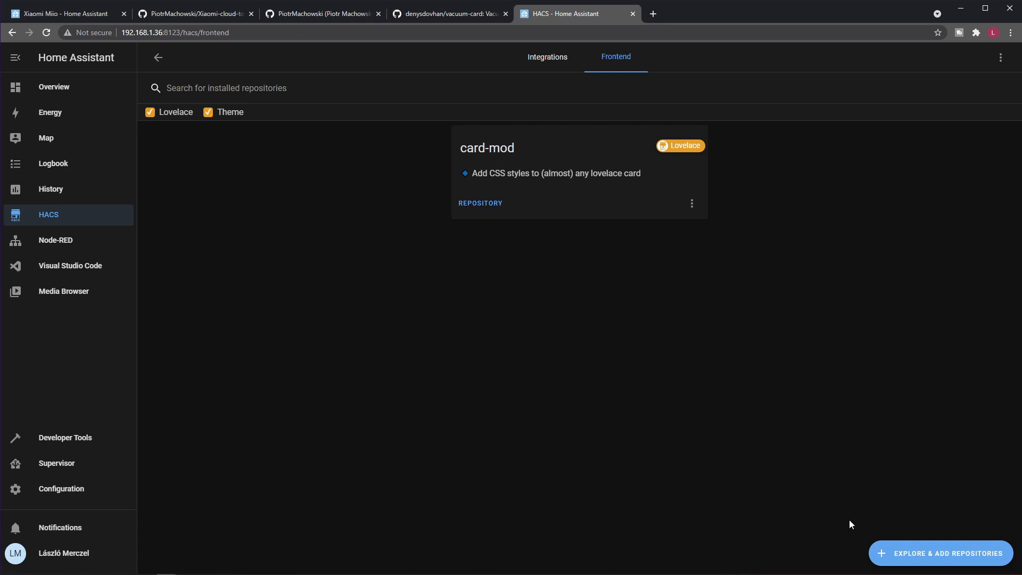
click(939, 554)
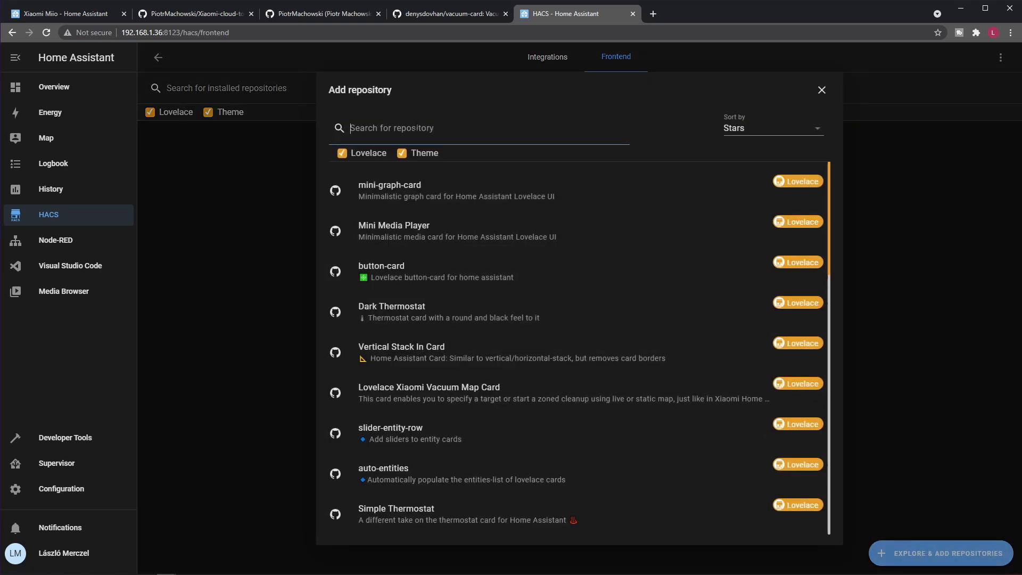
Step: Search HACS for 'vac' and open the Vacuum Card repository details
text(vacc)
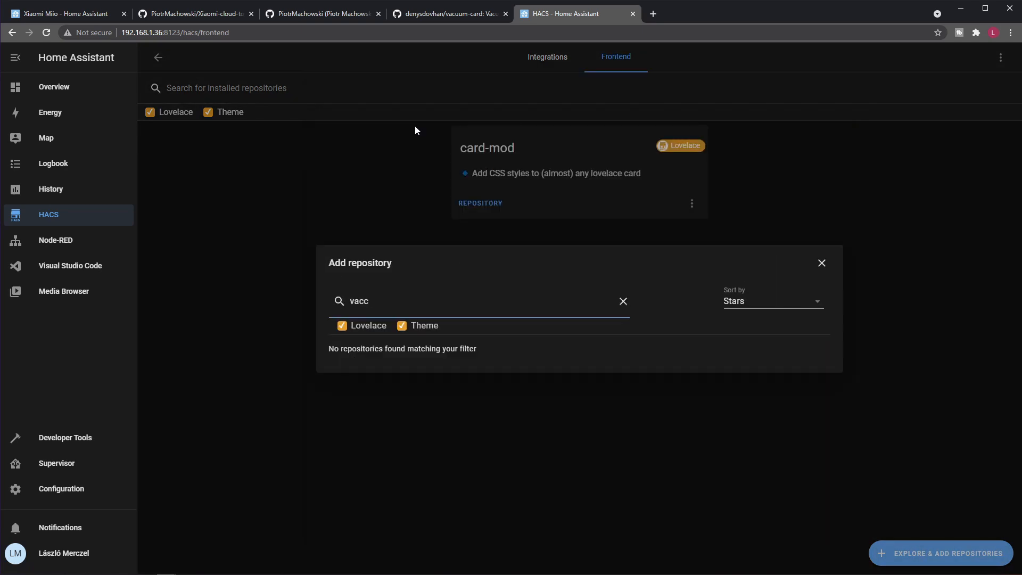
key(BackSpace)
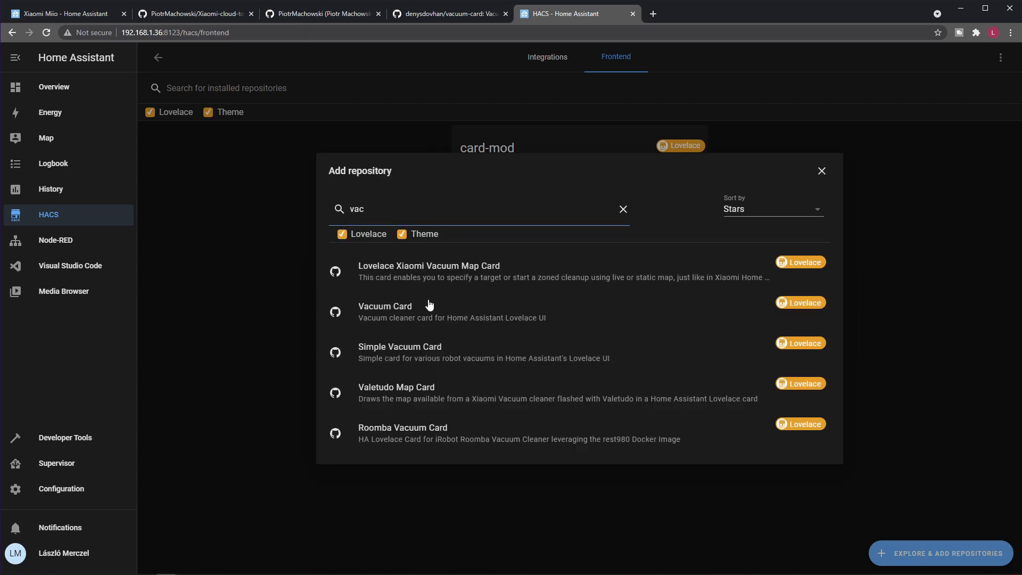
click(384, 311)
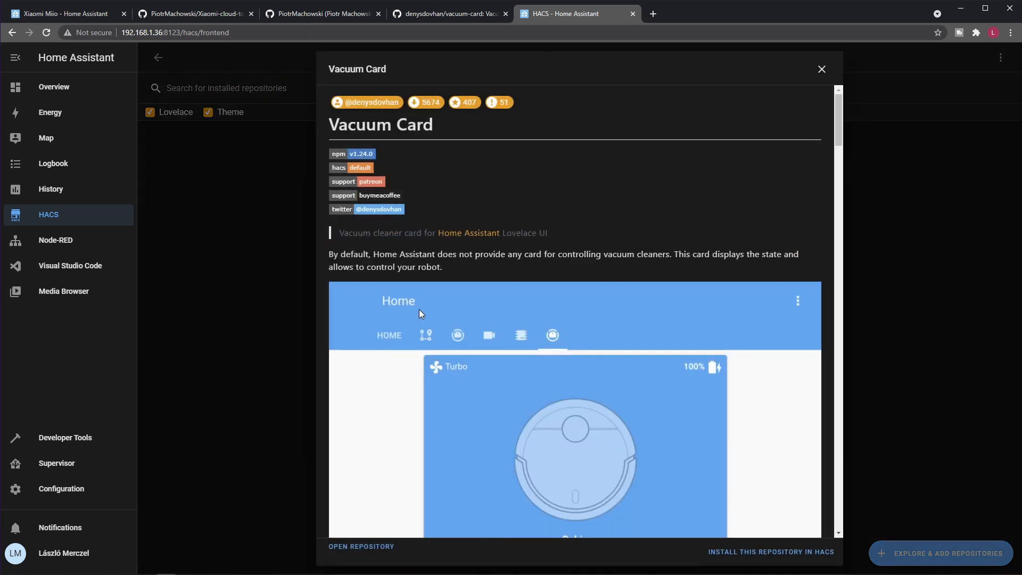
scroll(down, 3)
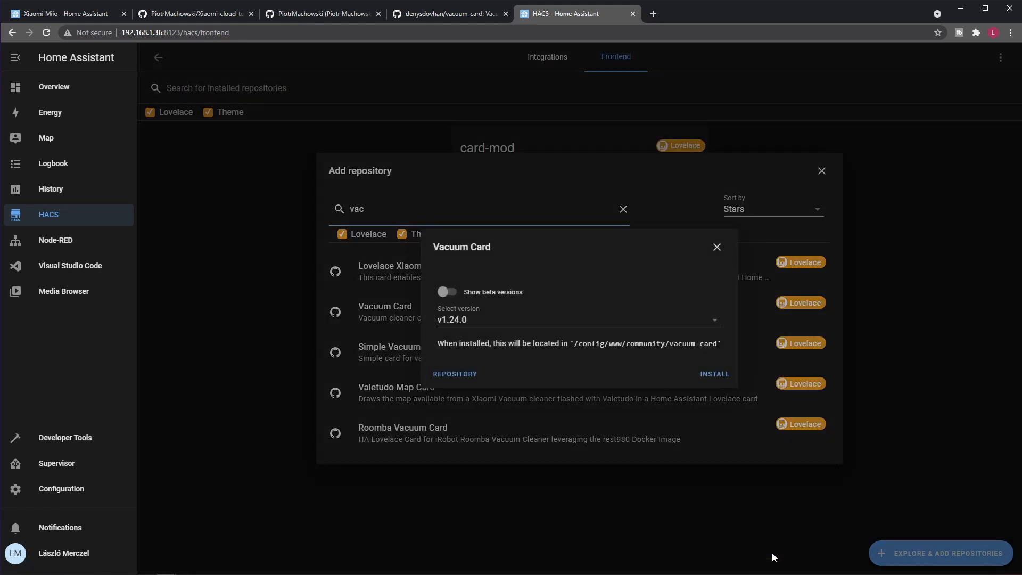
mouse_move(611, 331)
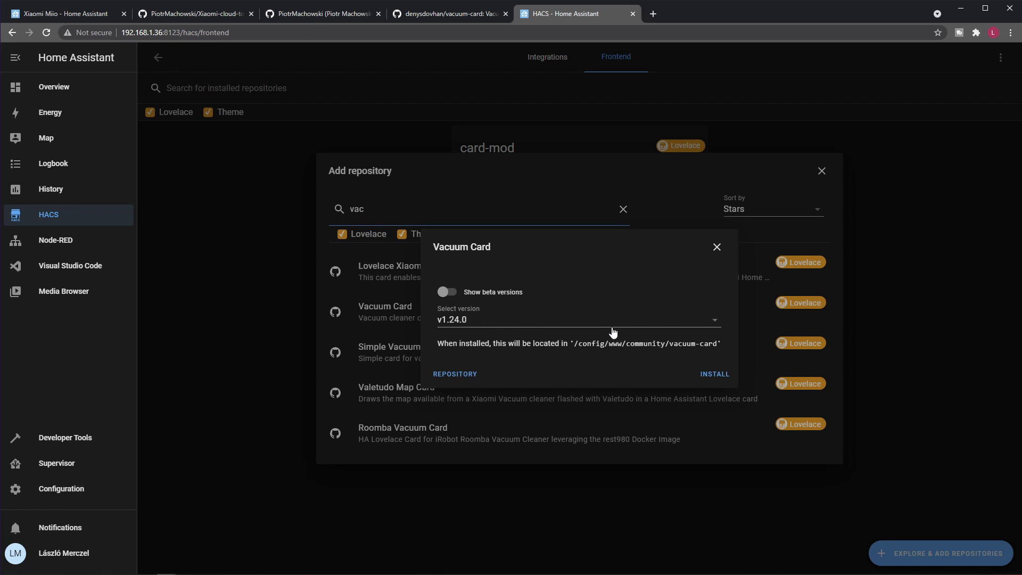
Step: Download Vacuum Card v1.24.0 and reload the browser to load its resources
click(713, 373)
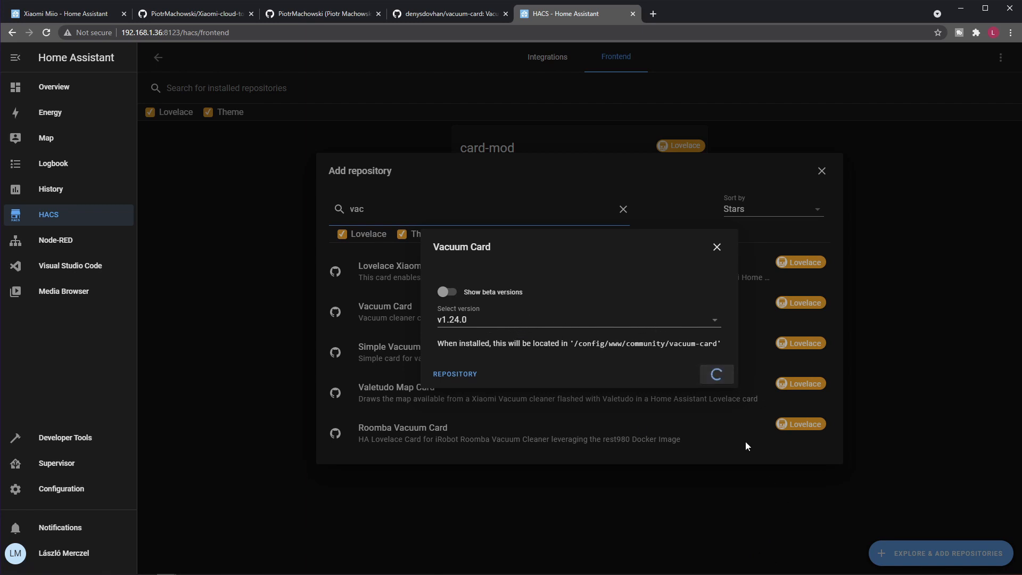
click(715, 374)
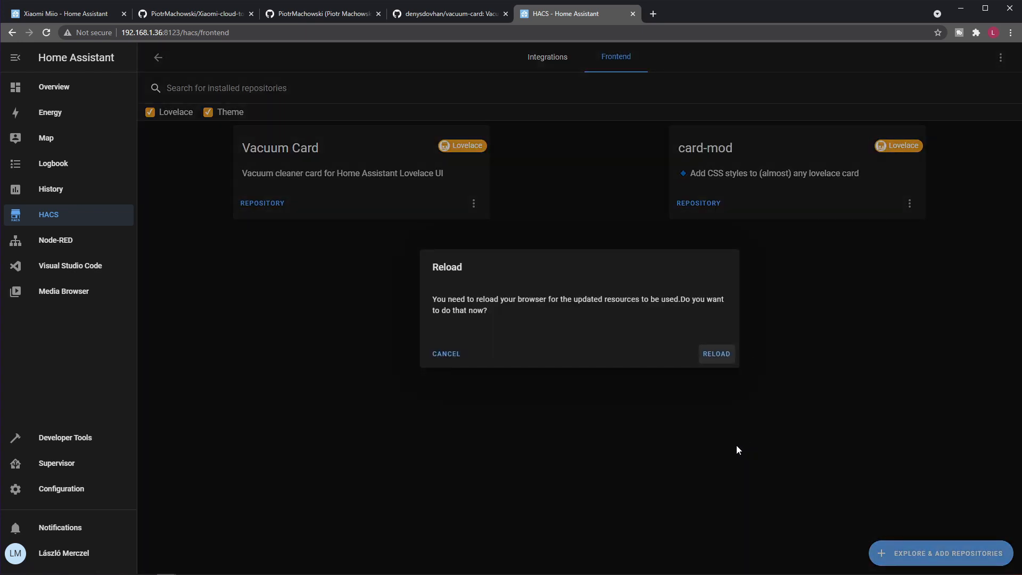
mouse_move(565, 362)
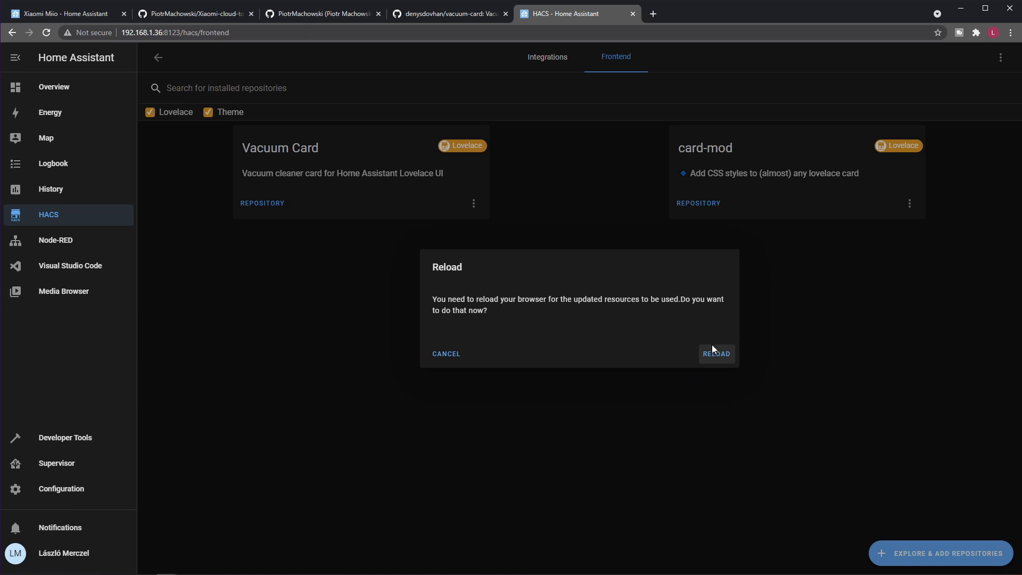
click(716, 354)
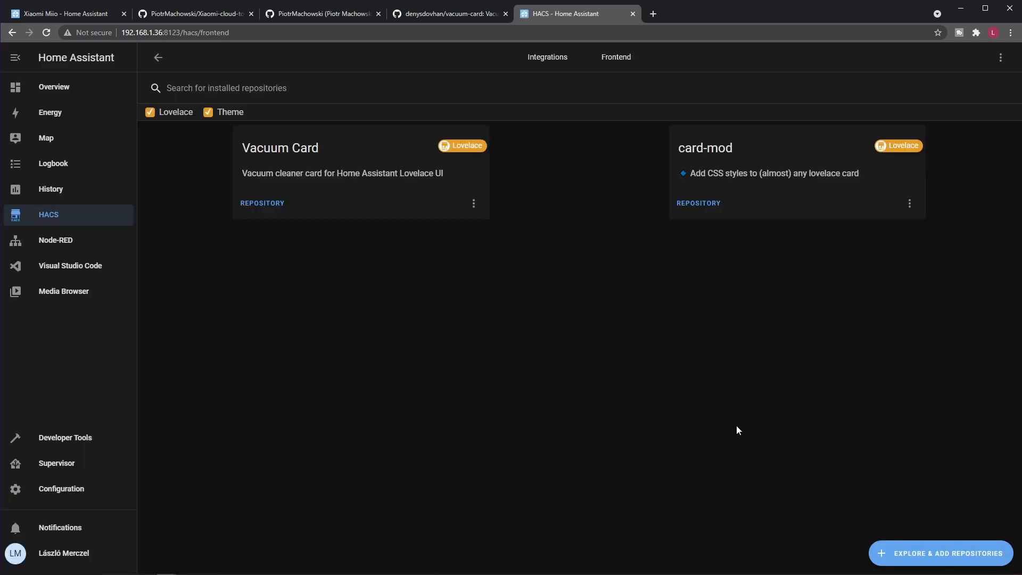
mouse_move(436, 298)
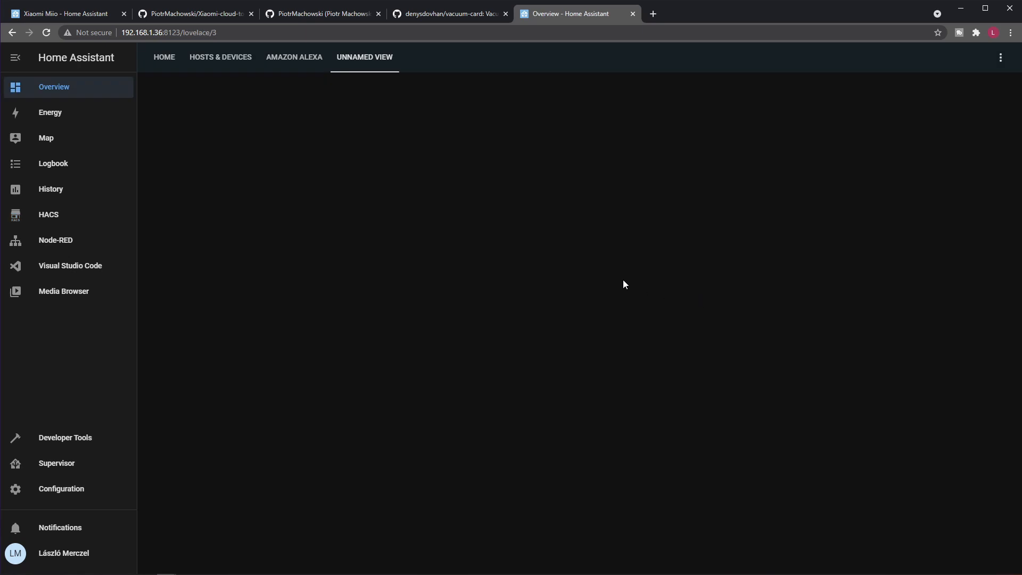
mouse_move(667, 347)
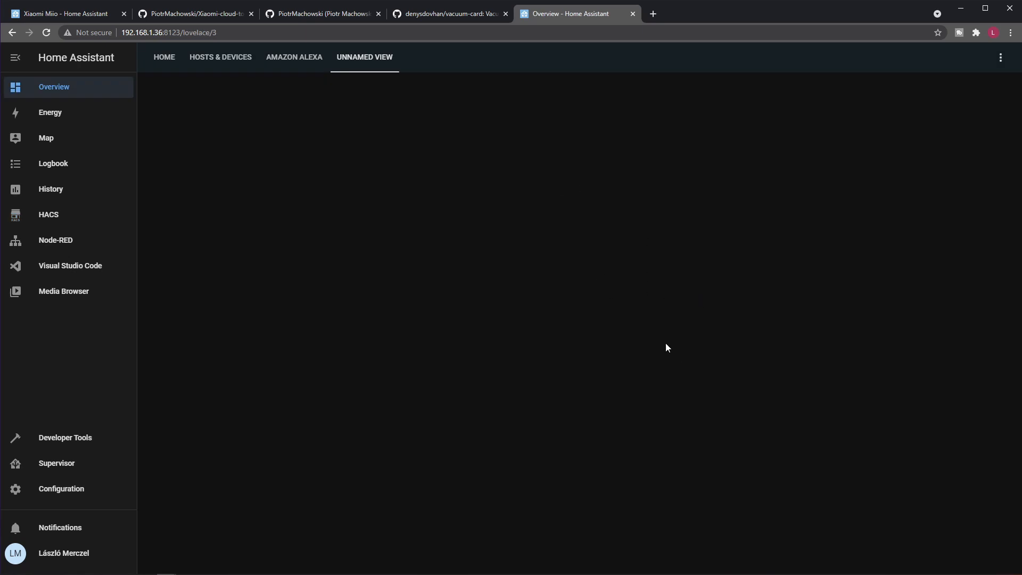
mouse_move(88, 120)
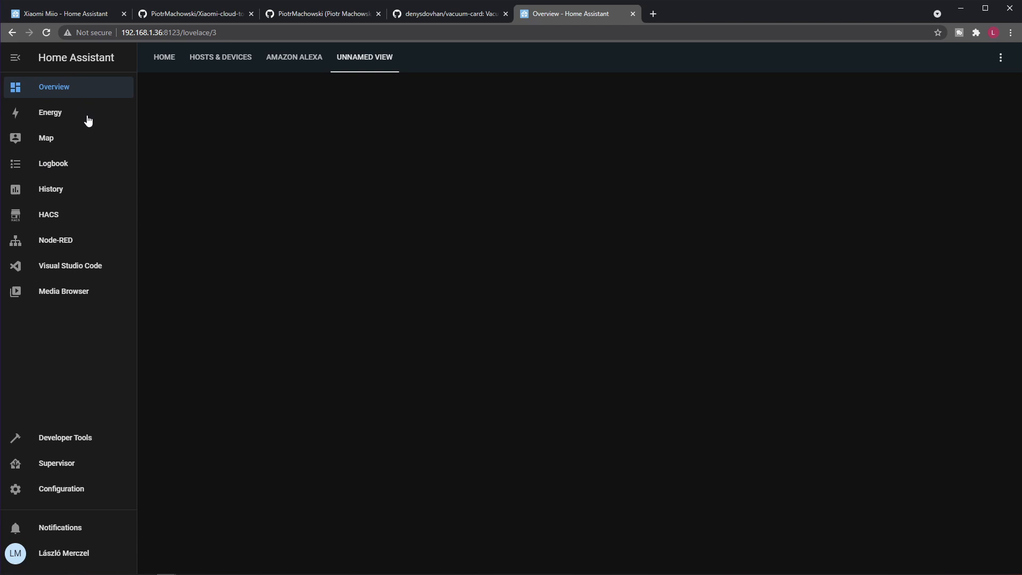
mouse_move(387, 57)
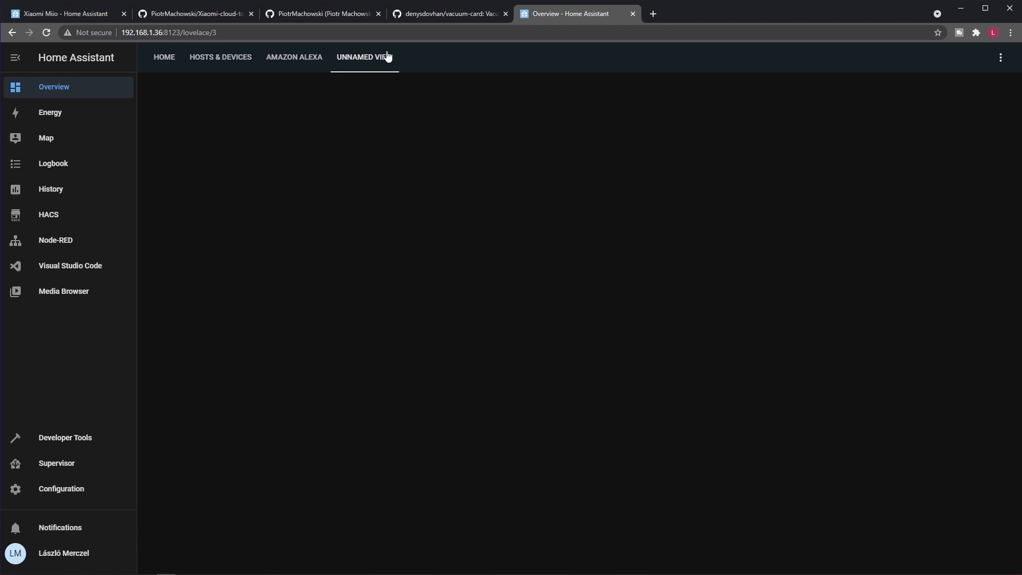
mouse_move(800, 327)
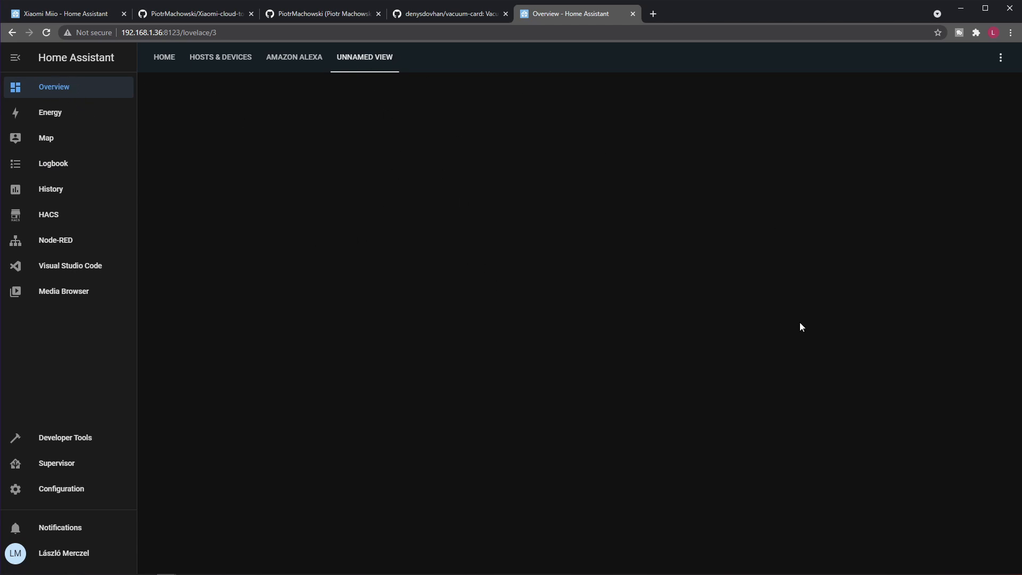
Step: Put the dashboard in edit mode and scroll the card picker down to Custom: Vacuum Card
click(1001, 57)
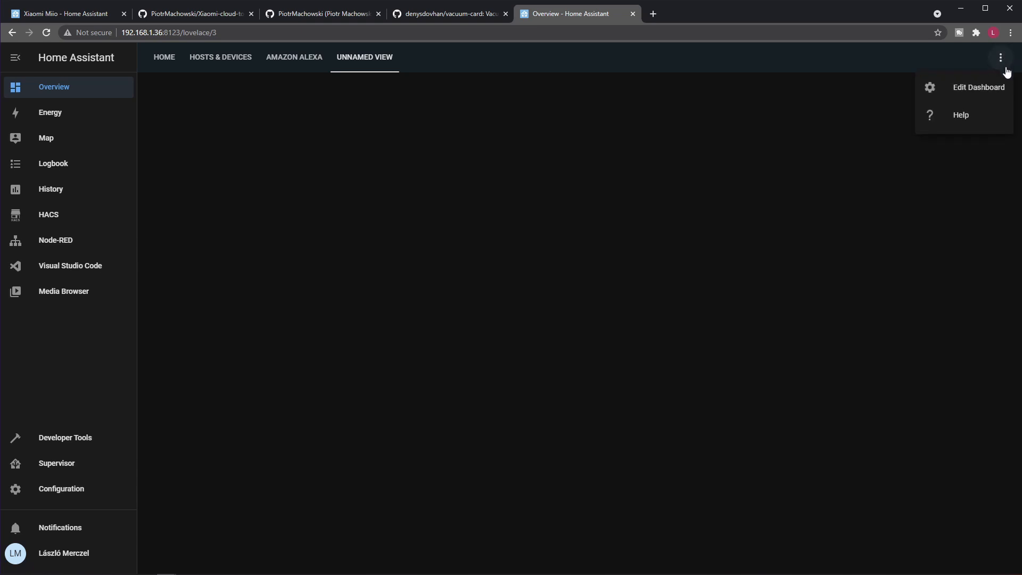
click(1001, 58)
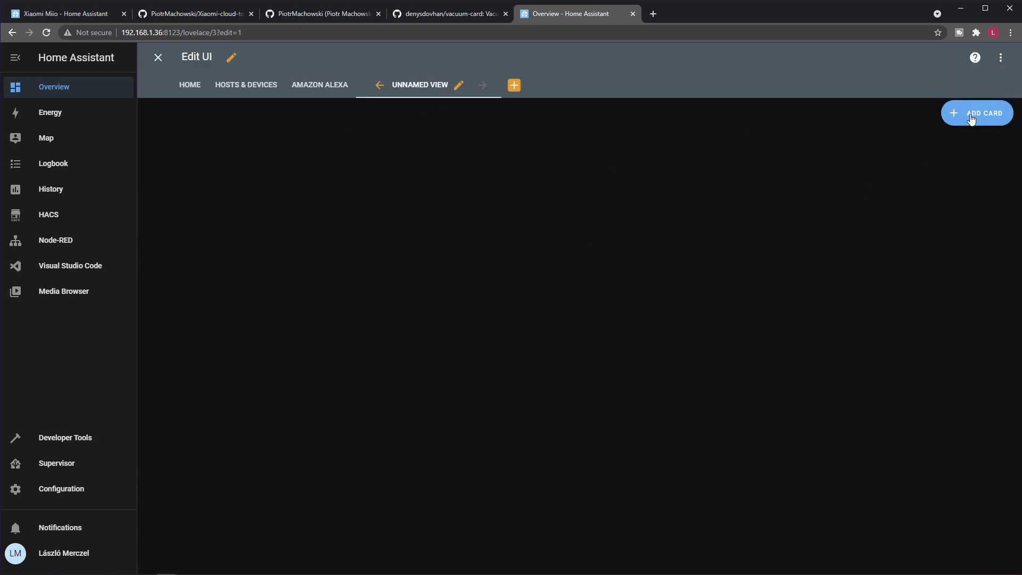
click(976, 113)
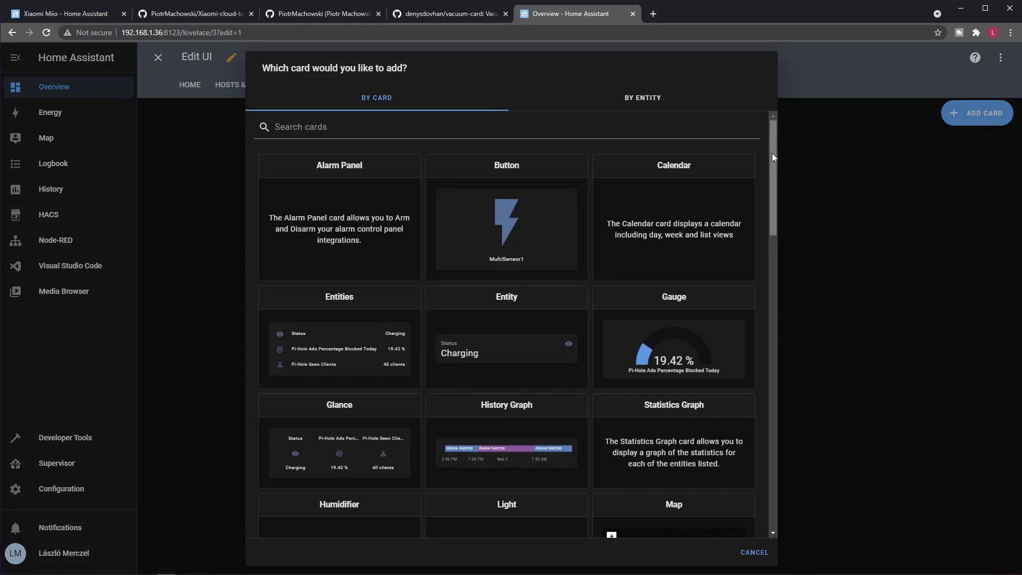
scroll(down, 3)
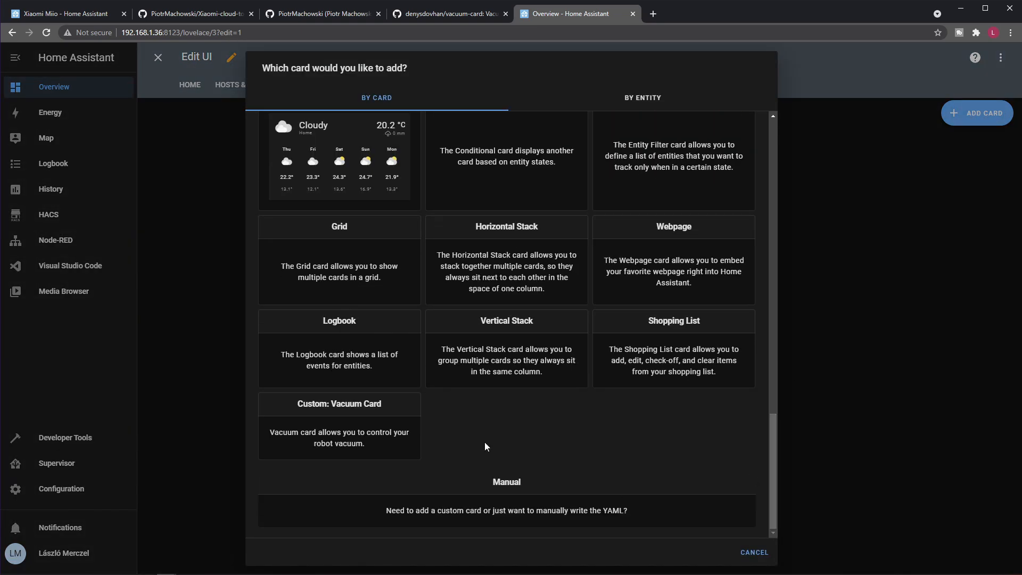
mouse_move(350, 408)
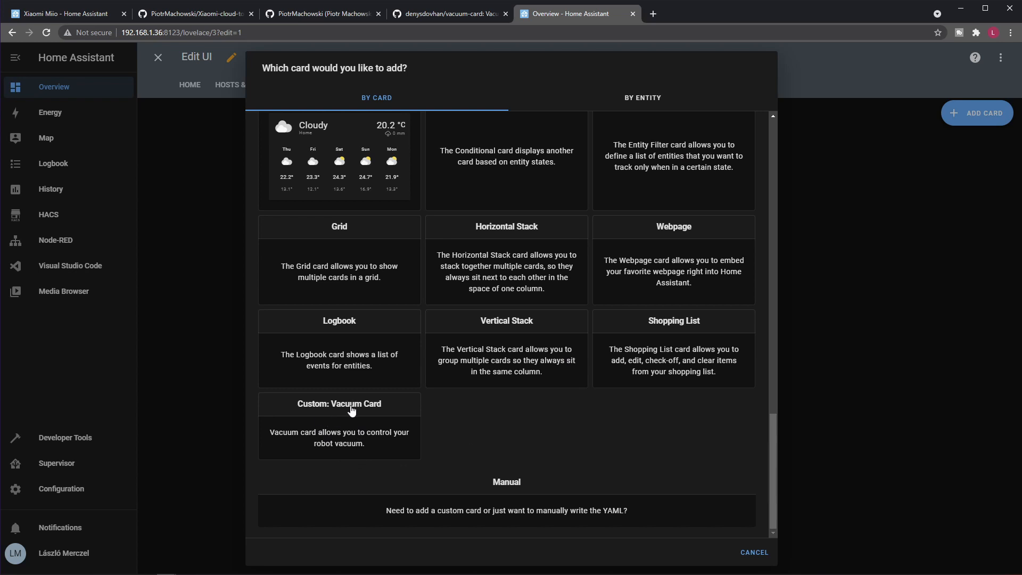
Step: Add a Vacuum Card and set its entity to vacuum.roborock_vacuum_m1s, previewing Xiaomi Vacuum 1S
click(339, 404)
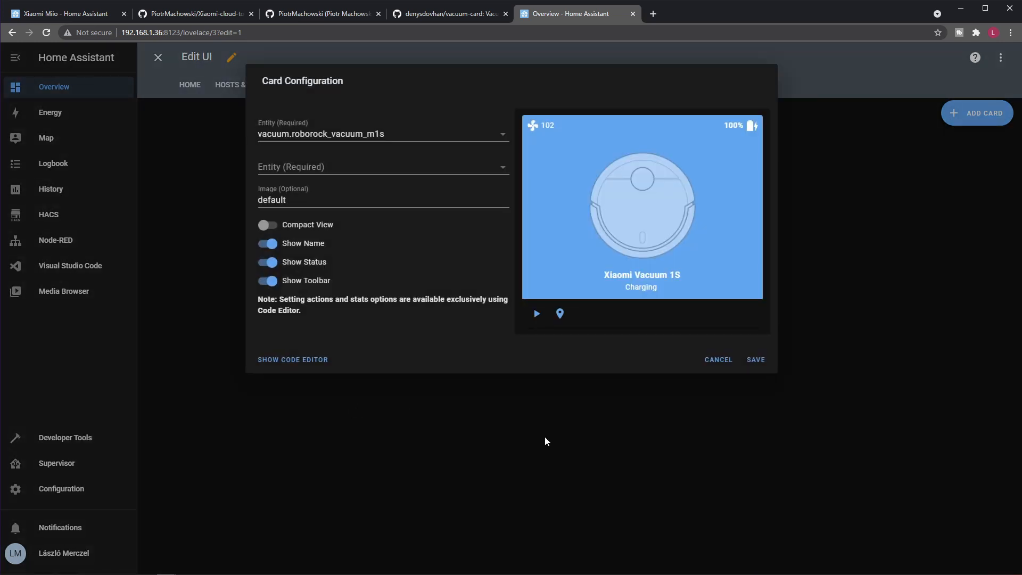
mouse_move(672, 235)
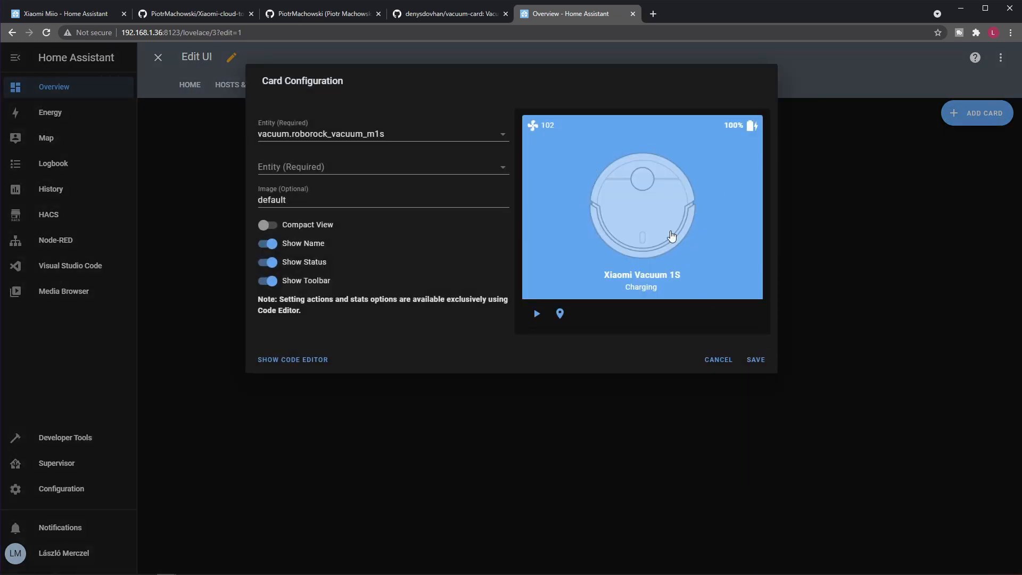
mouse_move(599, 263)
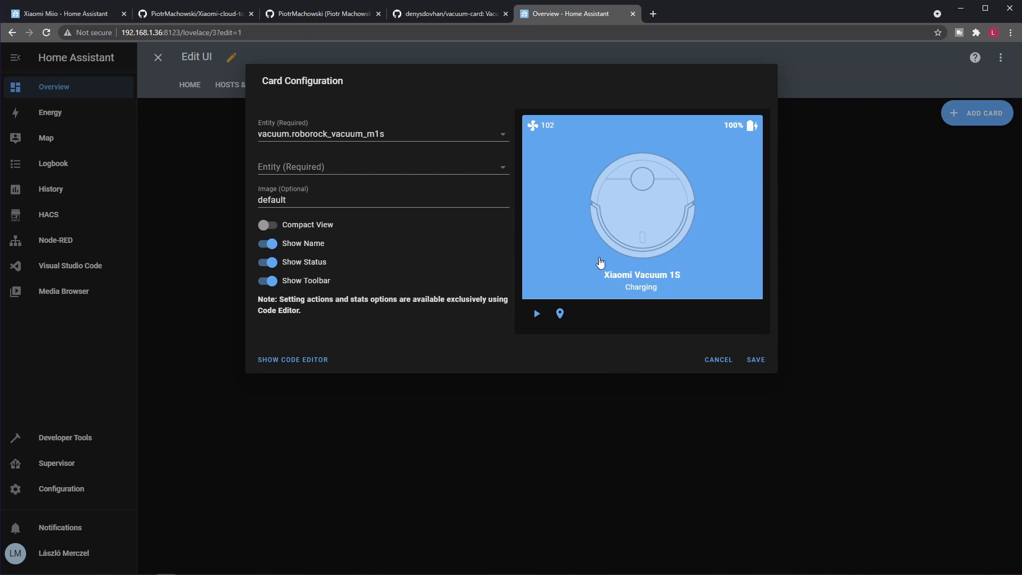
mouse_move(689, 363)
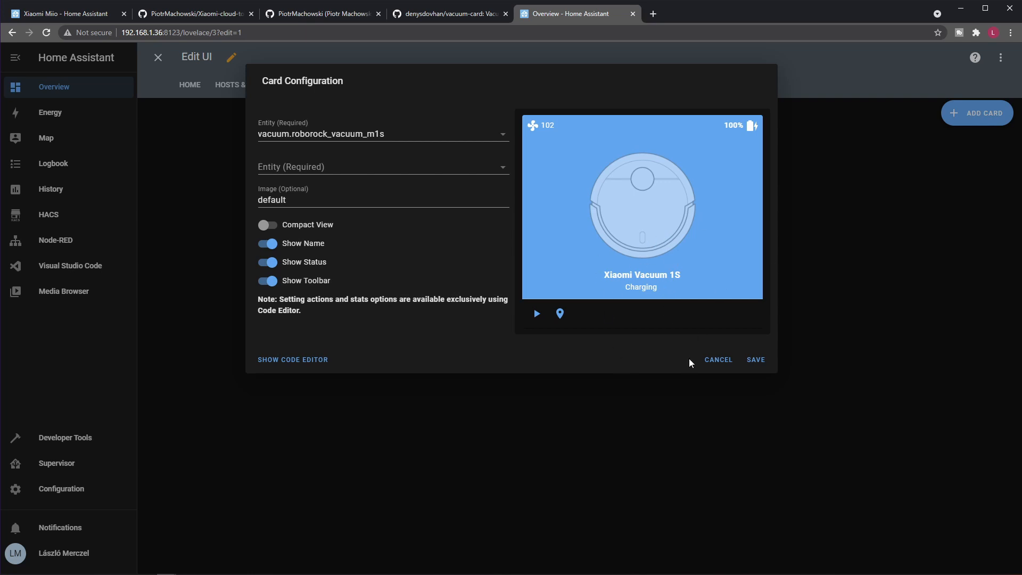
mouse_move(322, 118)
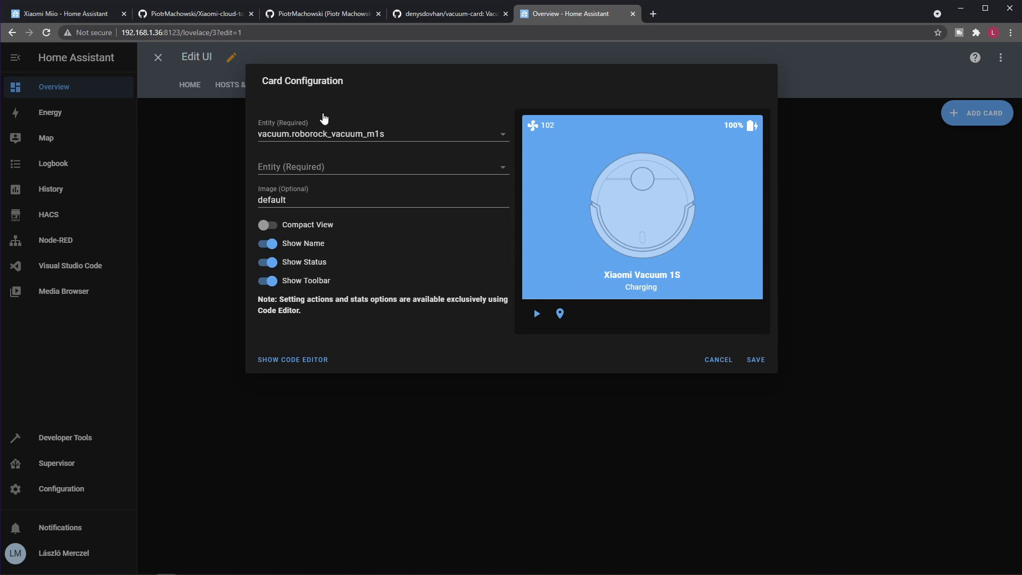
mouse_move(350, 148)
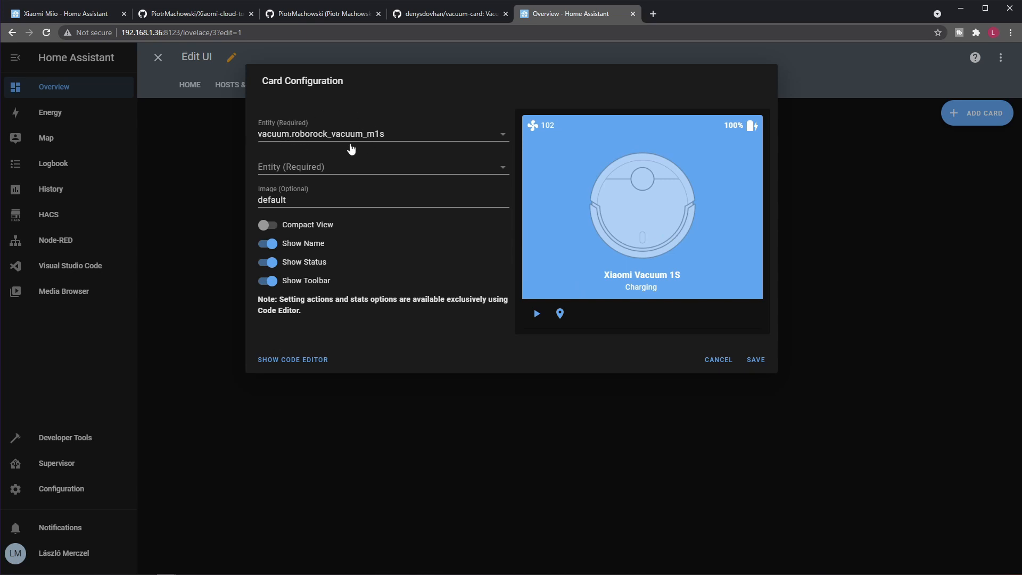
mouse_move(403, 144)
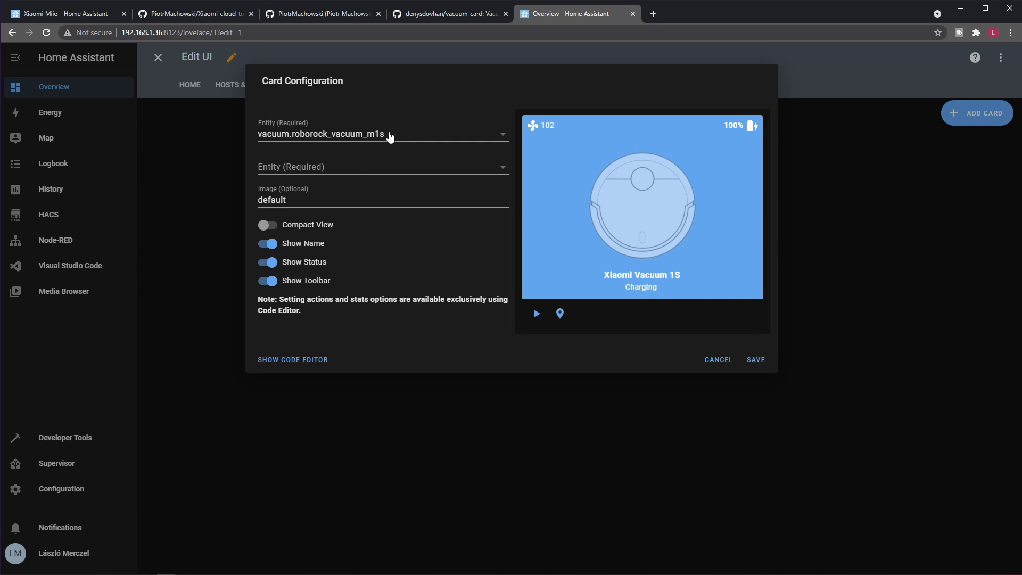
mouse_move(375, 213)
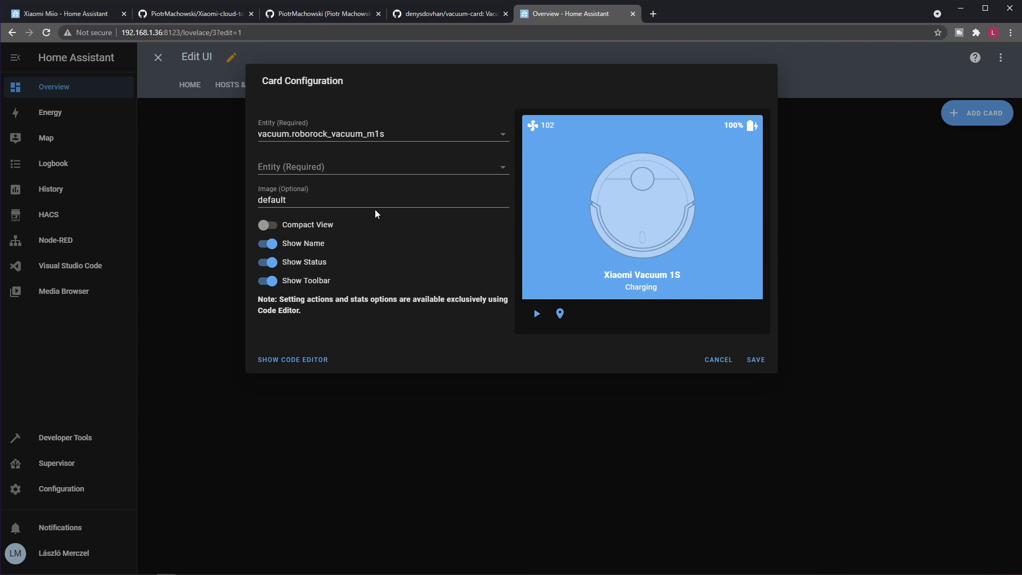
mouse_move(425, 166)
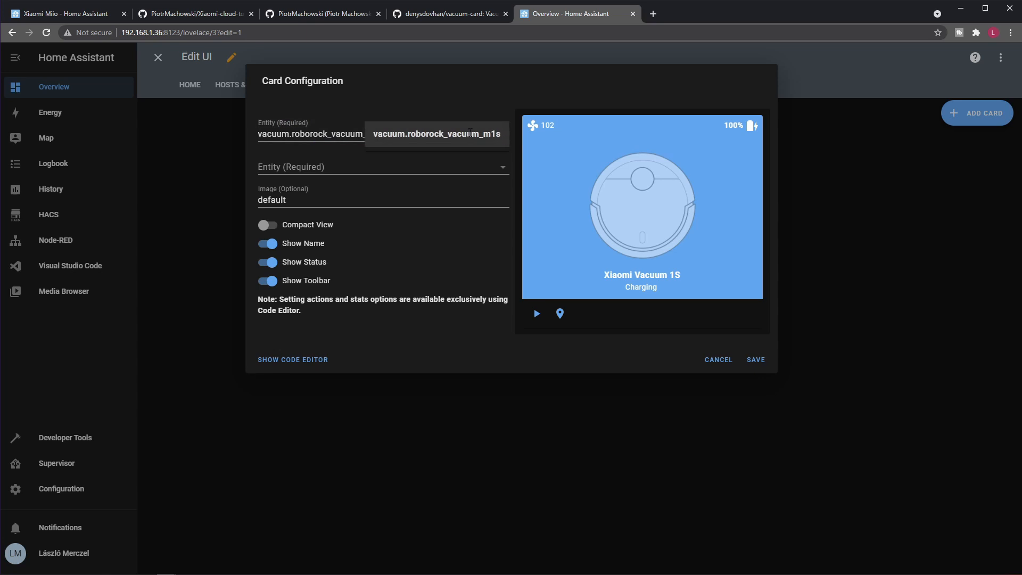
click(437, 134)
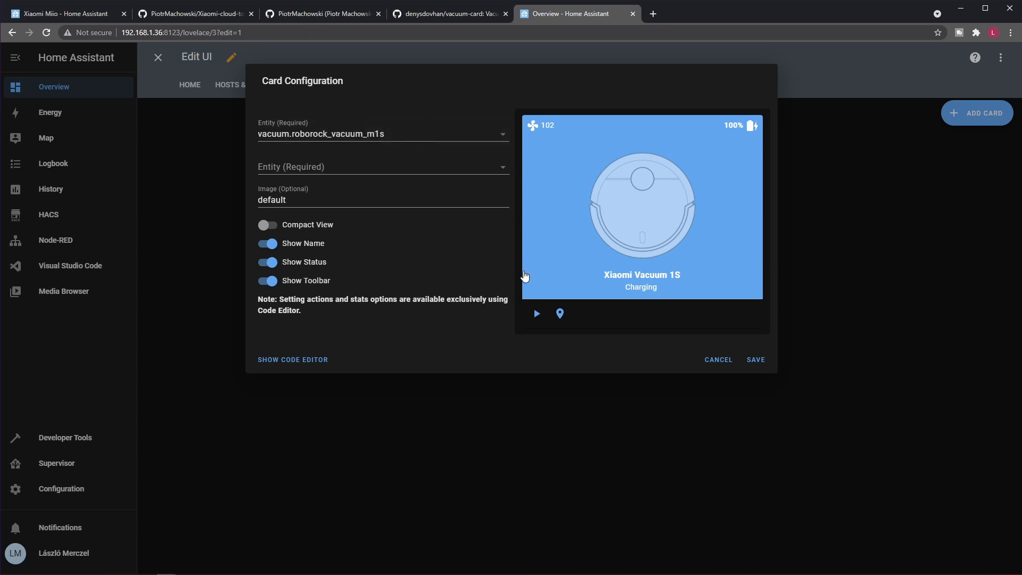
mouse_move(478, 326)
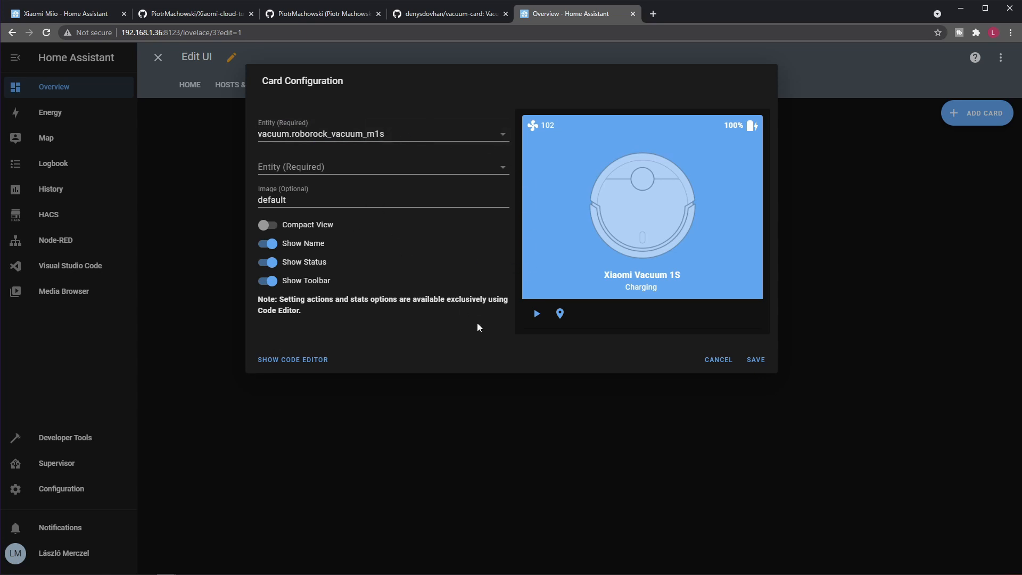
mouse_move(301, 277)
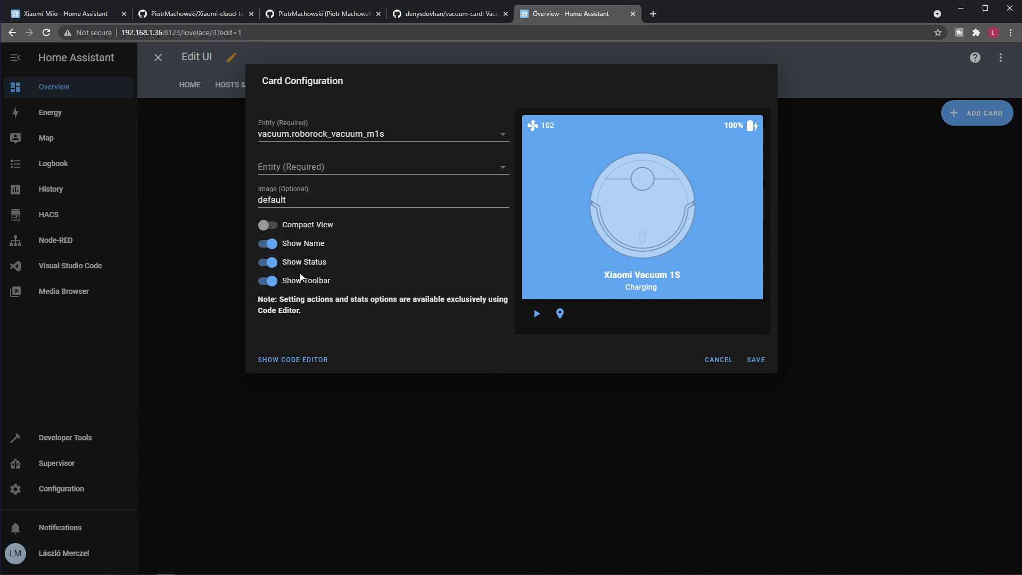
mouse_move(362, 272)
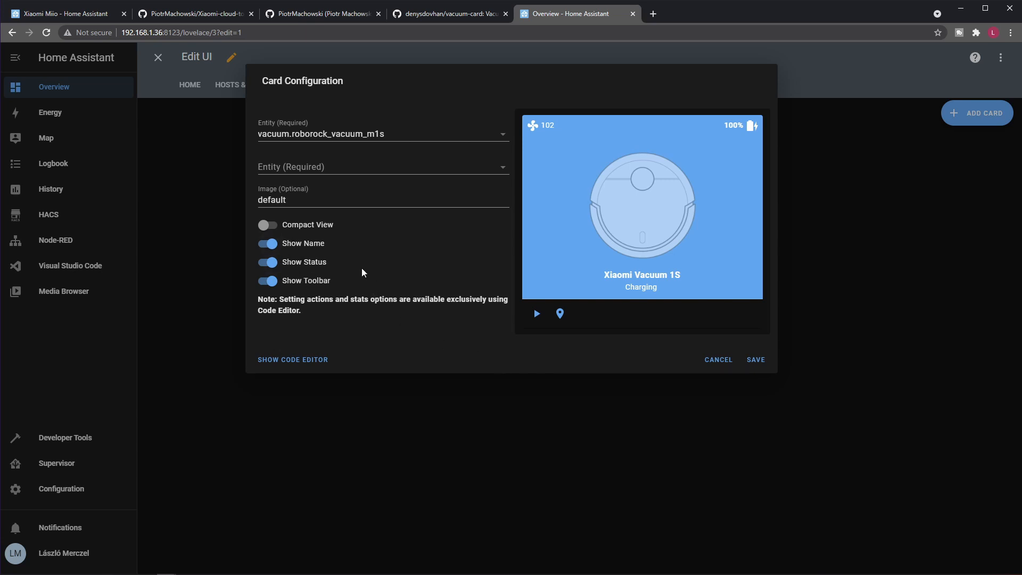
mouse_move(624, 356)
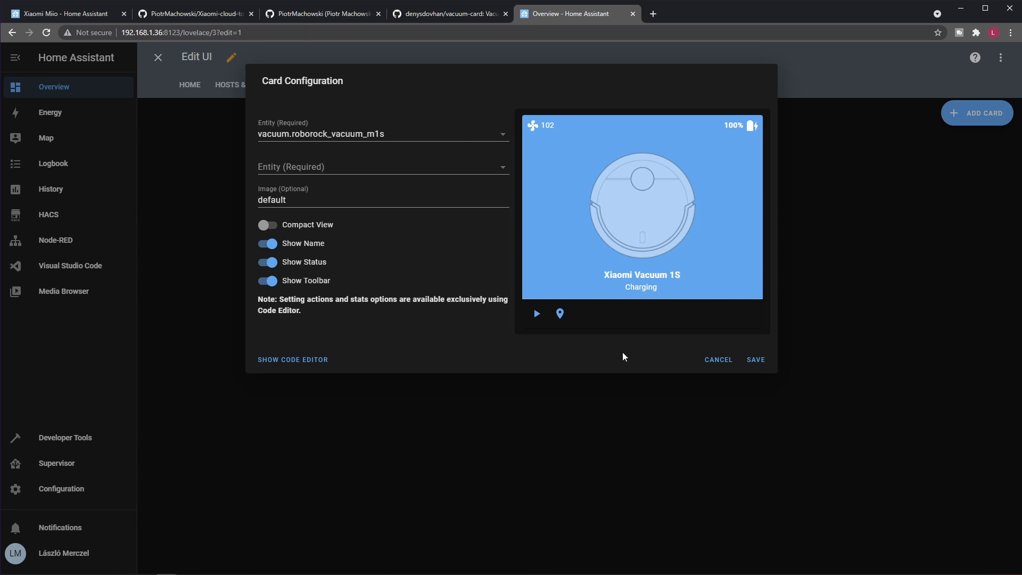
mouse_move(544, 276)
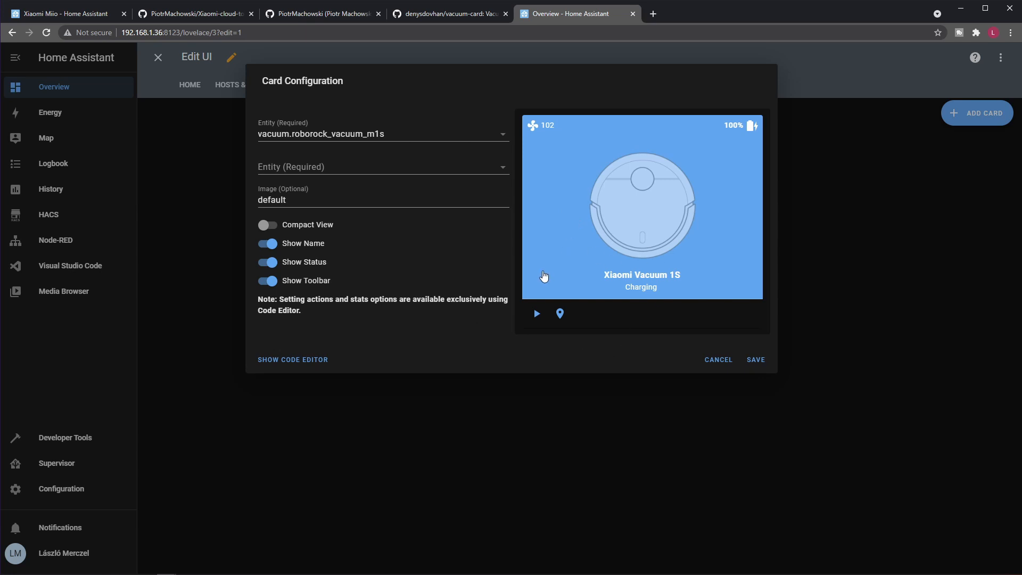
mouse_move(273, 175)
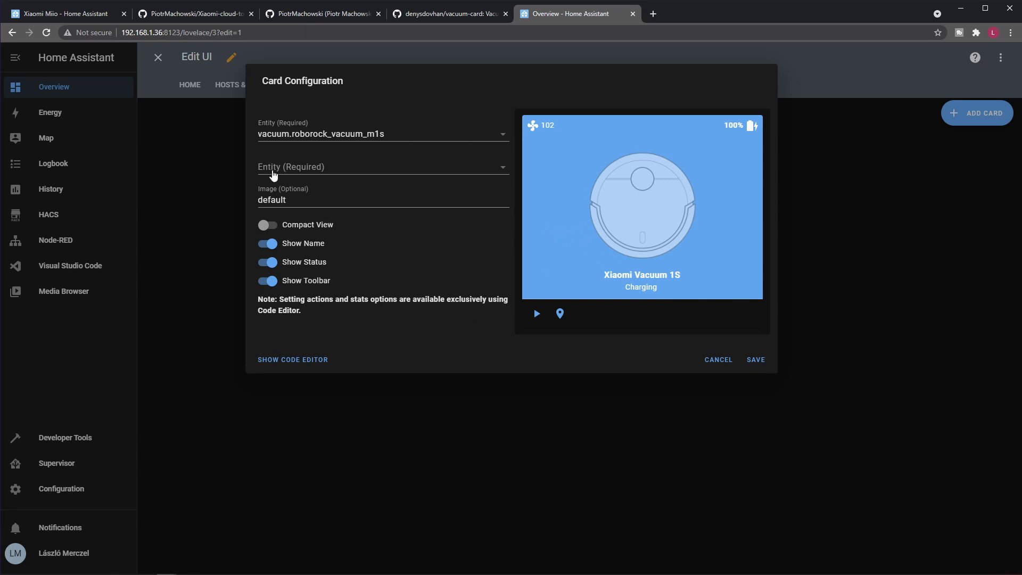
mouse_move(279, 171)
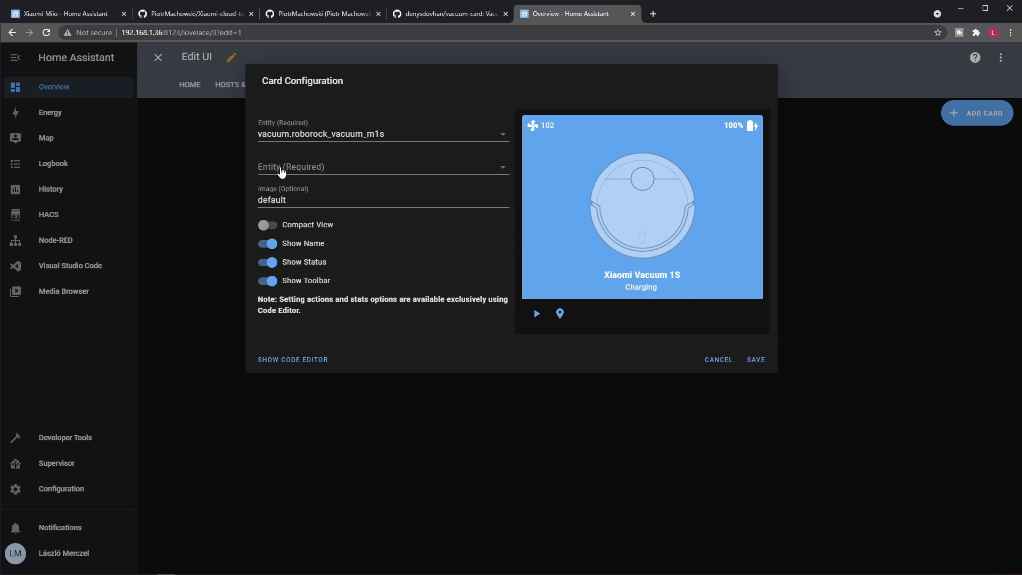
mouse_move(522, 199)
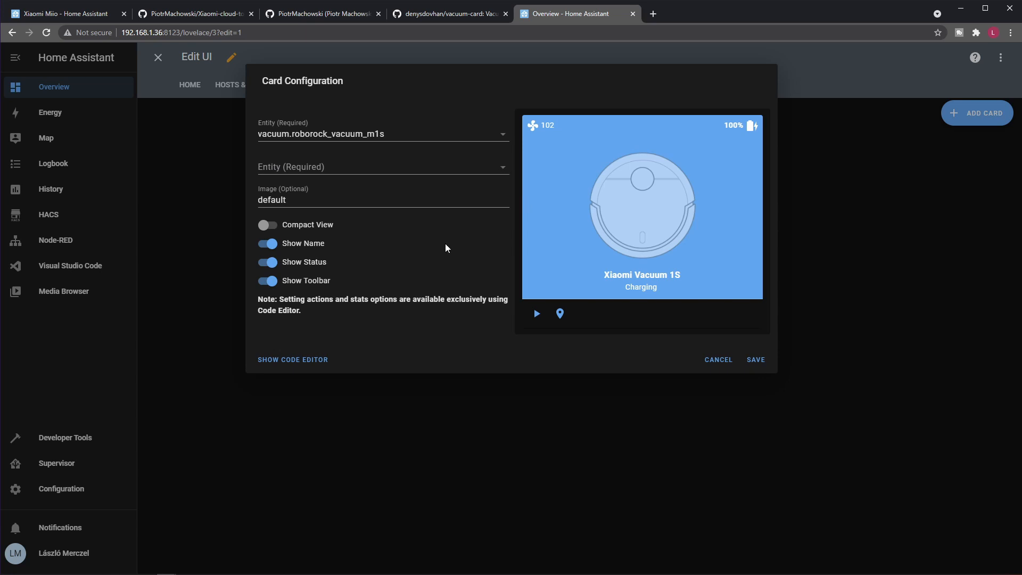
mouse_move(337, 184)
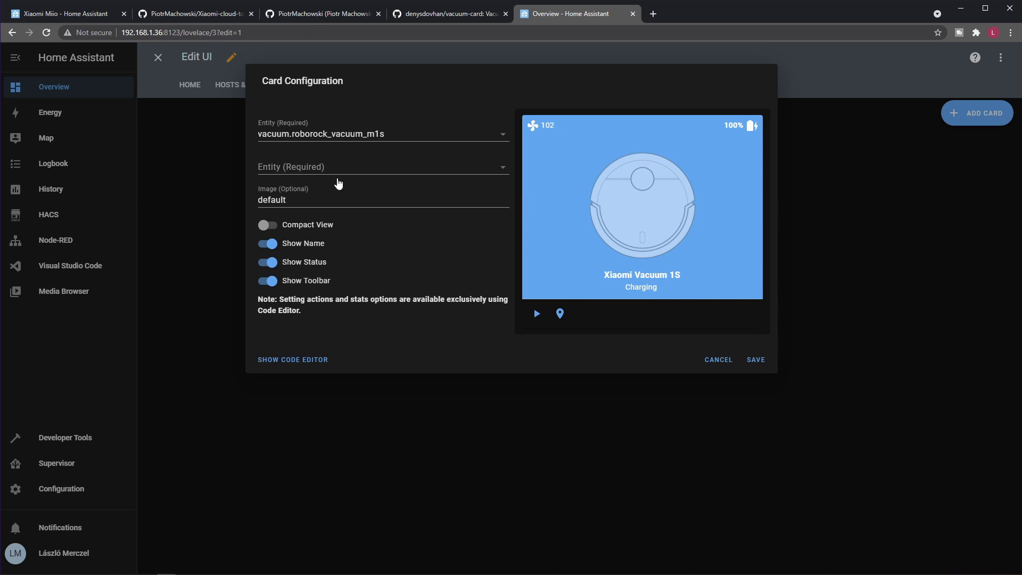
mouse_move(534, 360)
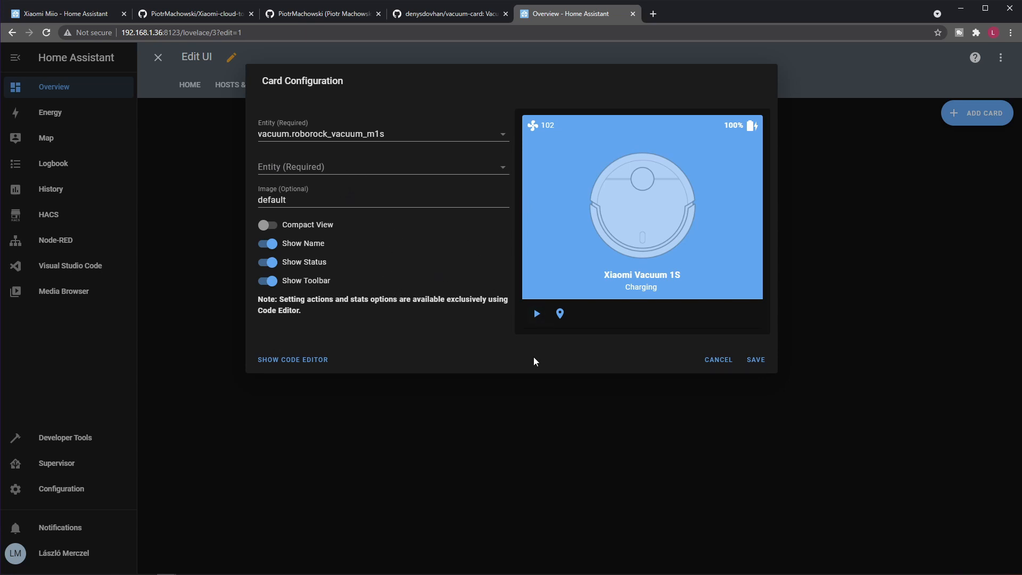
Step: Save the Vacuum Card configuration so it appears on the Unnamed View
click(754, 359)
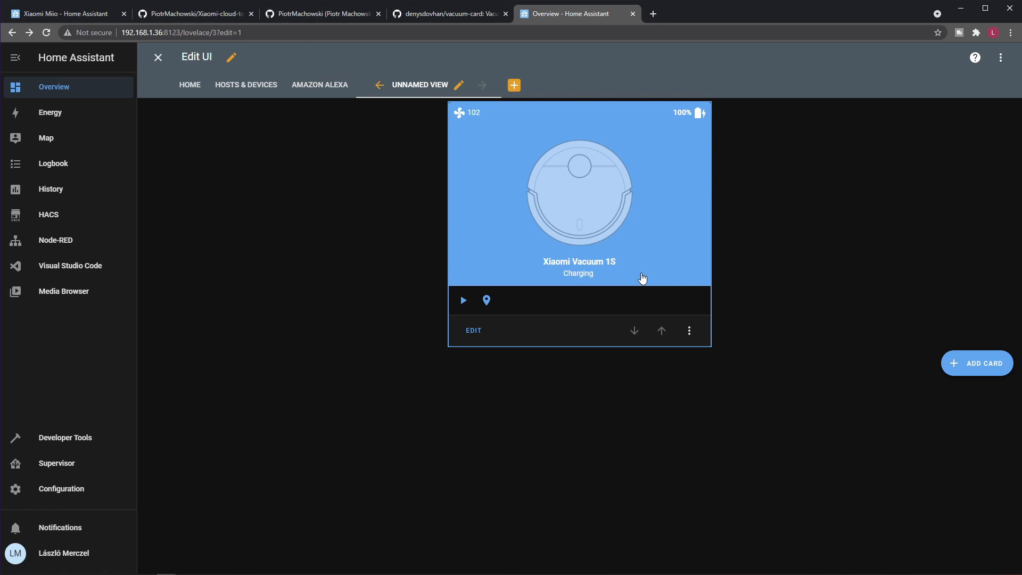
mouse_move(630, 248)
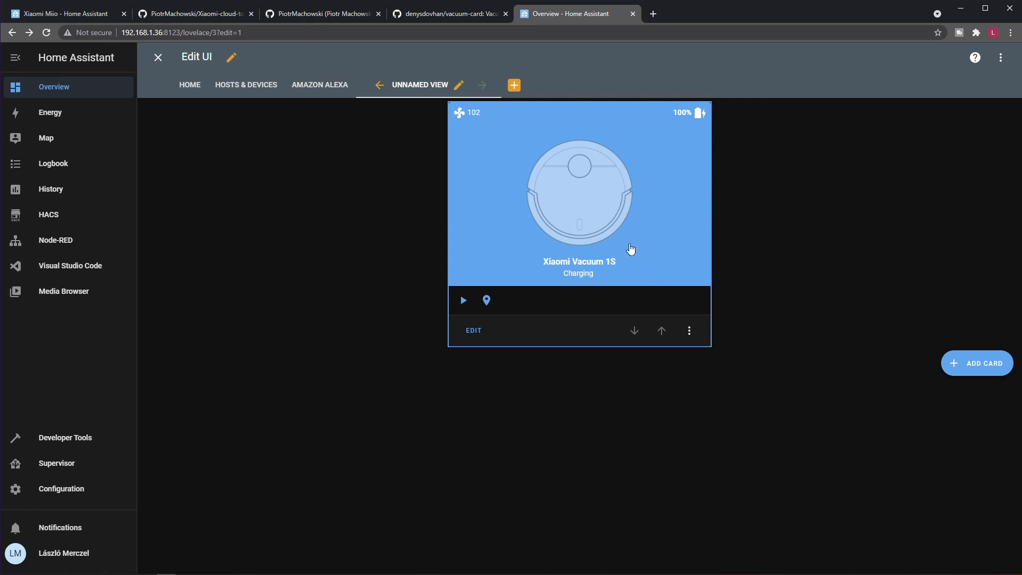
mouse_move(459, 318)
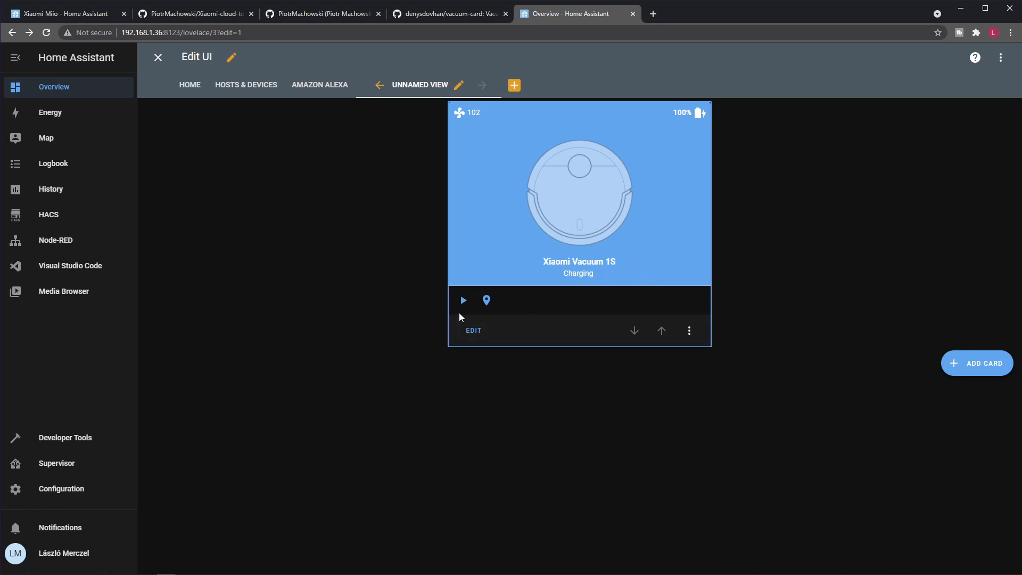
mouse_move(927, 191)
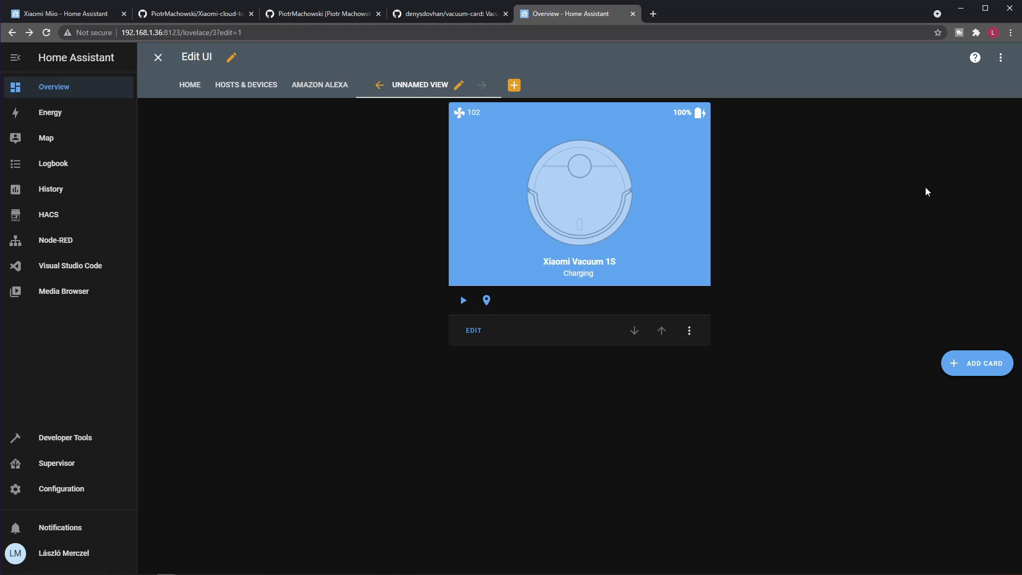
Step: Finish dashboard editing and briefly view the Xiaomi Vacuum 1S details
click(158, 57)
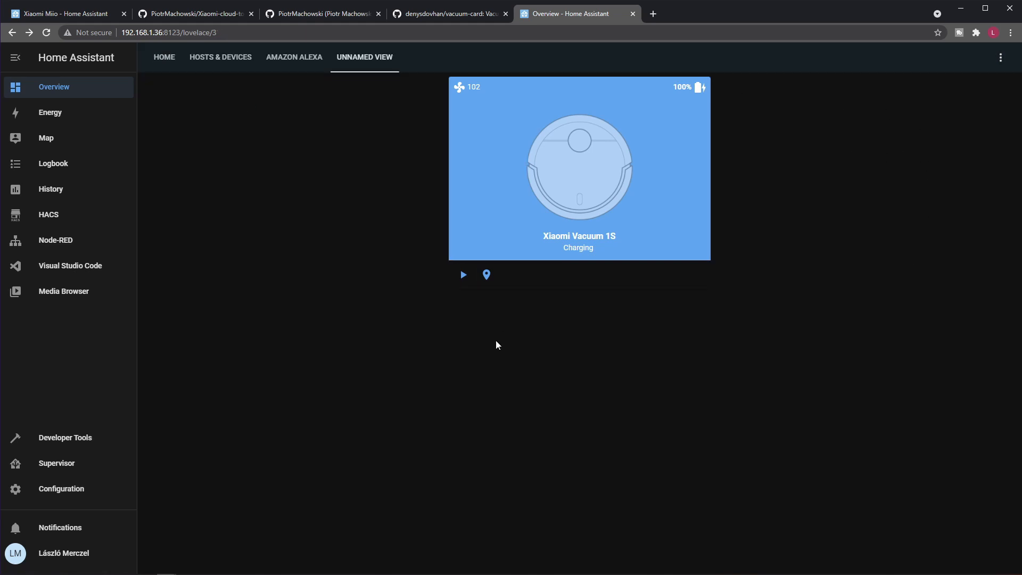
click(578, 168)
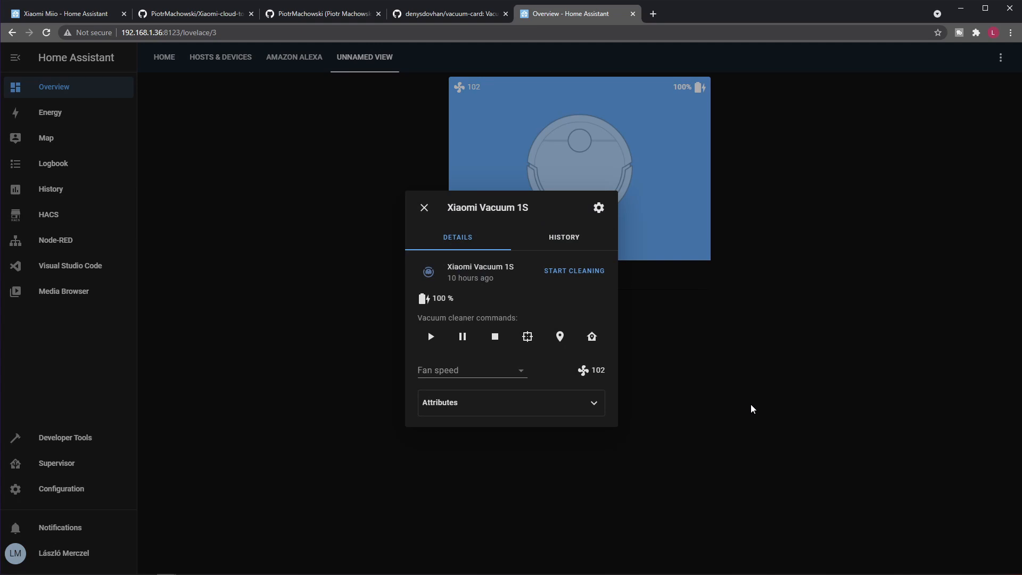
mouse_move(731, 507)
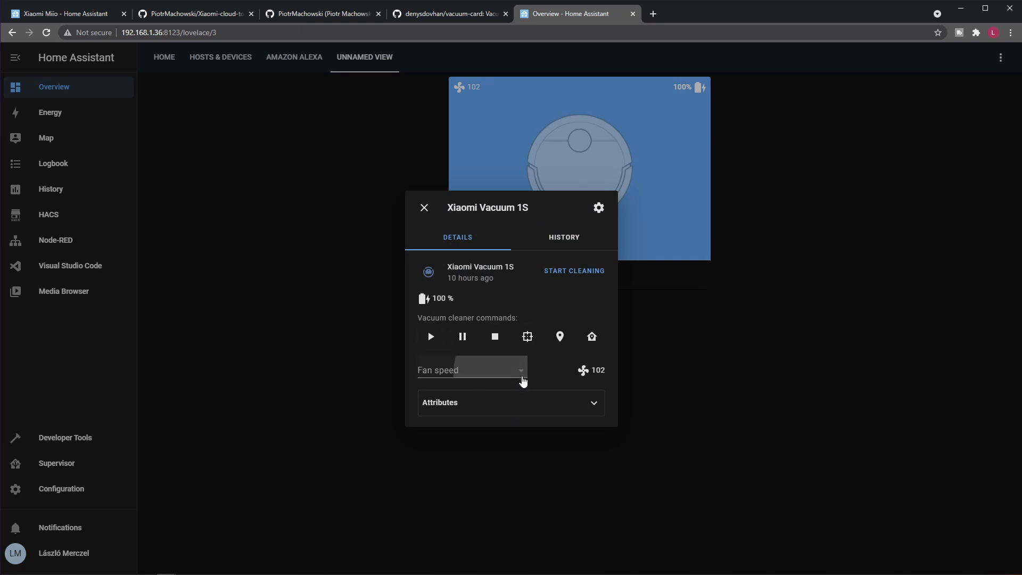
click(423, 208)
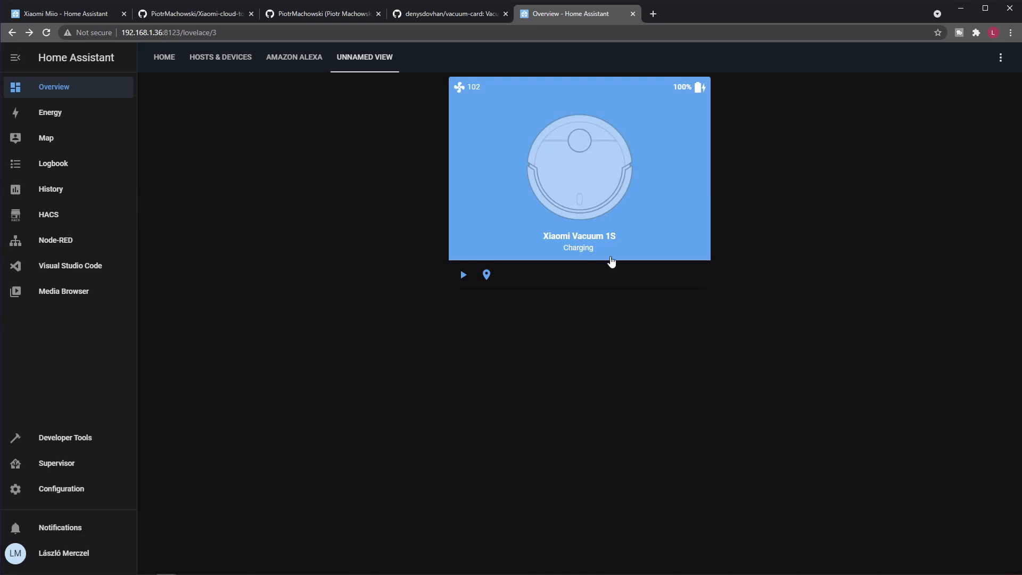
mouse_move(680, 128)
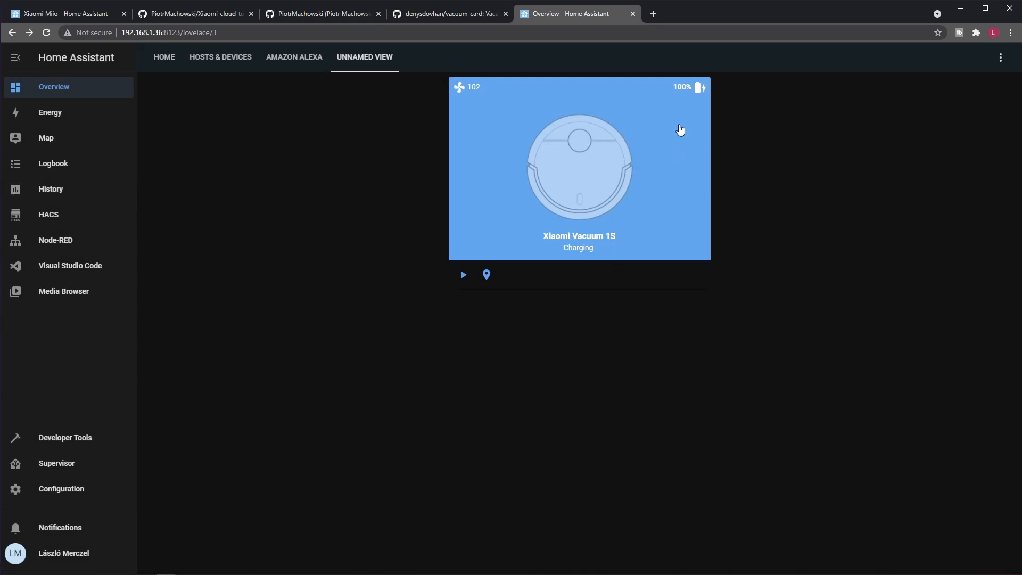
mouse_move(489, 95)
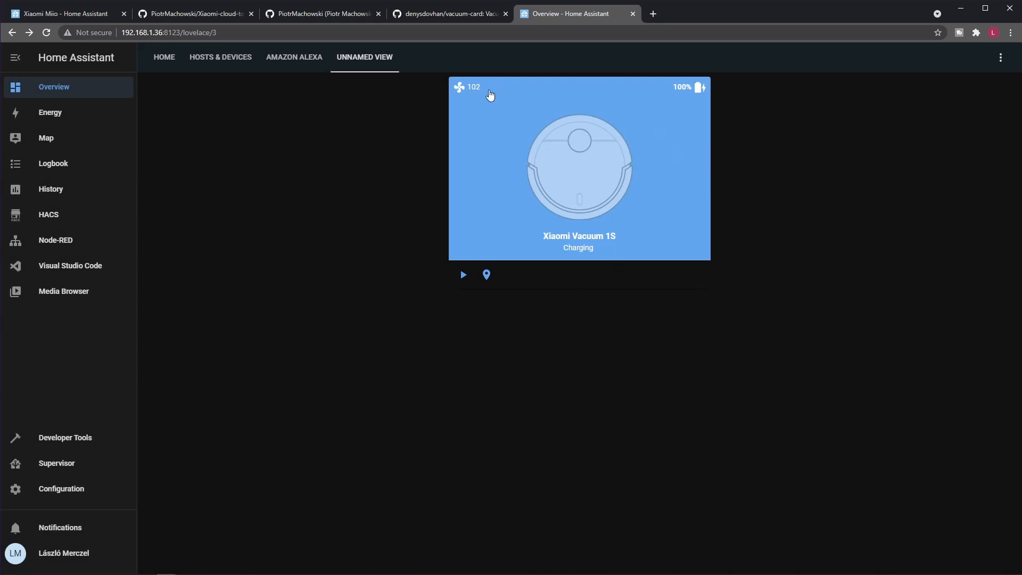
mouse_move(481, 93)
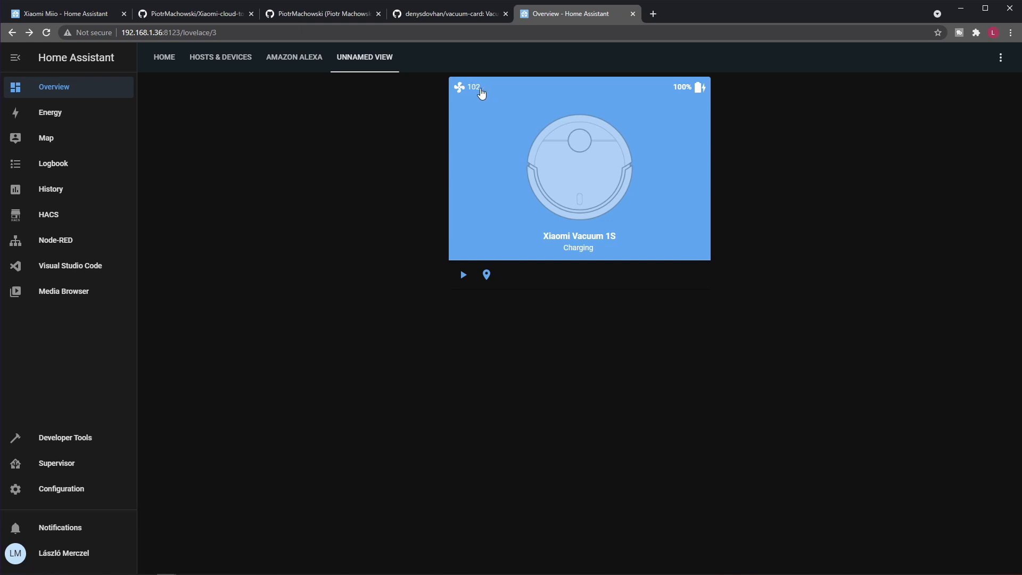
mouse_move(534, 175)
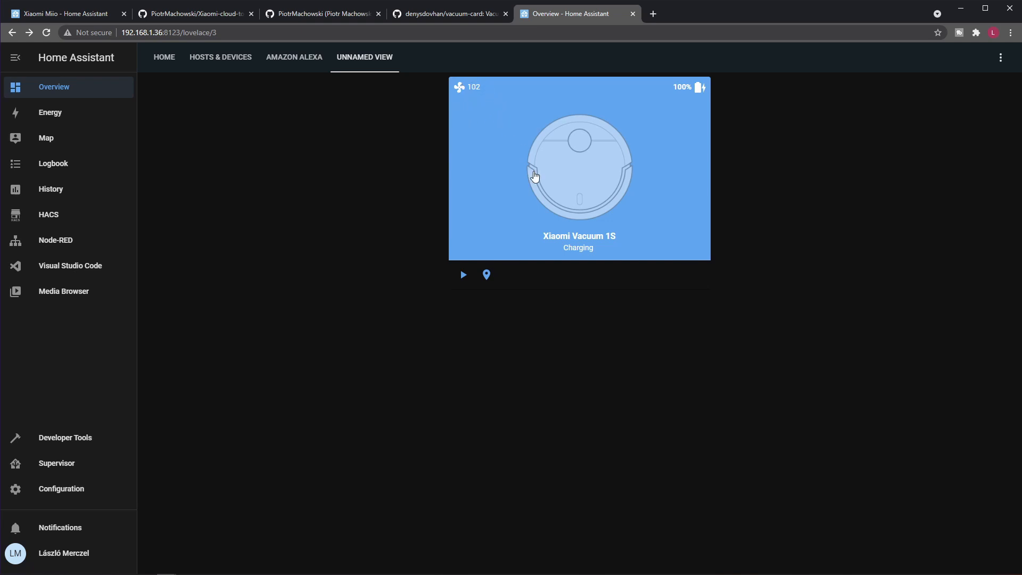
mouse_move(466, 85)
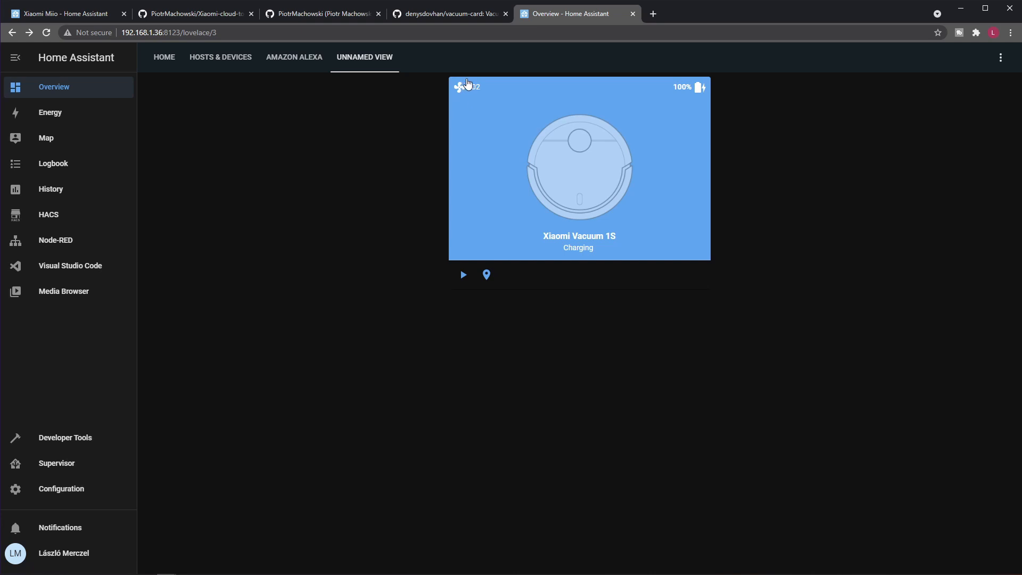
mouse_move(544, 176)
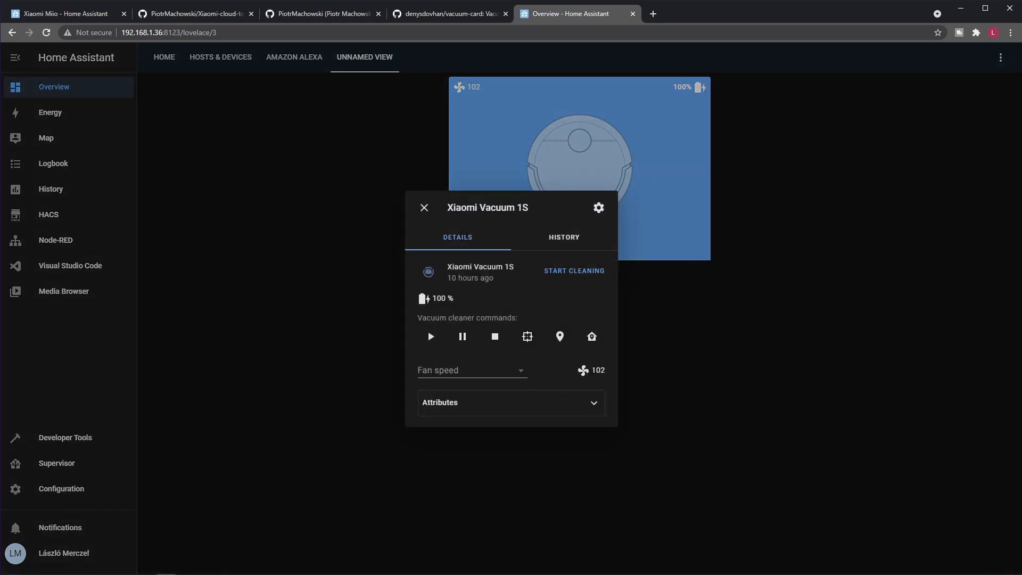
Step: Set the Xiaomi Vacuum 1S fan speed to Turbo from its details dialog
click(472, 370)
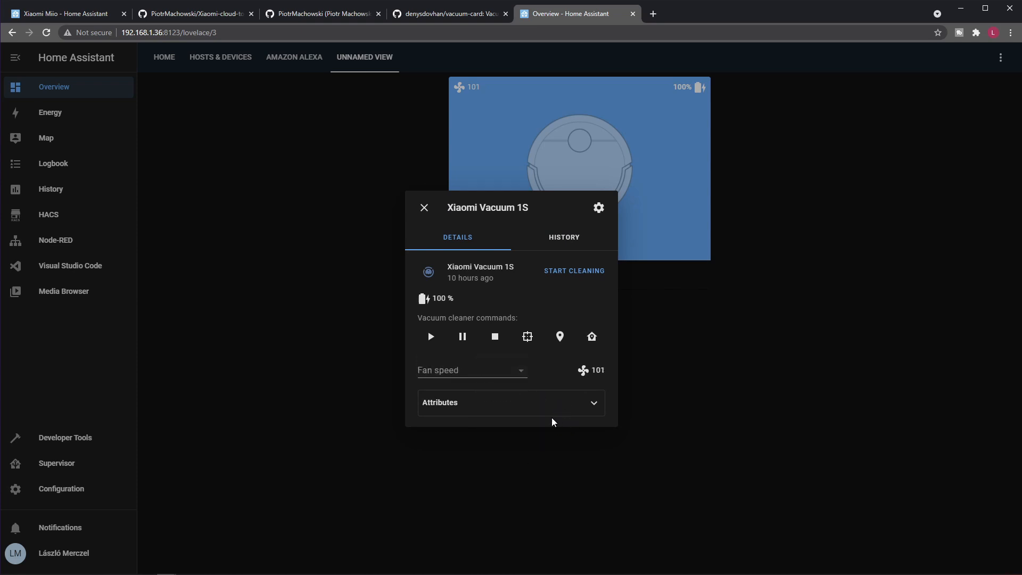
click(470, 369)
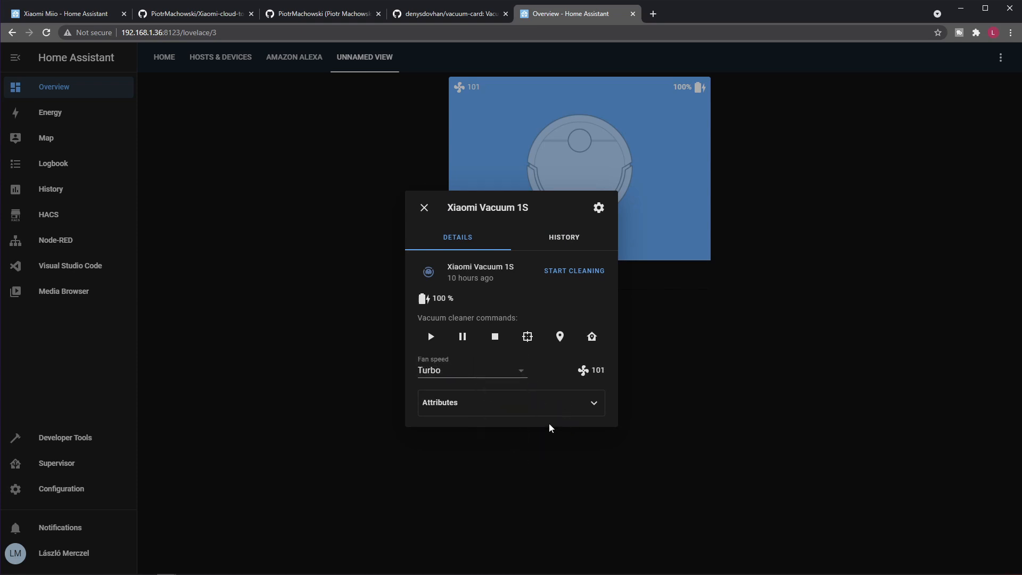
mouse_move(553, 384)
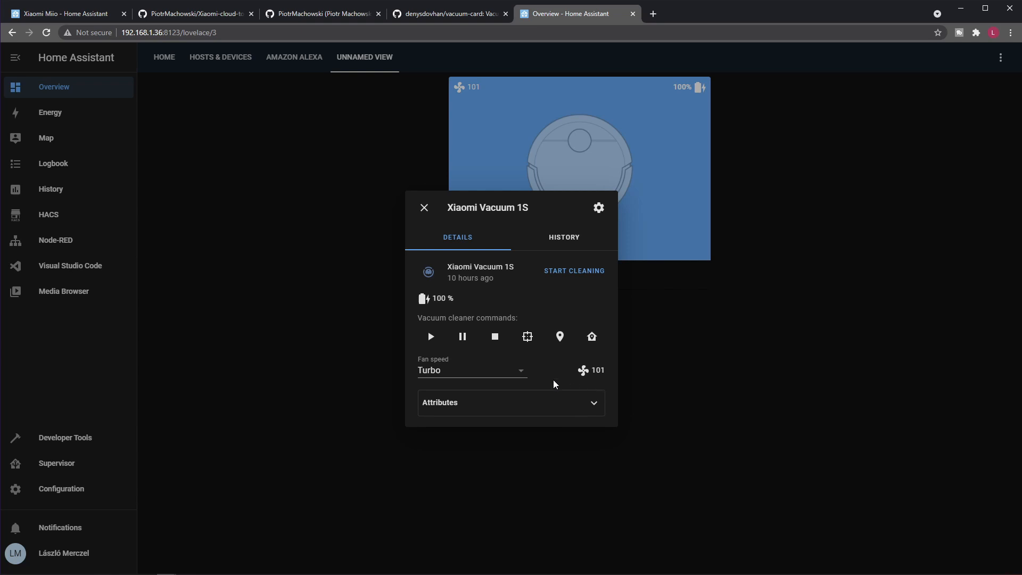
click(470, 369)
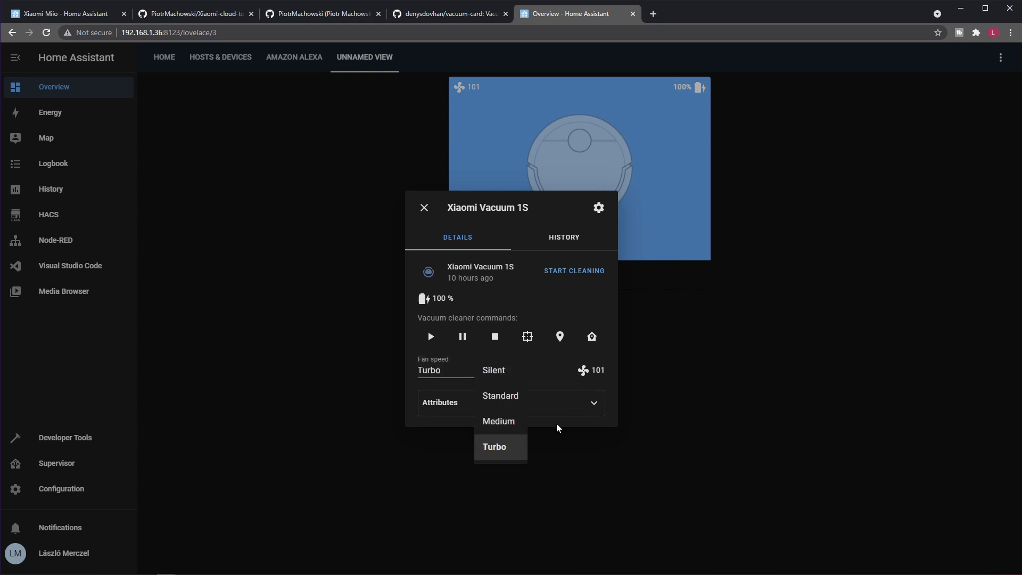
click(493, 446)
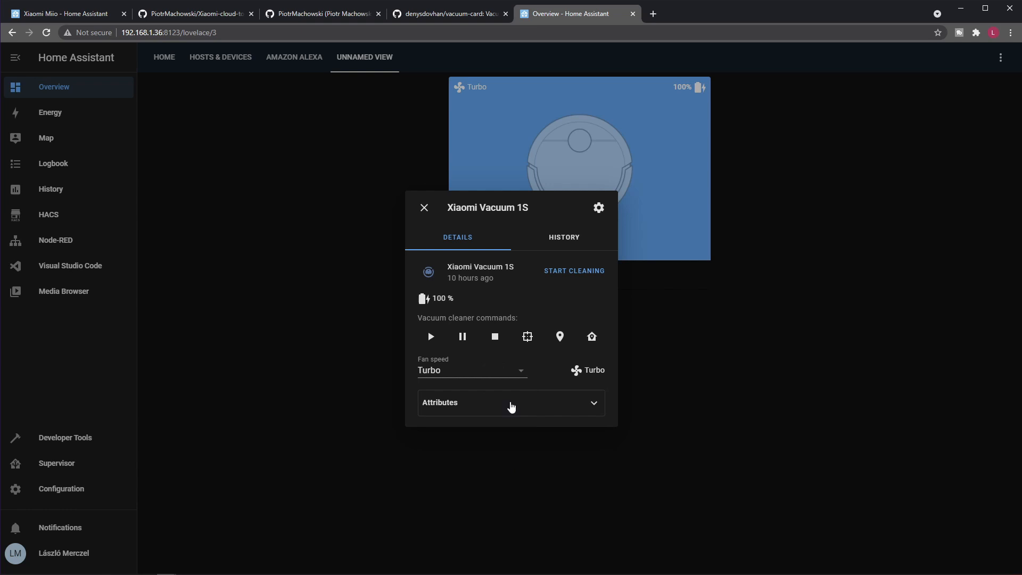
mouse_move(539, 458)
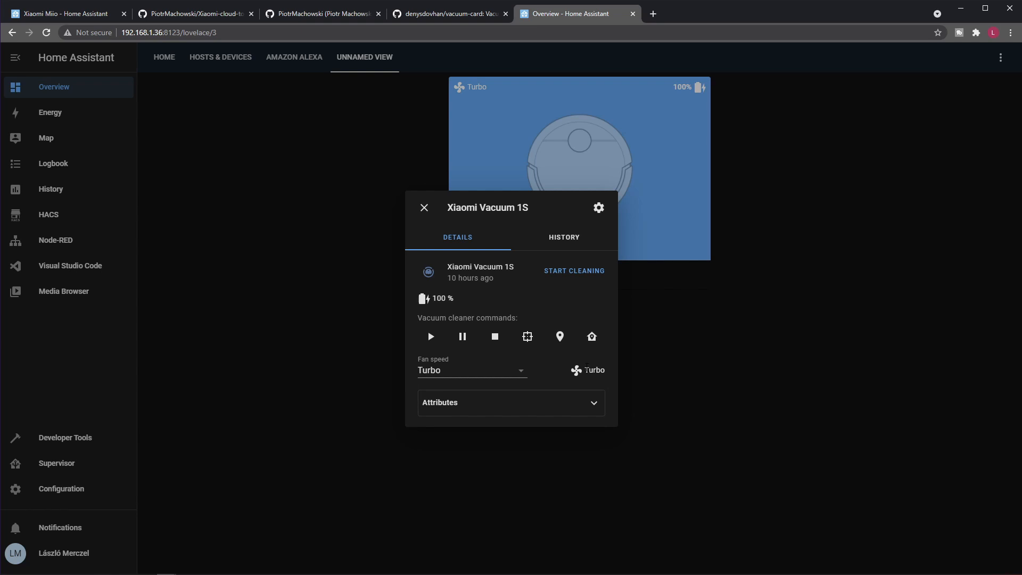
mouse_move(437, 211)
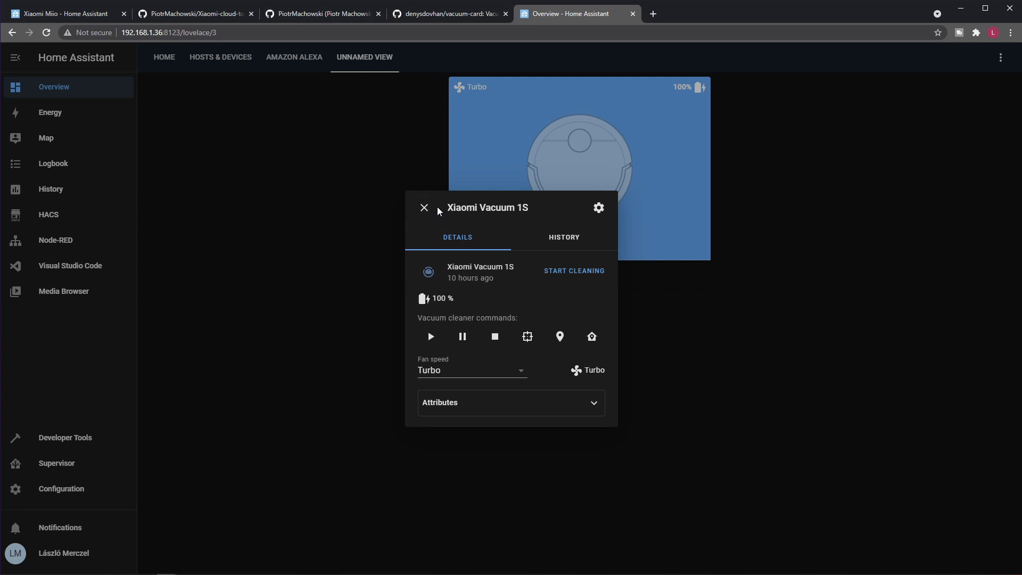
click(423, 207)
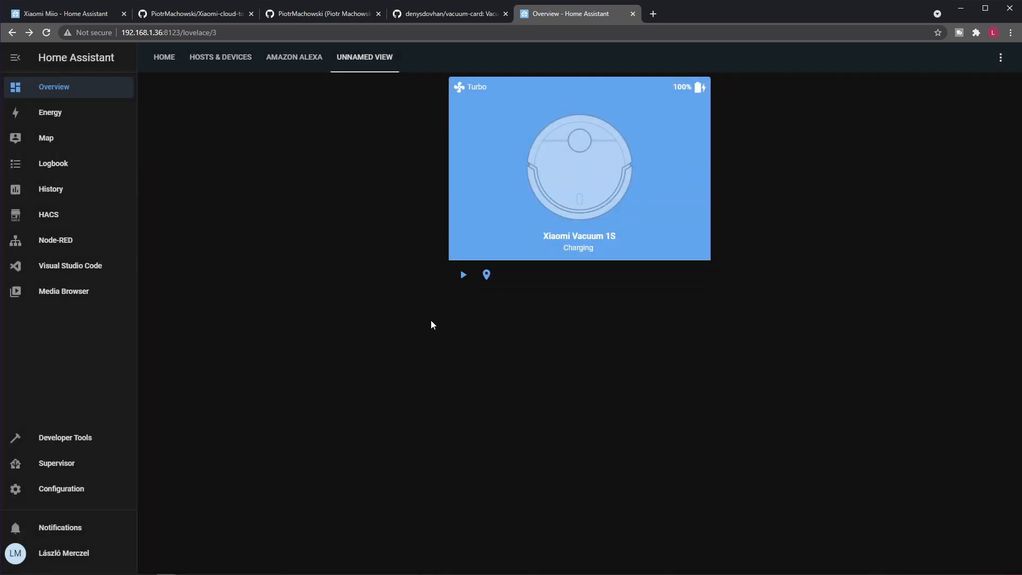
mouse_move(625, 282)
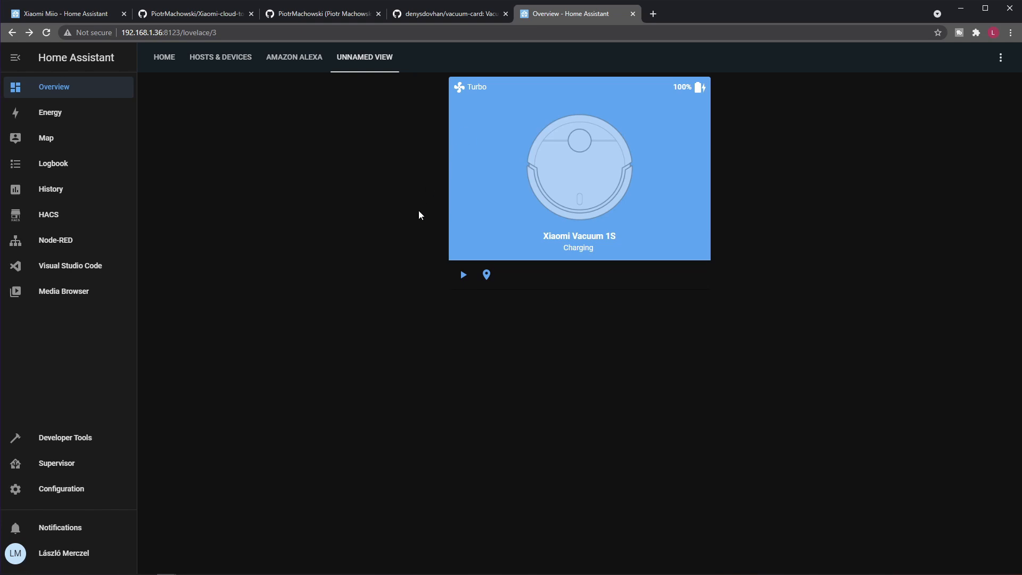
mouse_move(242, 149)
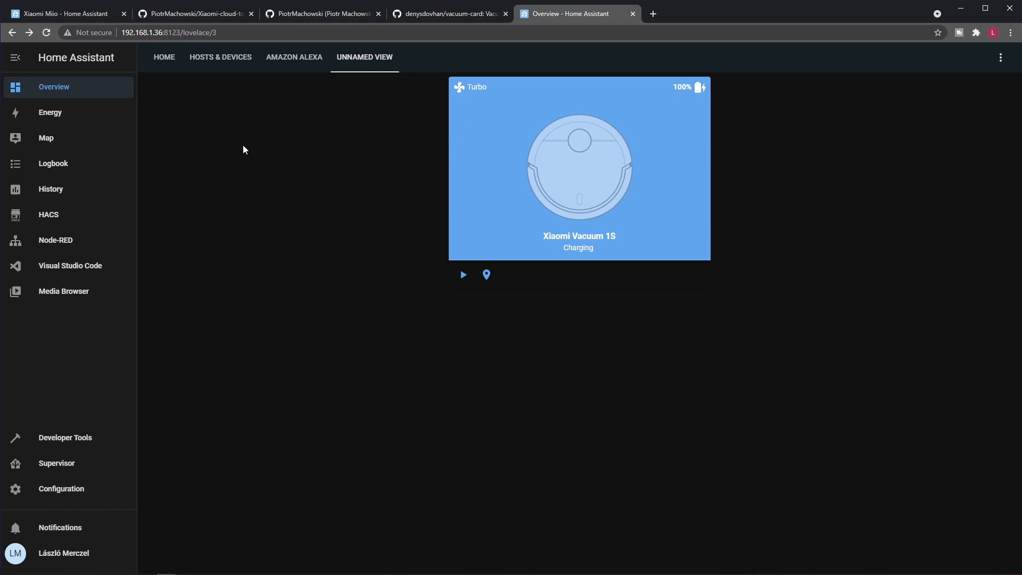
mouse_move(164, 58)
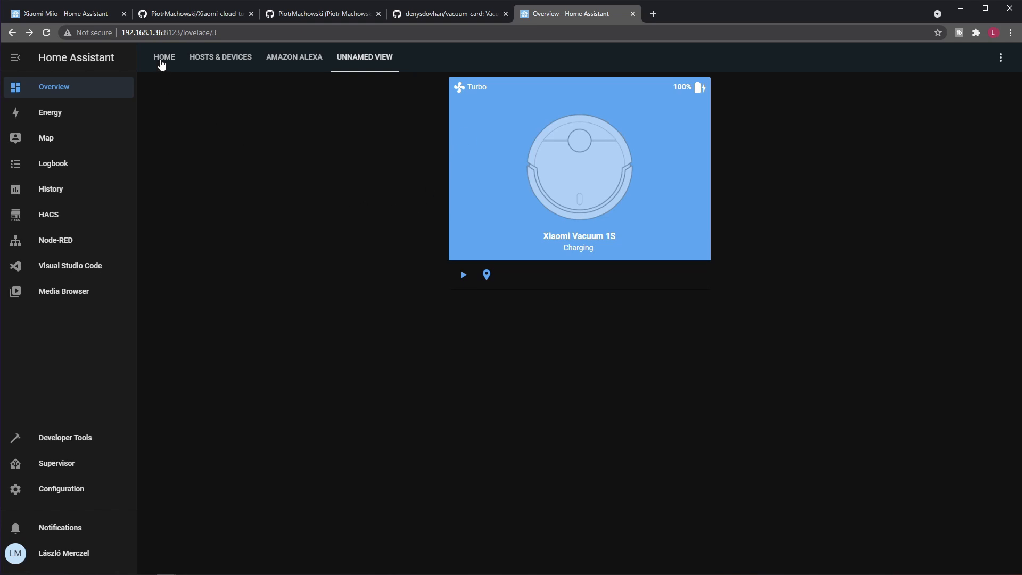
click(164, 57)
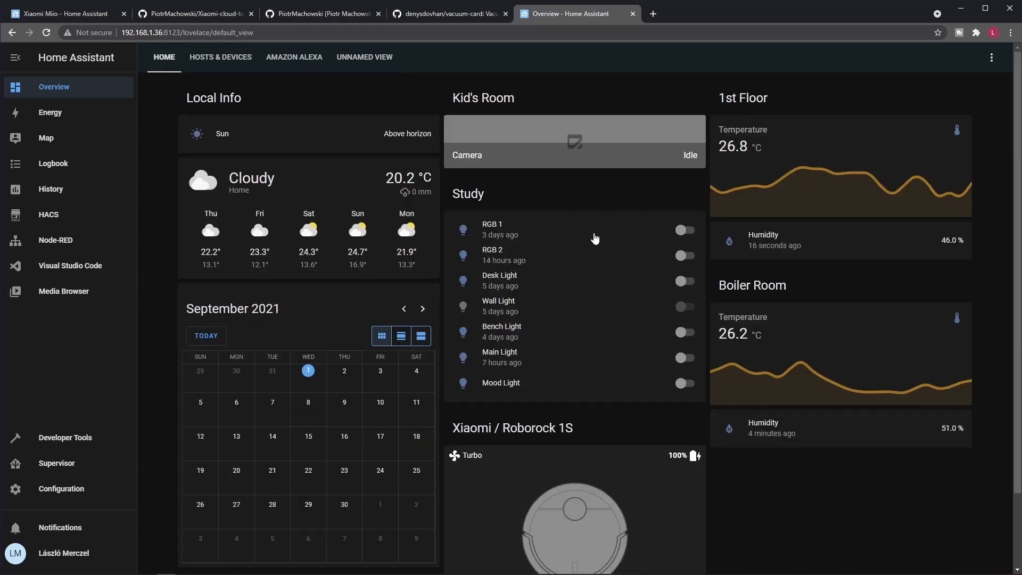
scroll(down, 3)
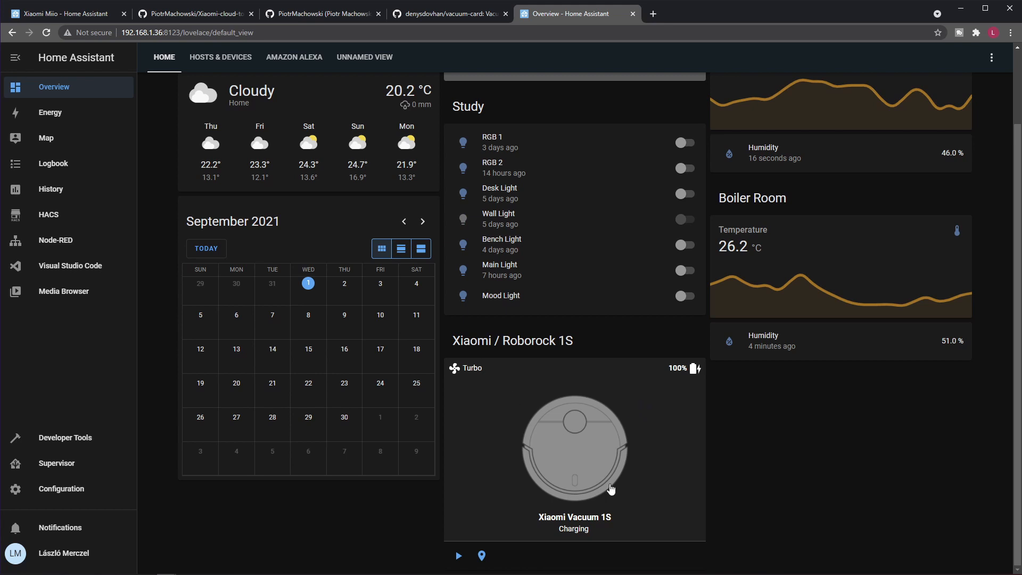
mouse_move(559, 501)
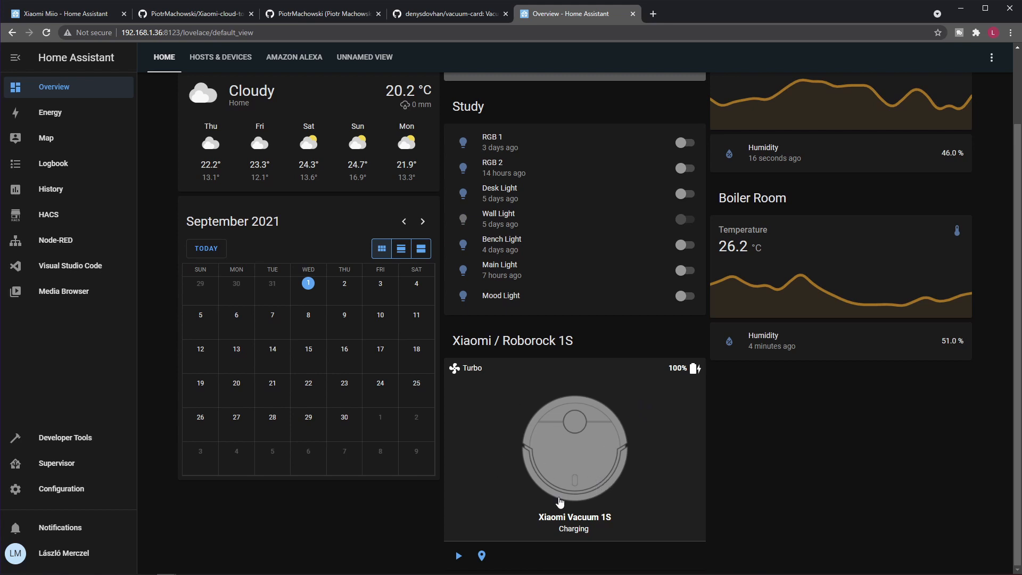
scroll(up, 3)
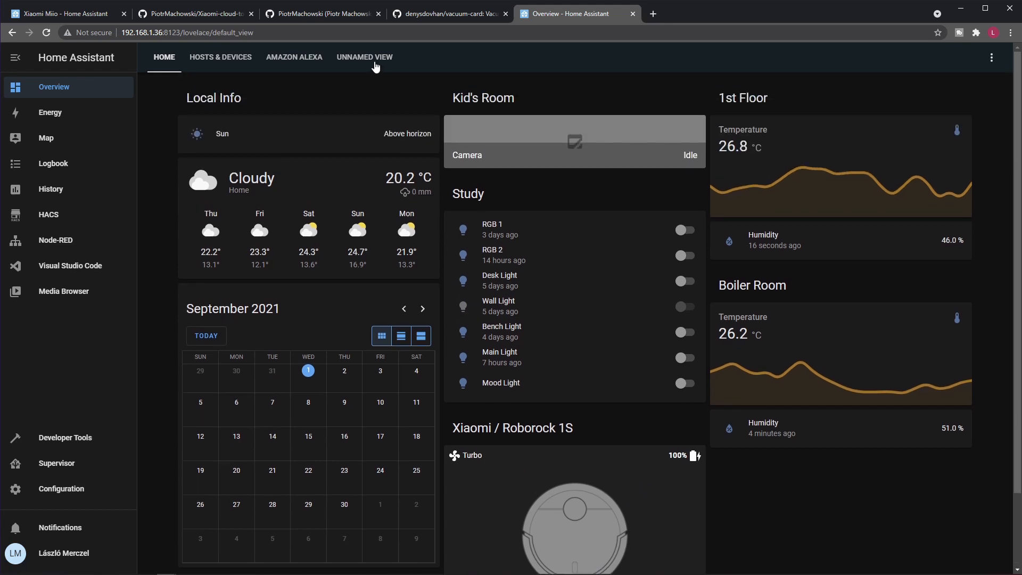
click(364, 57)
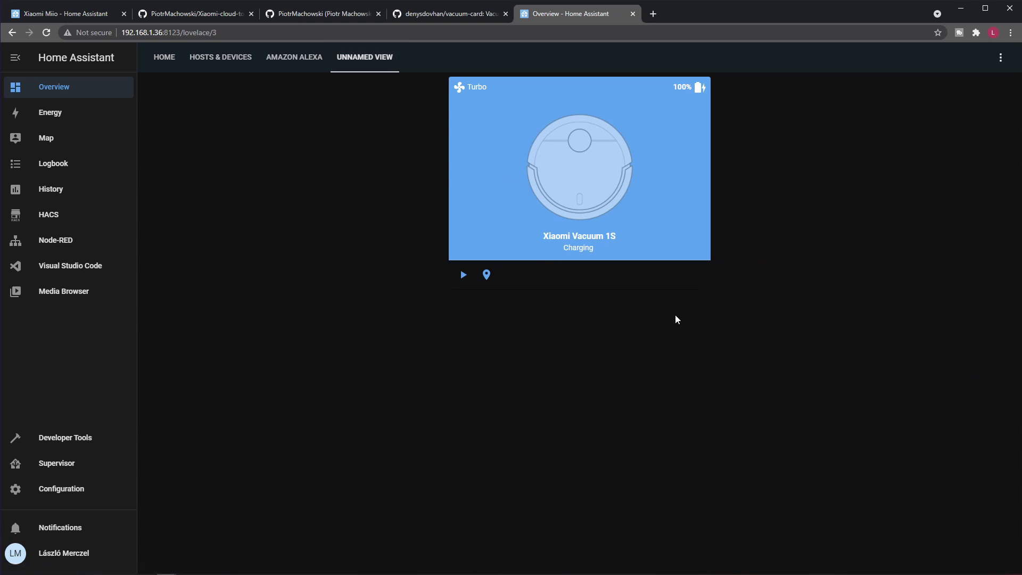
mouse_move(521, 217)
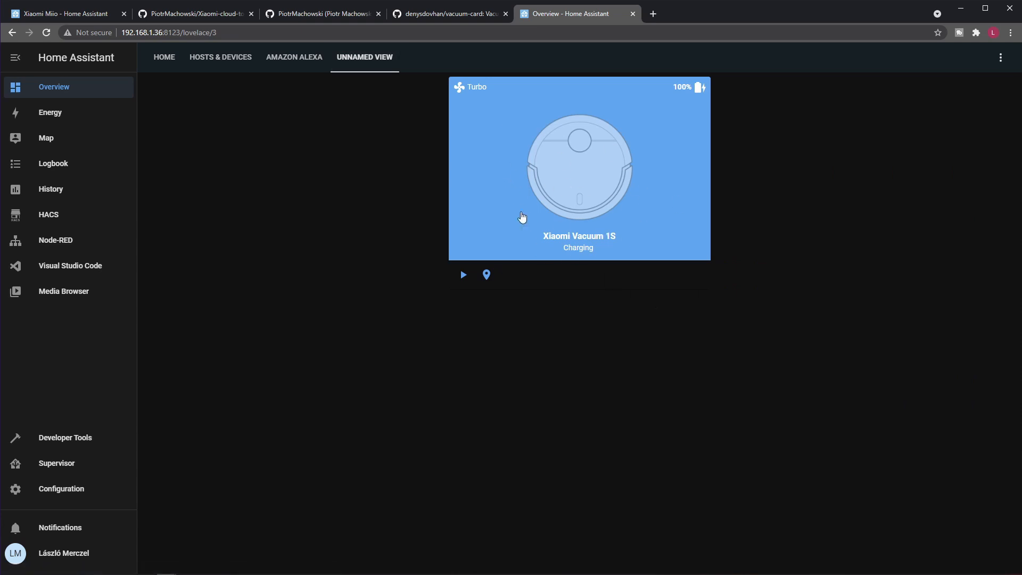
mouse_move(224, 394)
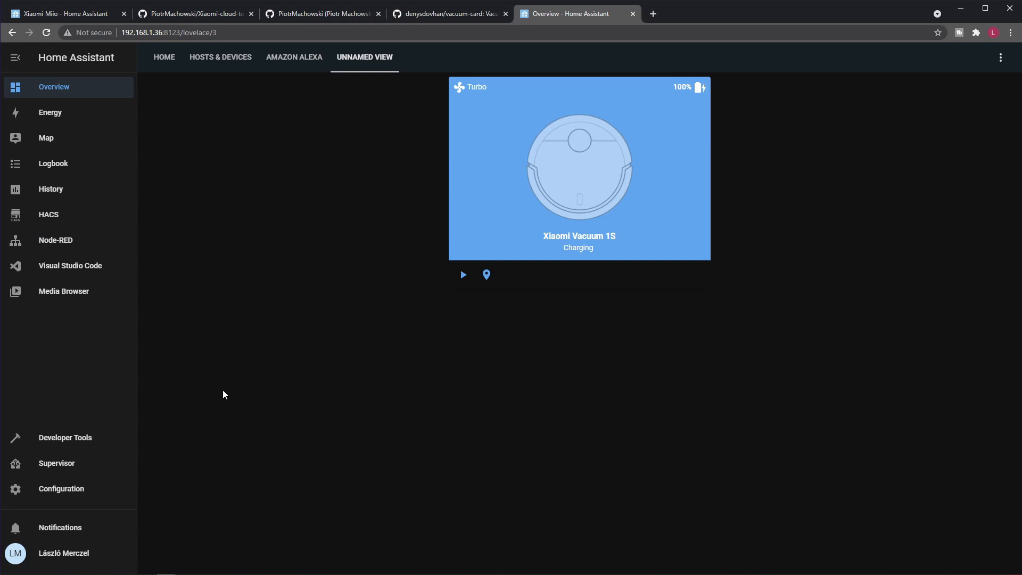
mouse_move(507, 118)
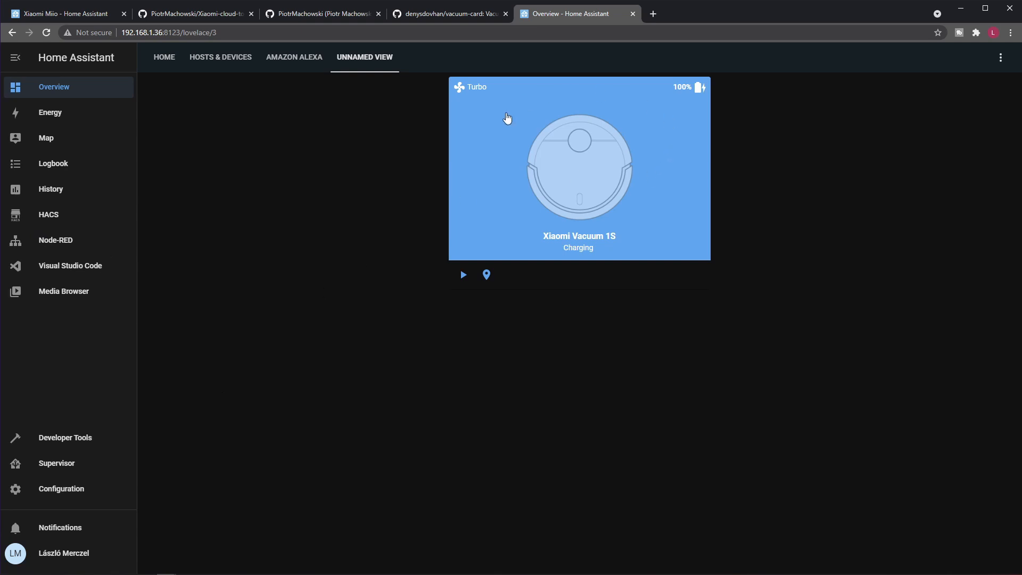
mouse_move(666, 404)
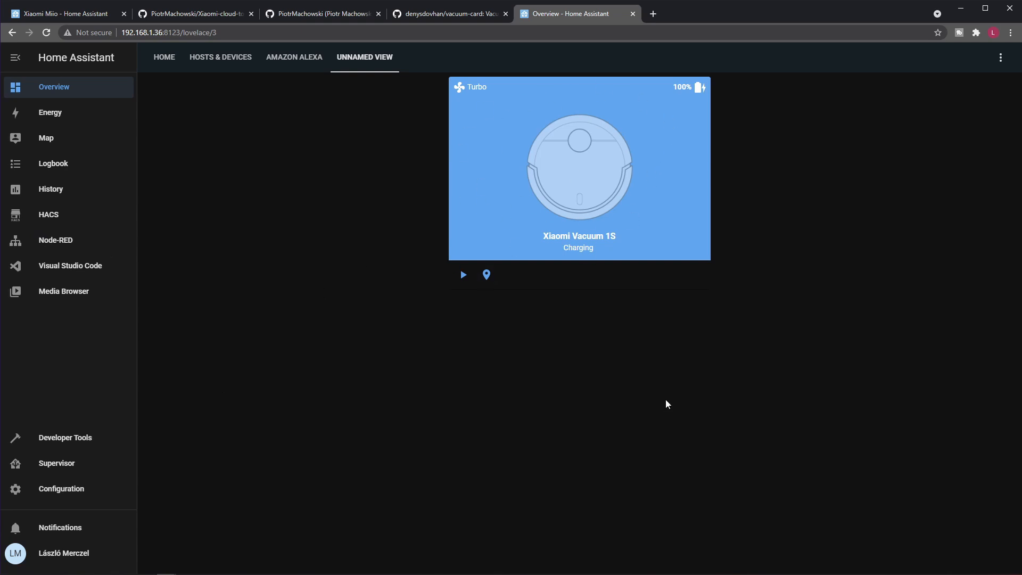
mouse_move(362, 223)
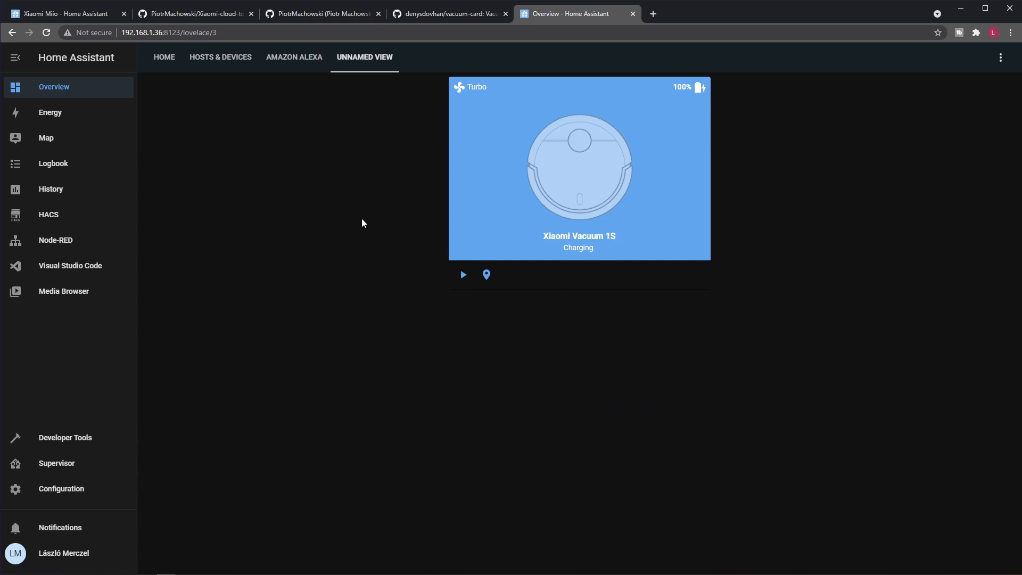
Step: View the HACS frontend repositories and briefly browse the add-repository list
click(48, 214)
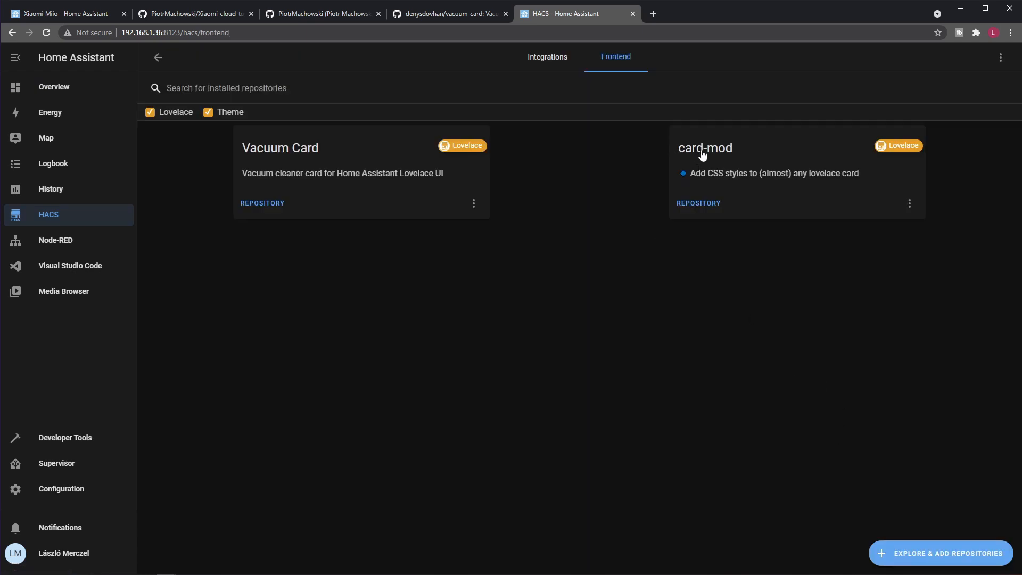
mouse_move(934, 538)
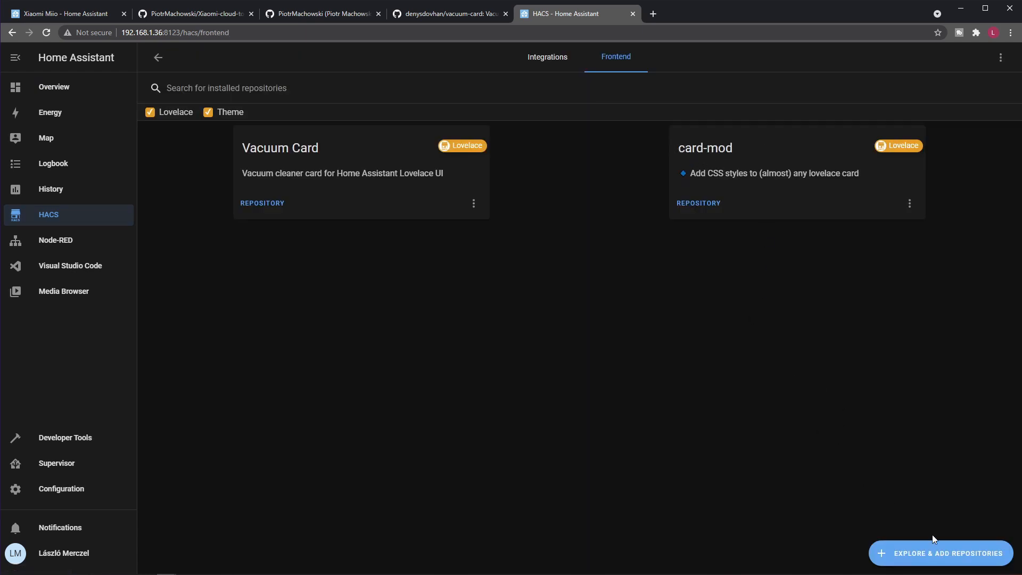
click(939, 552)
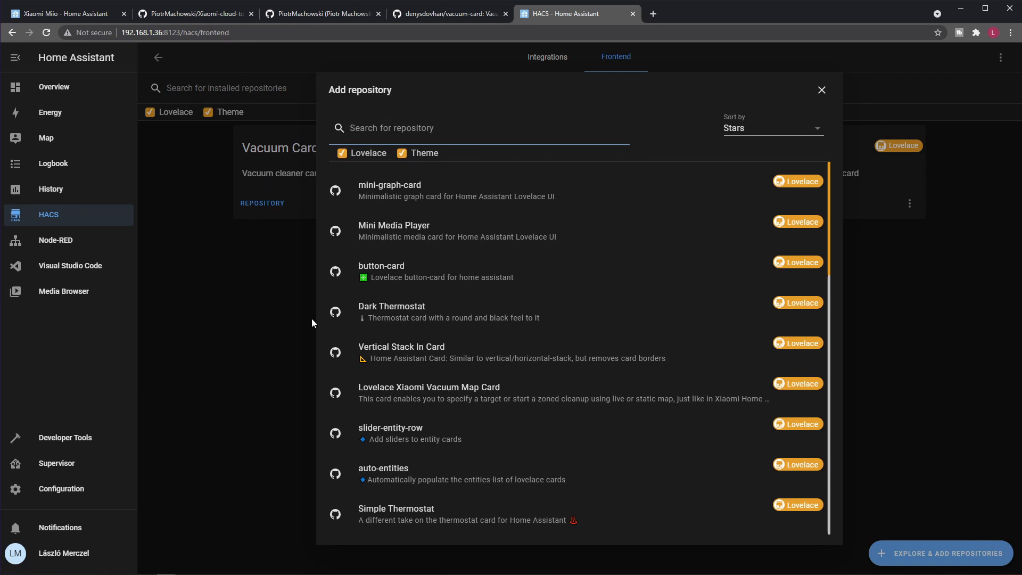
click(820, 89)
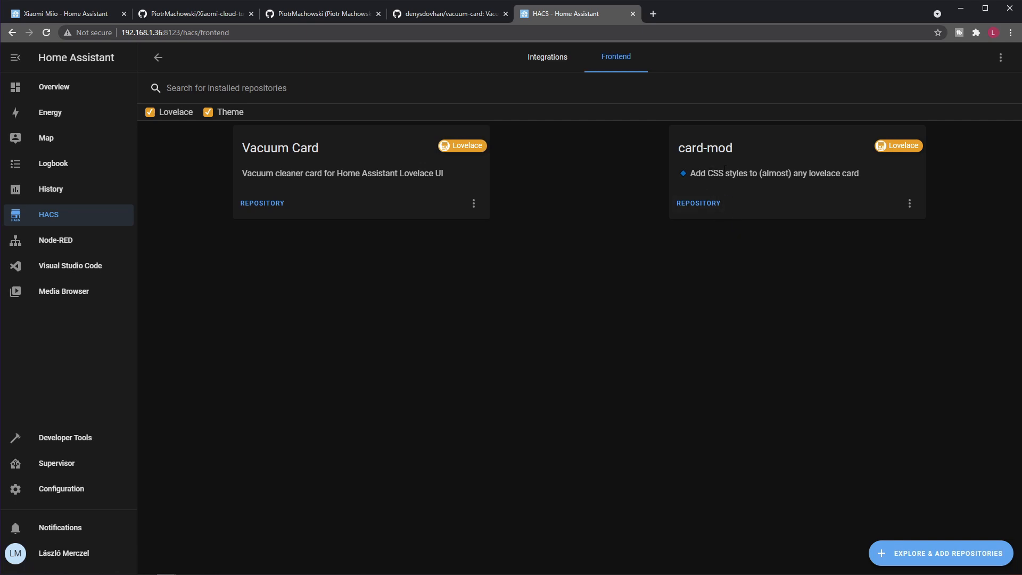
mouse_move(831, 208)
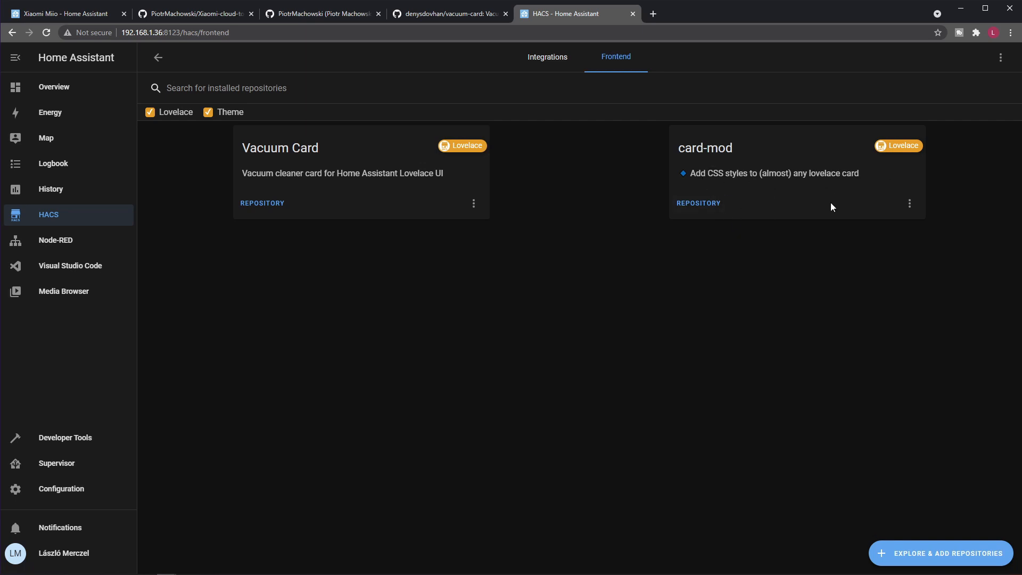
mouse_move(721, 286)
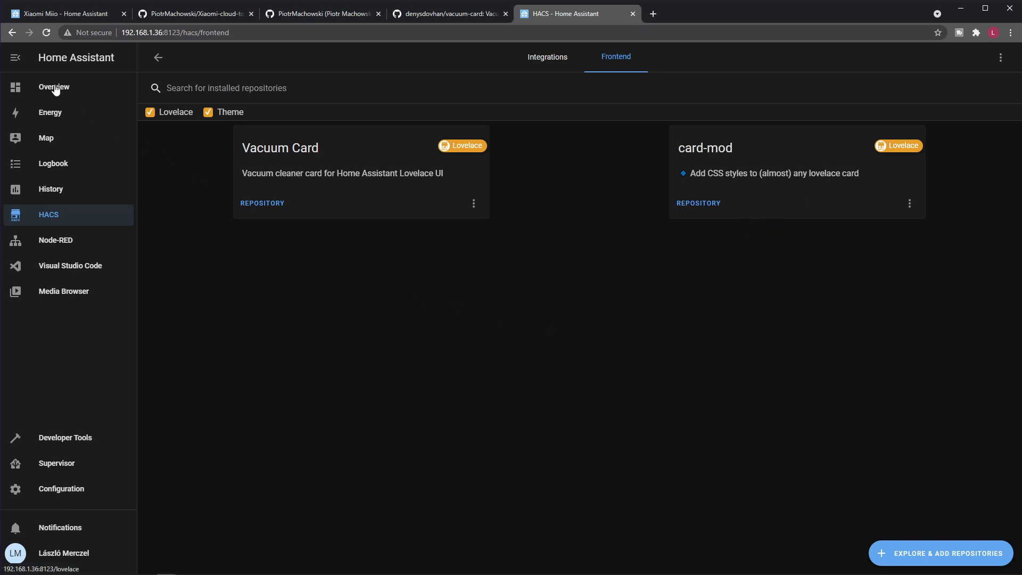
Step: Return to the Overview dashboard and enter edit mode
click(53, 87)
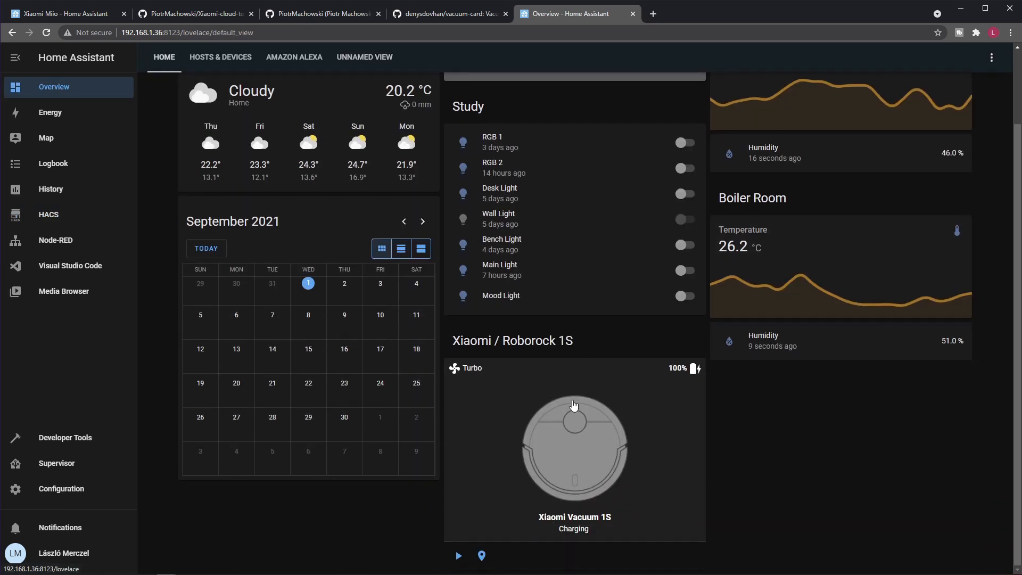
mouse_move(192, 200)
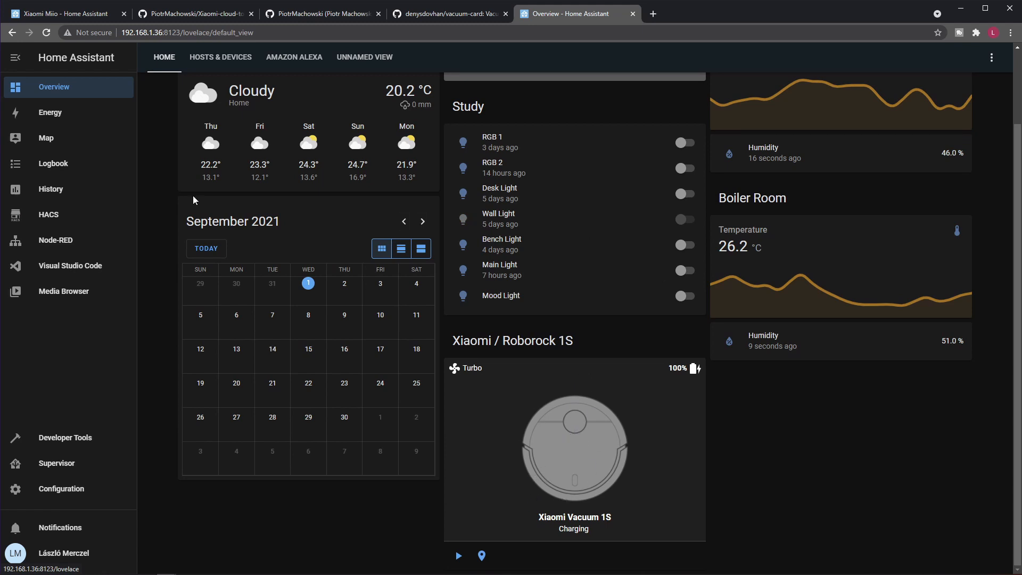
click(991, 57)
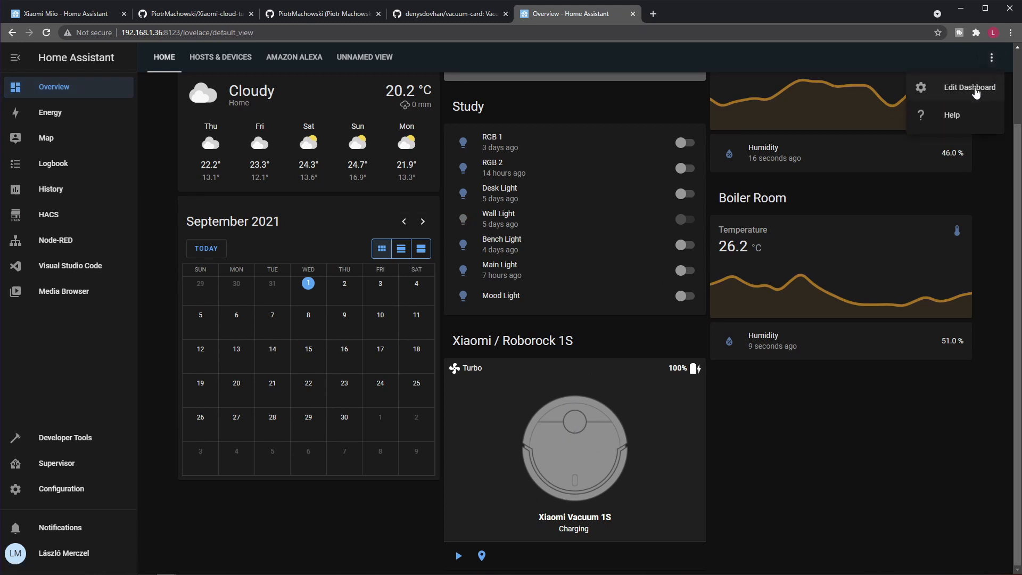
click(968, 87)
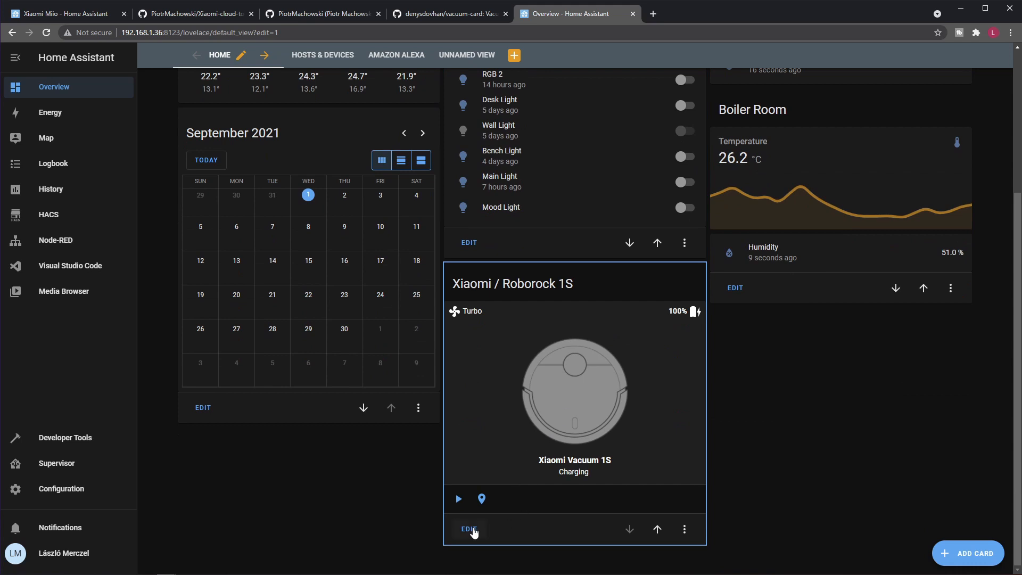
Step: Review the Roborock card's card-mod style YAML, then go back to Unnamed View
click(468, 529)
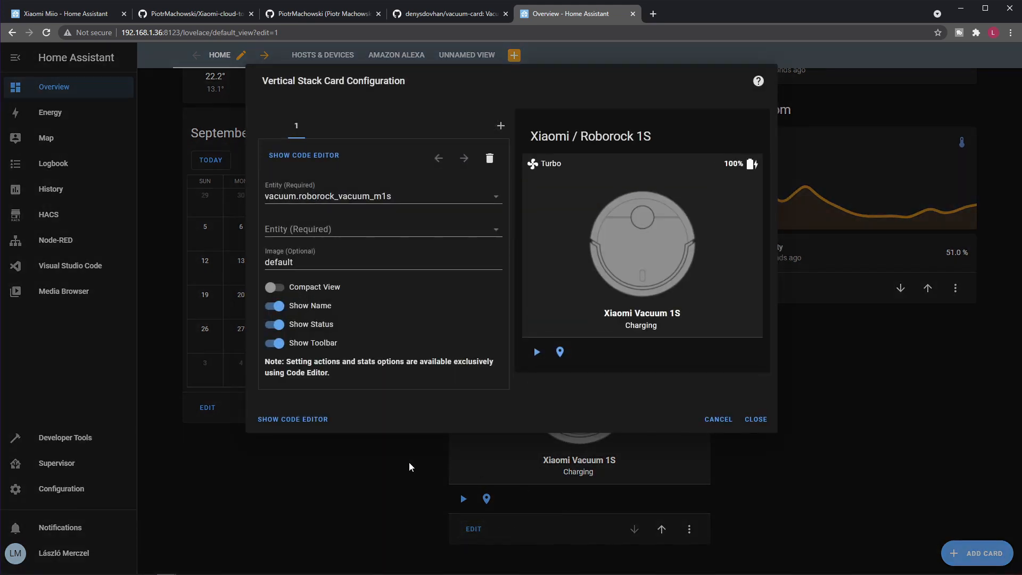
click(303, 156)
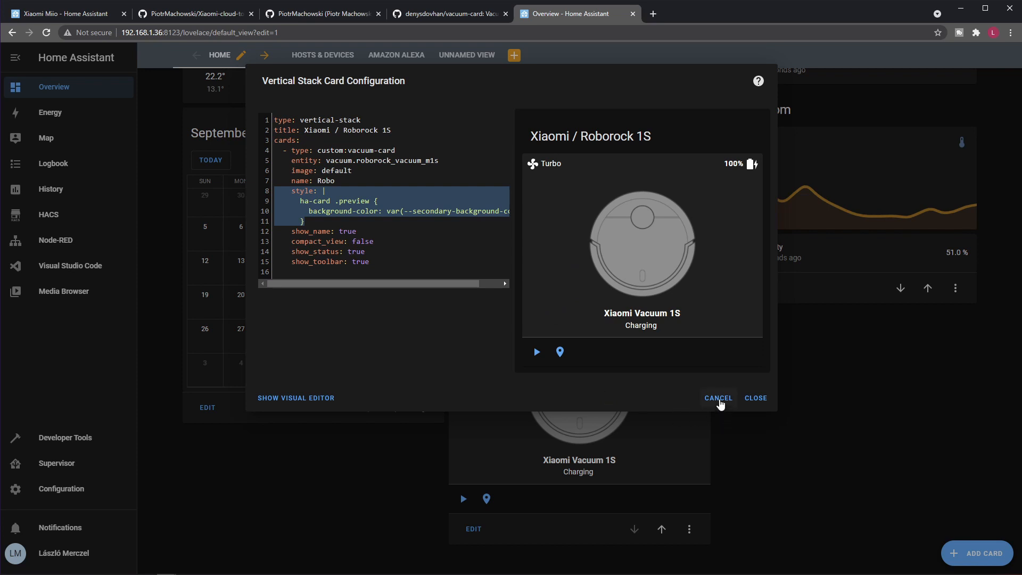
mouse_move(400, 323)
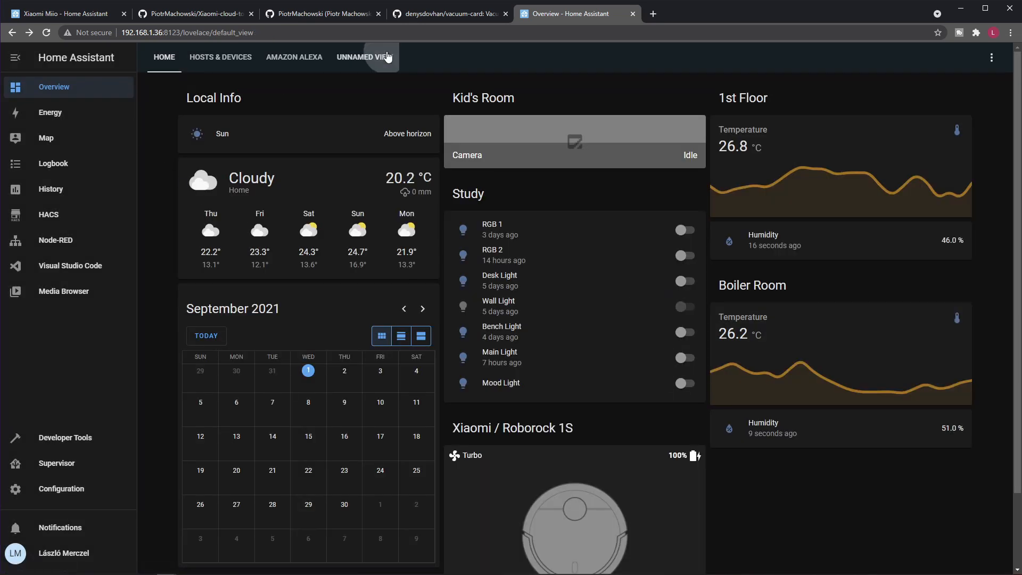
click(363, 57)
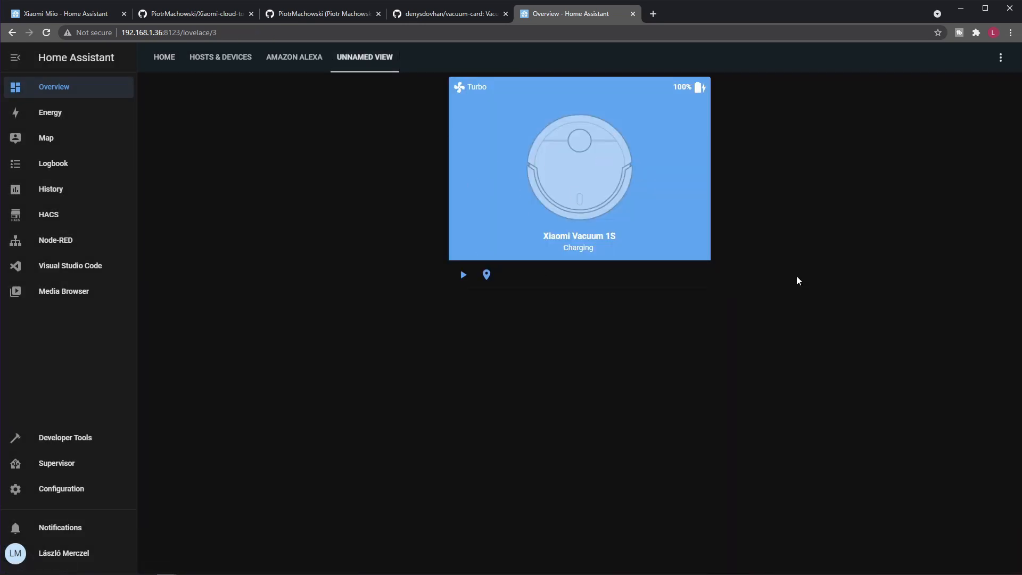